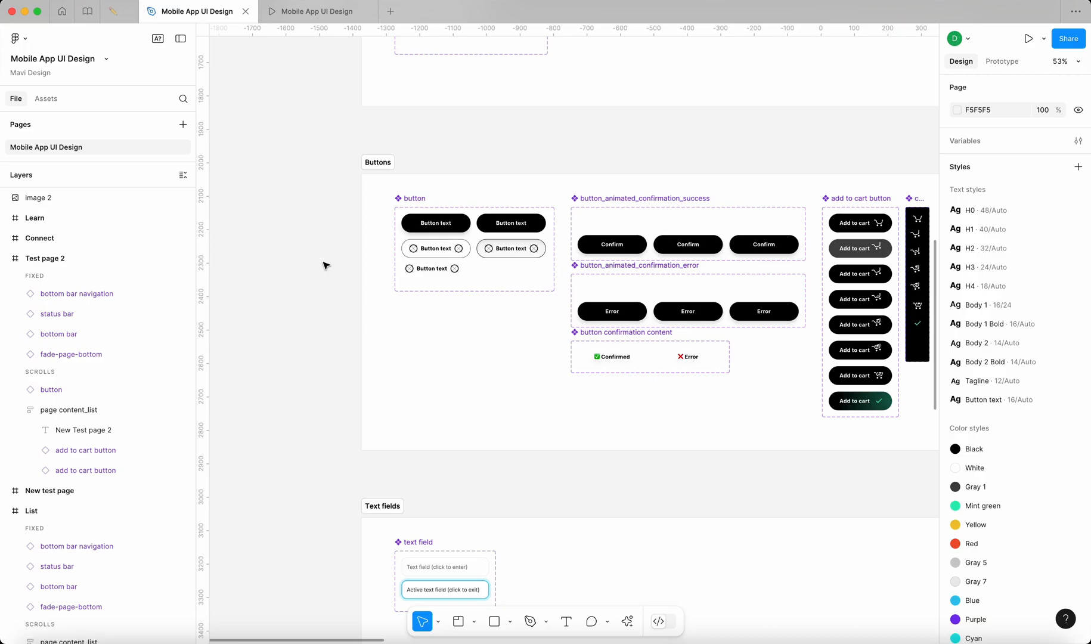
- Add a button instance with the left icon off and the right icon shown, then place it below the set
left_click(435, 248)
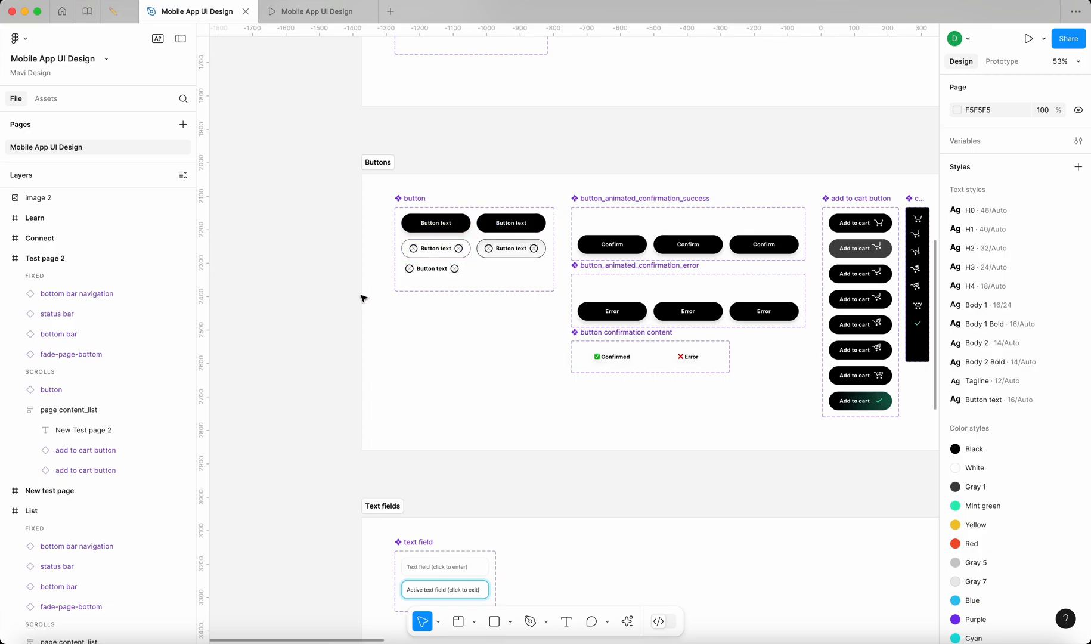
mouse_move(381, 289)
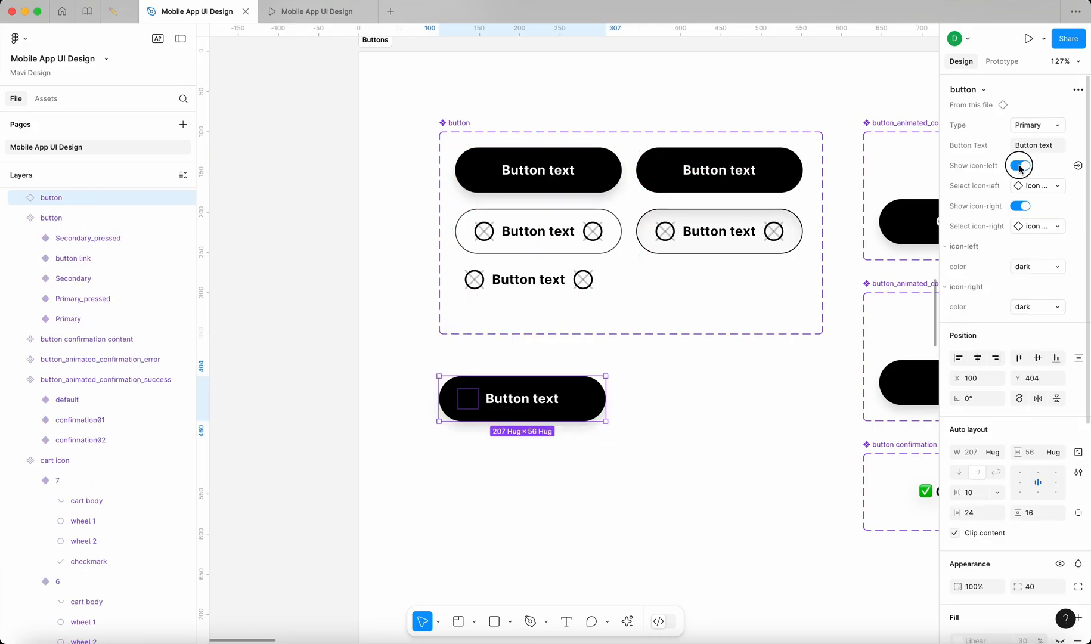
left_click(1018, 165)
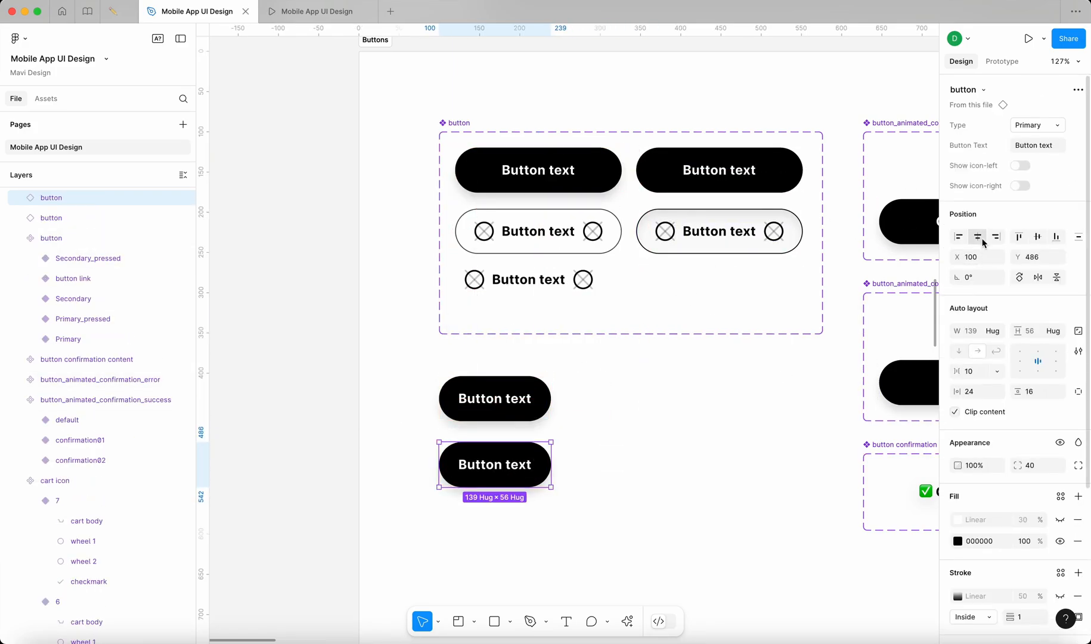
left_click(1020, 186)
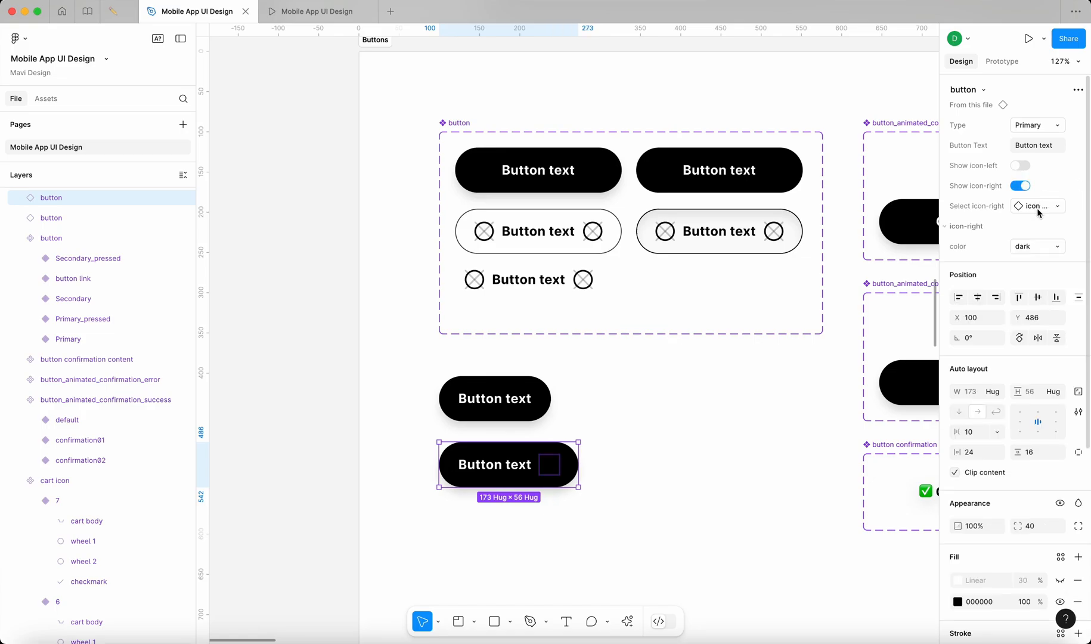
left_click(1037, 246)
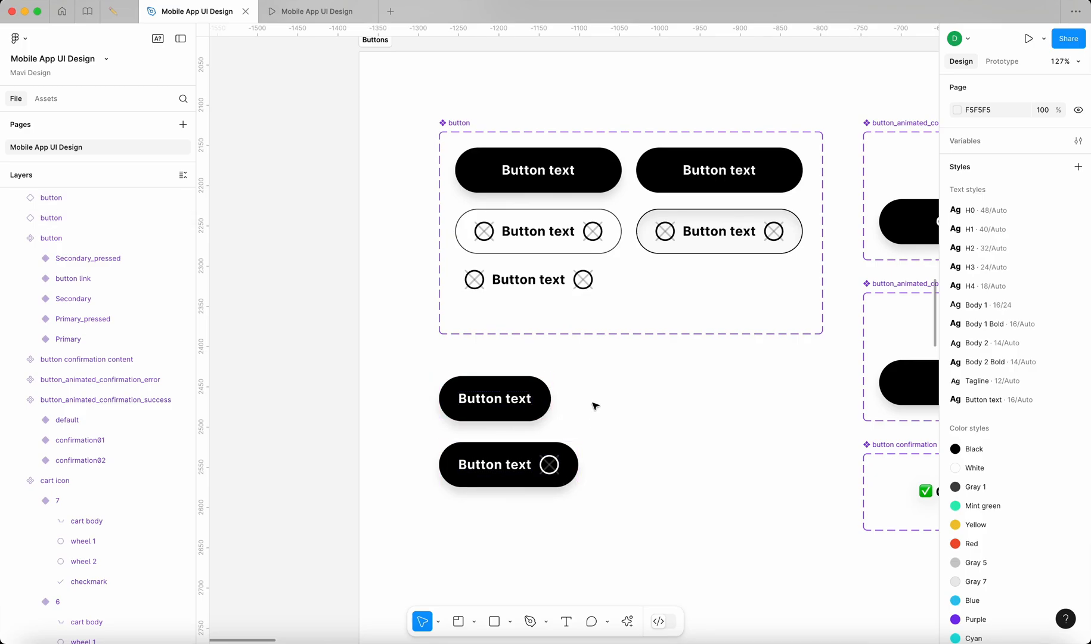
mouse_move(578, 417)
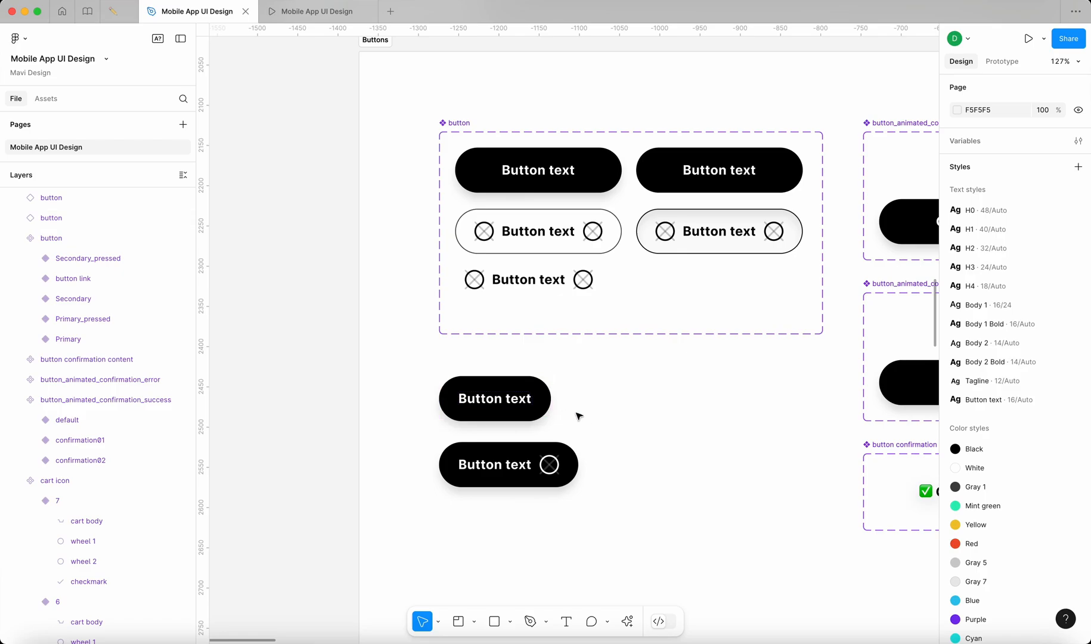
left_click(508, 464)
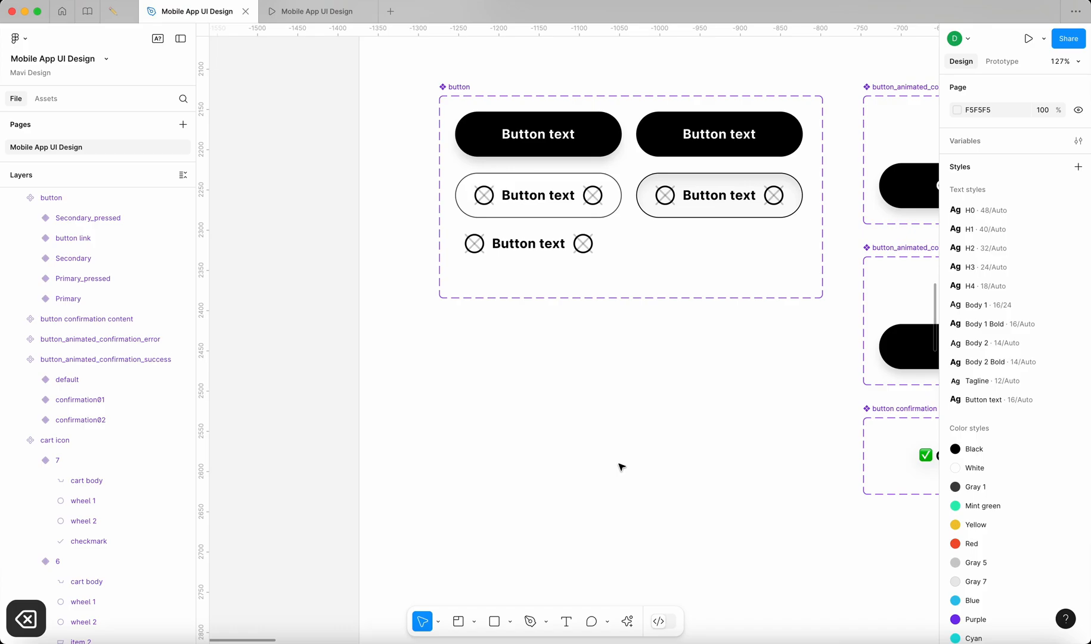
mouse_move(275, 422)
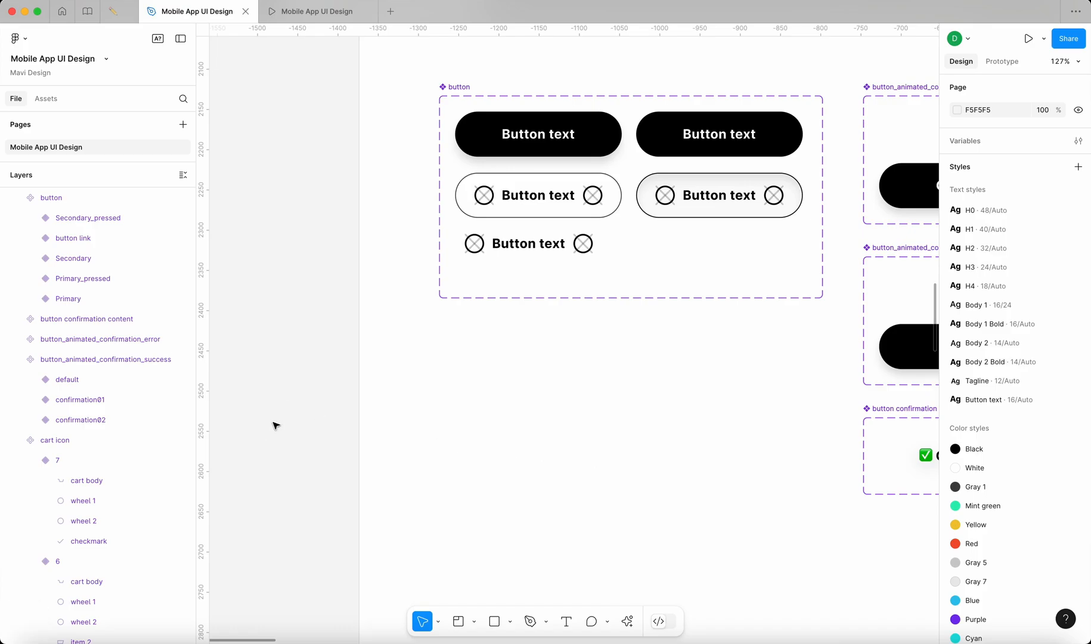
mouse_move(348, 391)
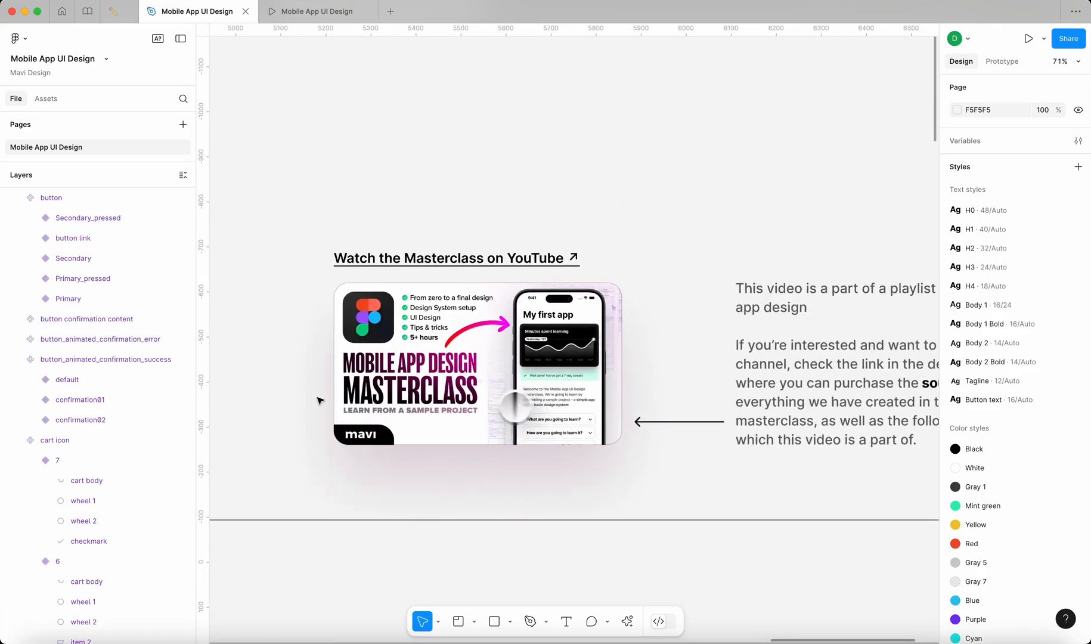
- Set the instance's icons to light with a lesson (small) book icon on the right and select it
scroll("down", 3)
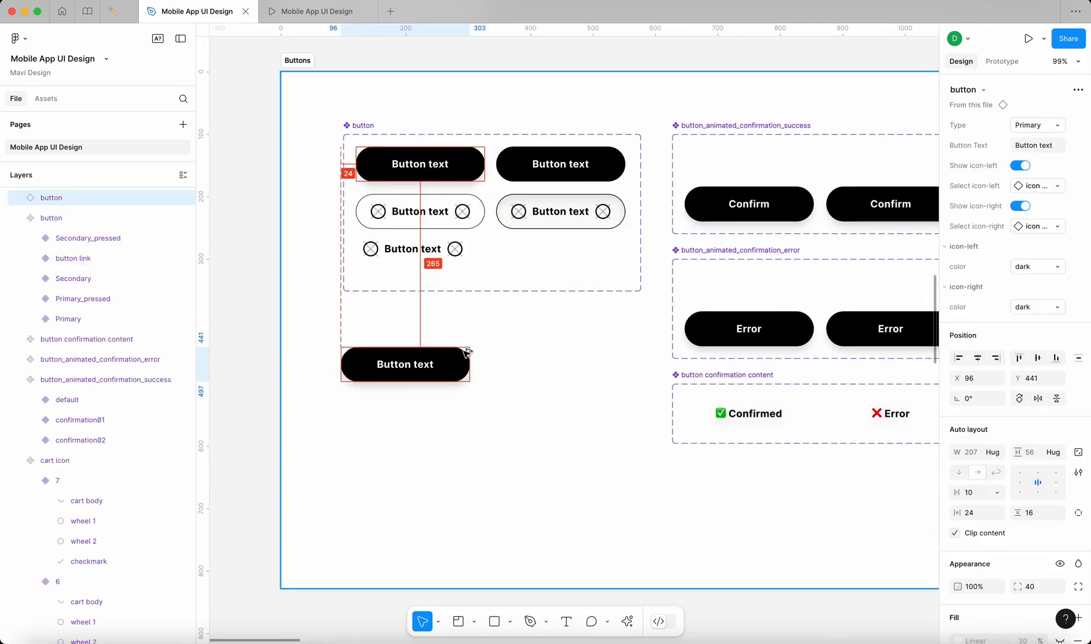
left_click(1020, 206)
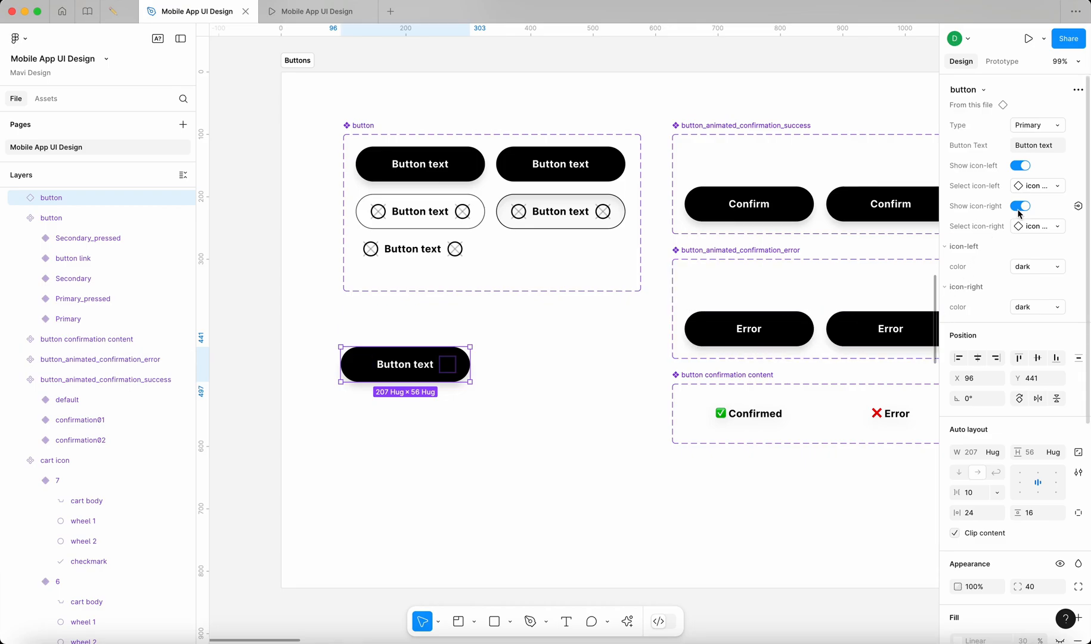
left_click(1036, 226)
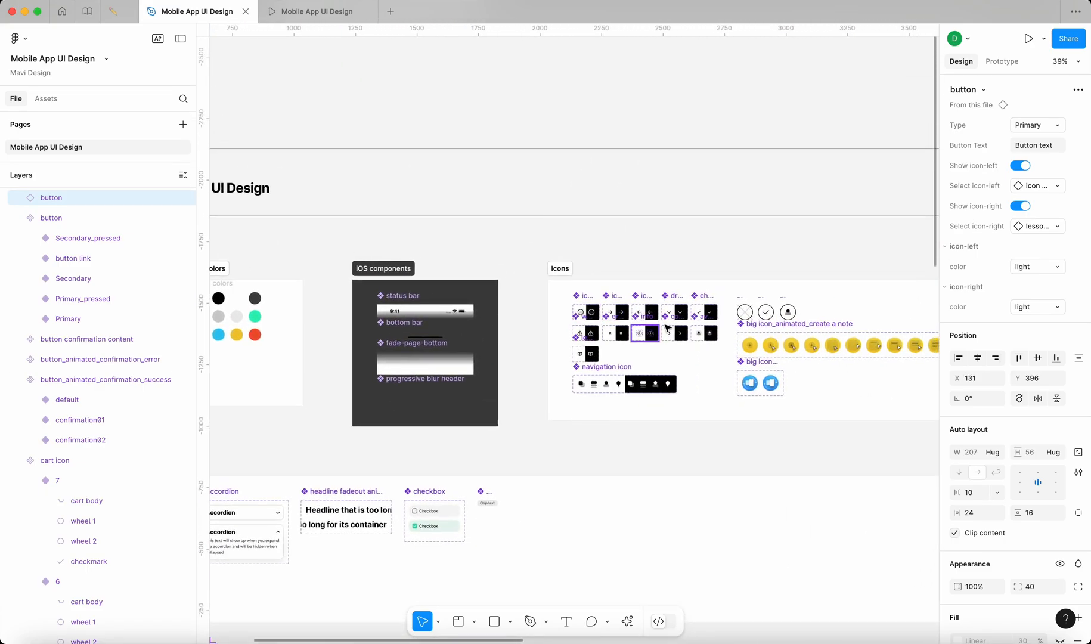
scroll("down", 3)
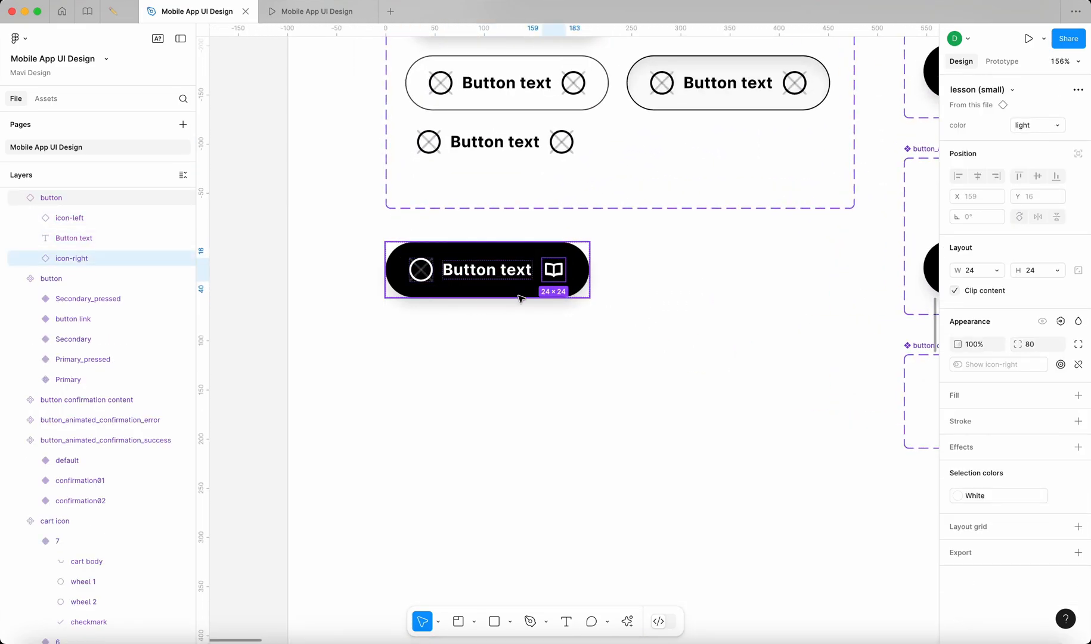
left_click(238, 347)
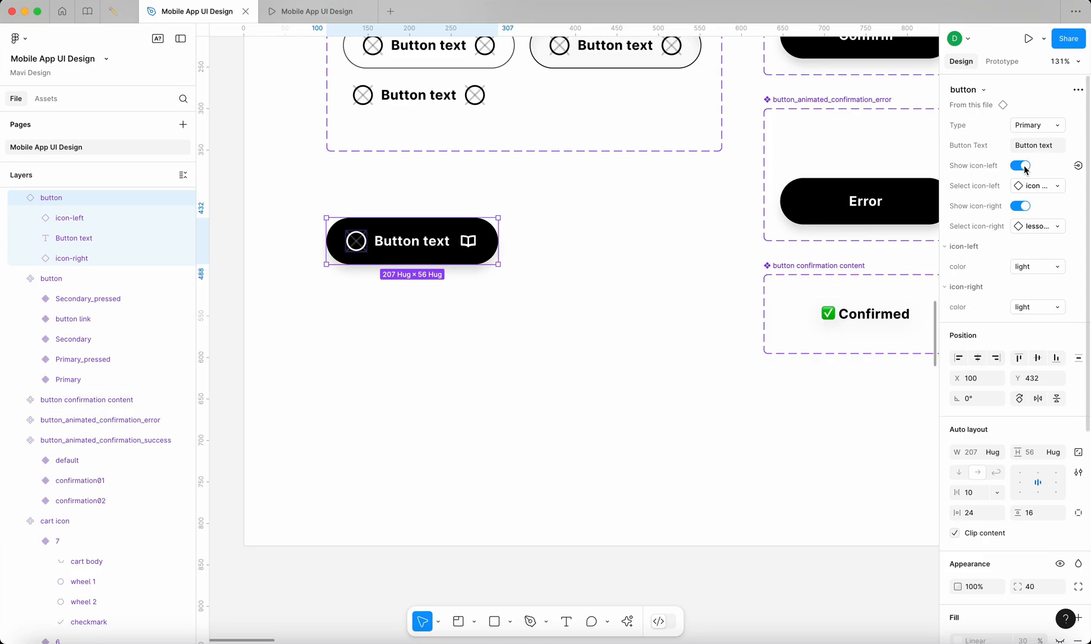
- Turn off Show icon-left so the button keeps only its text and the book icon
left_click(1020, 165)
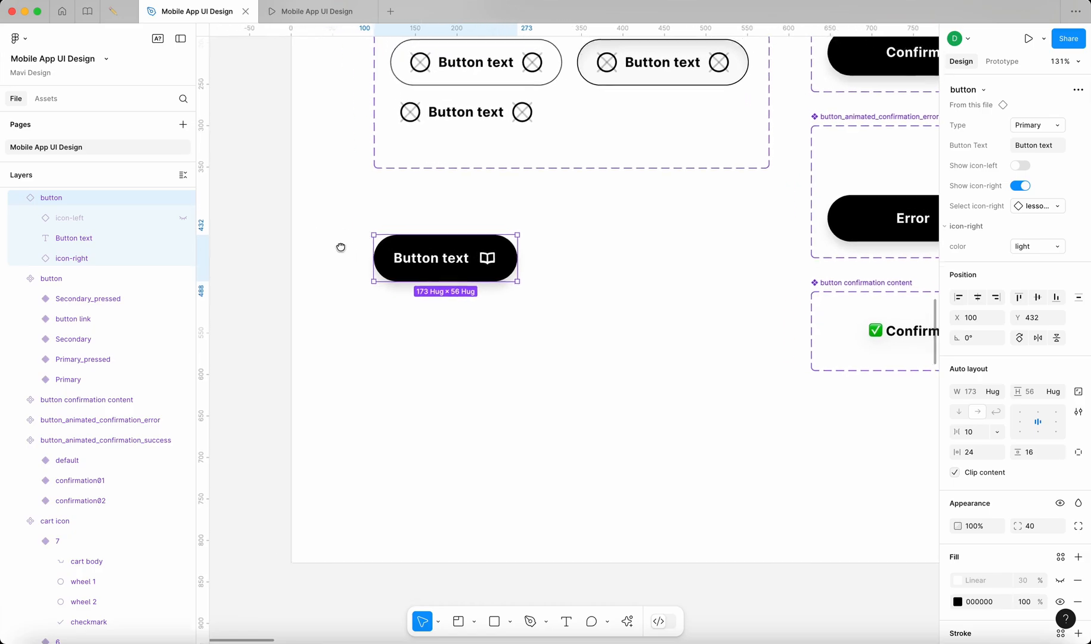
scroll("down", 3)
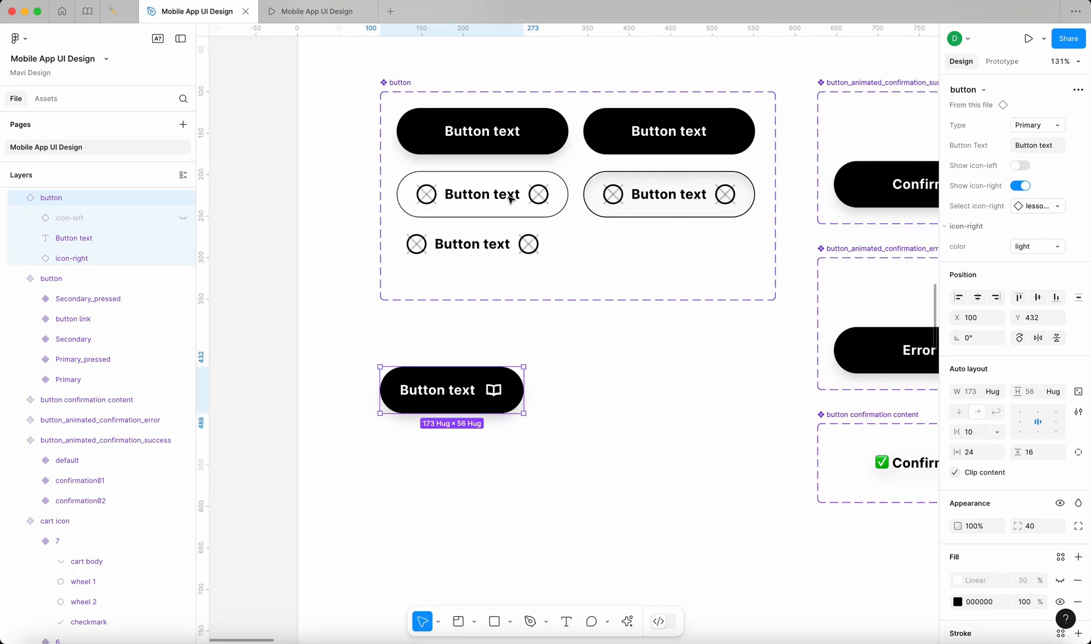
mouse_move(356, 409)
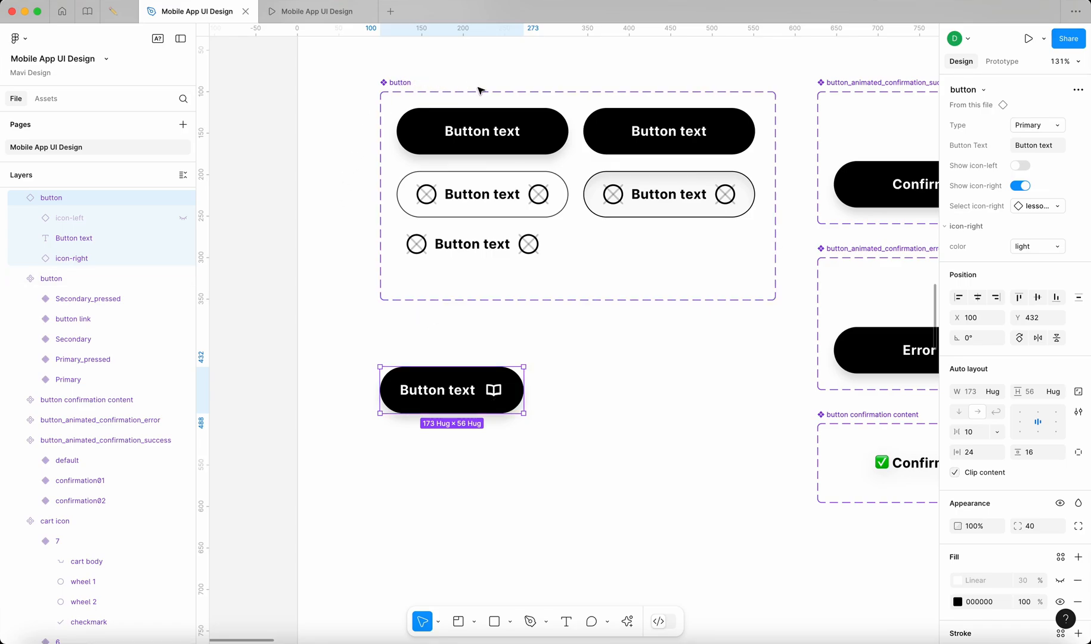
mouse_move(530, 87)
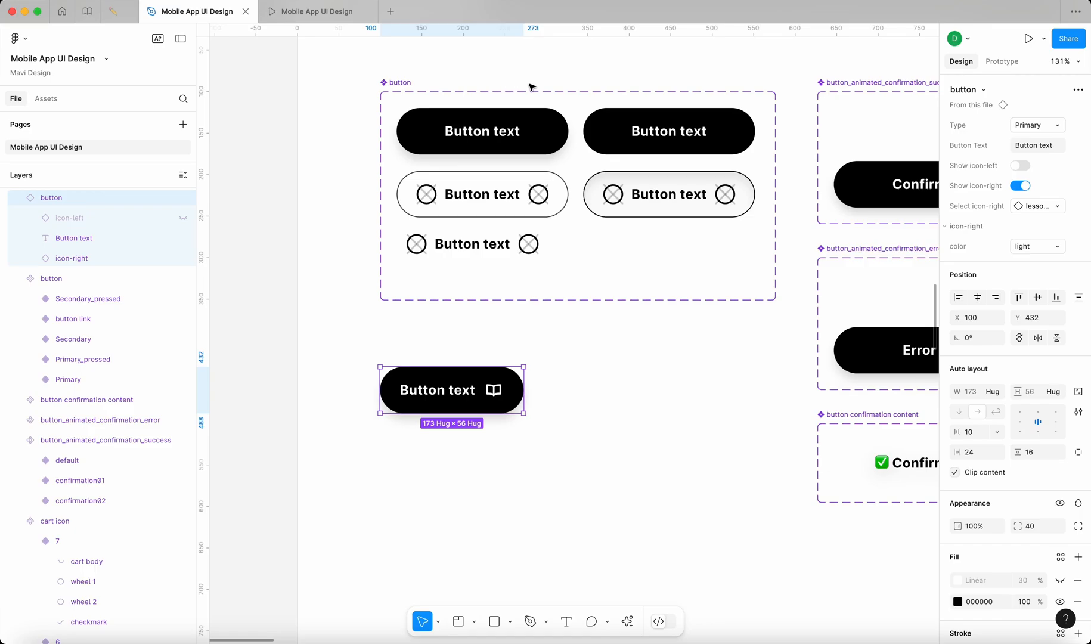
mouse_move(491, 170)
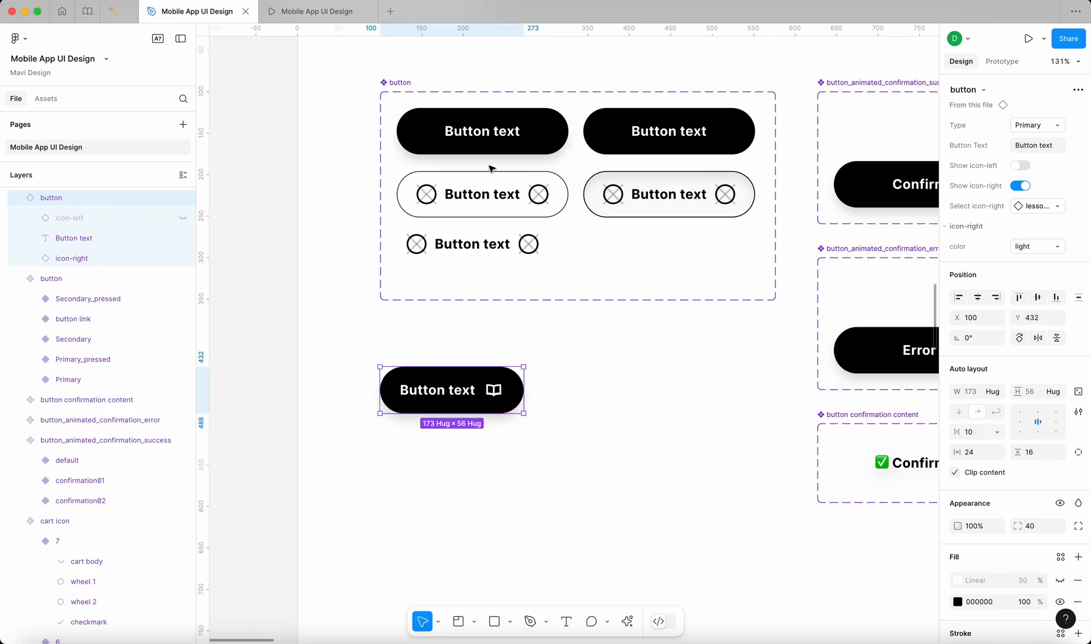
- Change the button's label text to 'Hover over me'
left_click(482, 194)
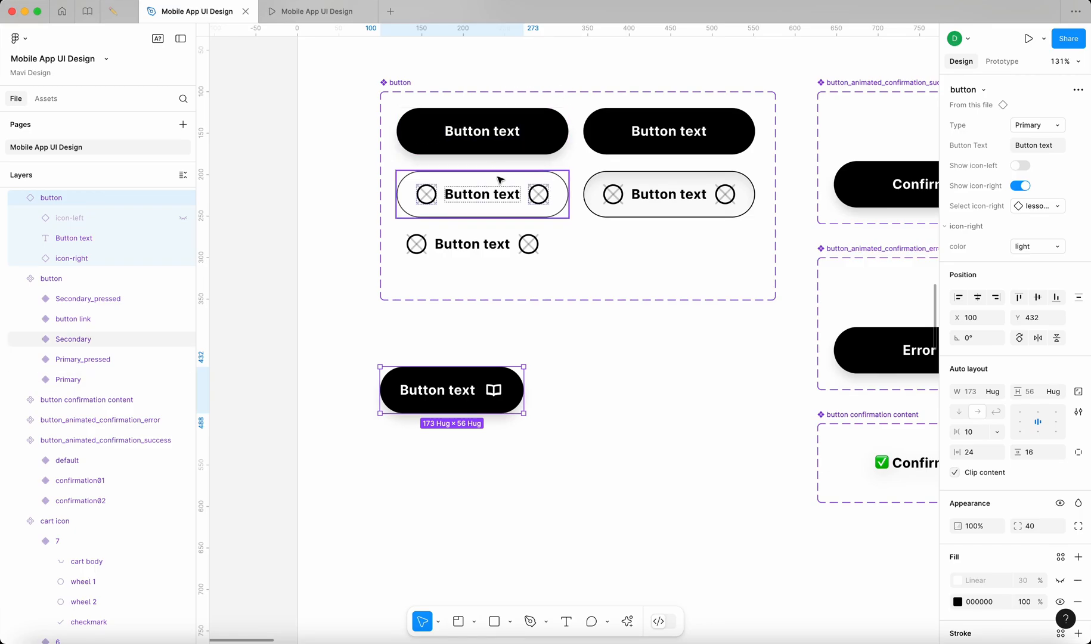
double_click(437, 390)
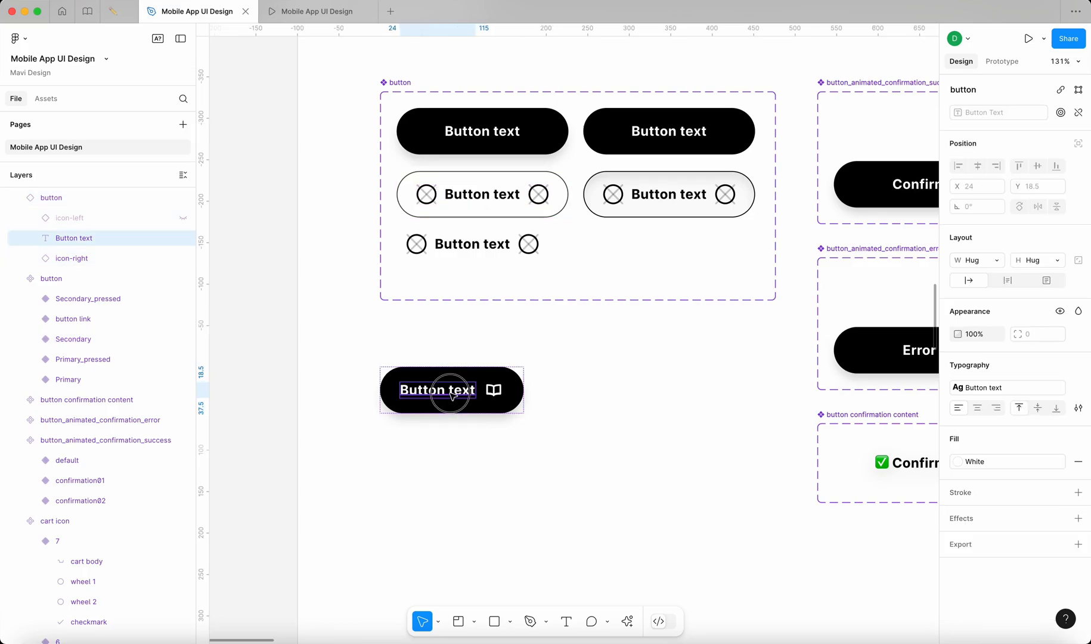
type("Hov")
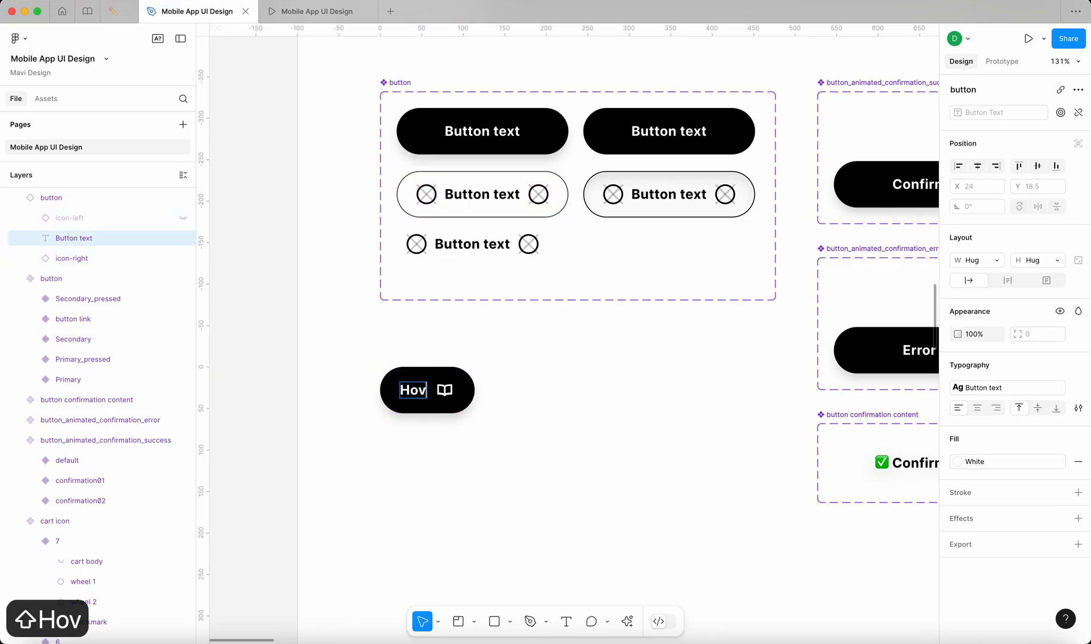
type("Hover over me")
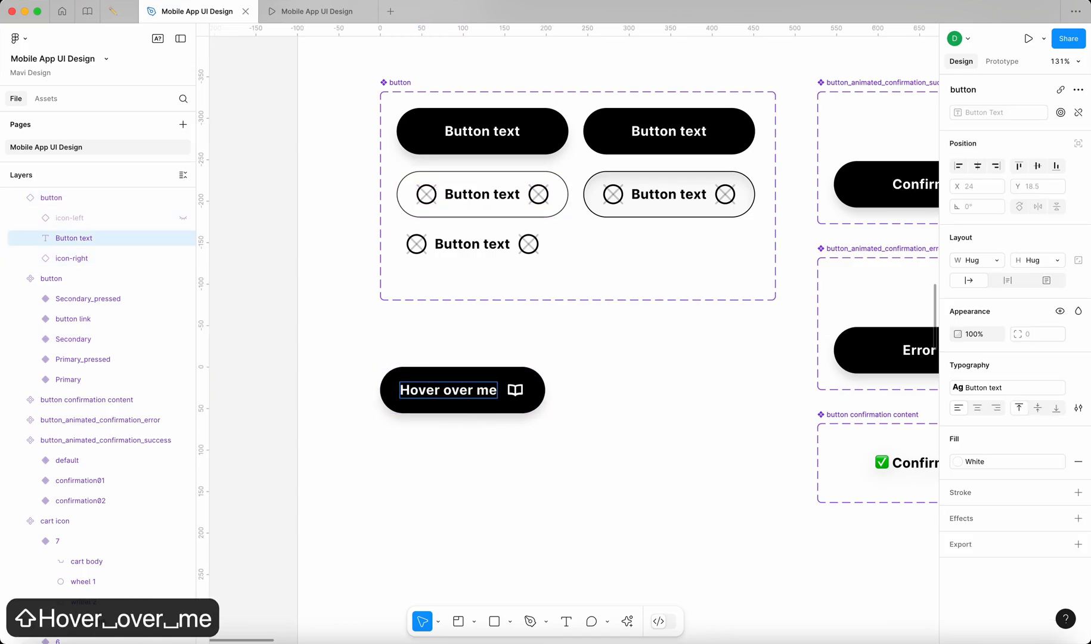
left_click(462, 389)
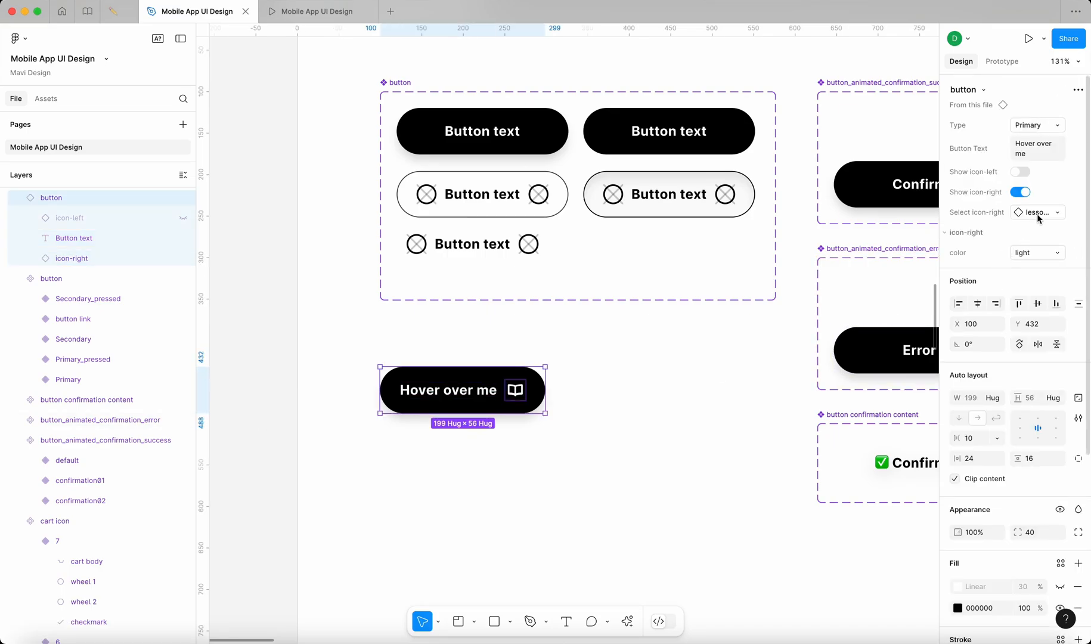
- Swap the right icon to the right arrow and nudge the button into place below the set
left_click(1037, 212)
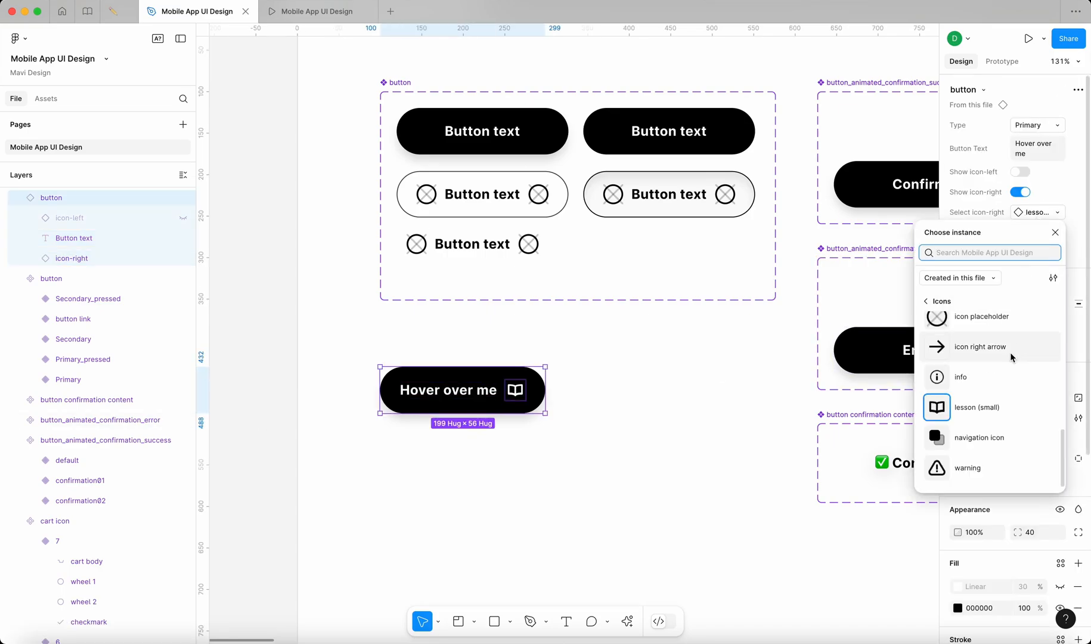
left_click(980, 346)
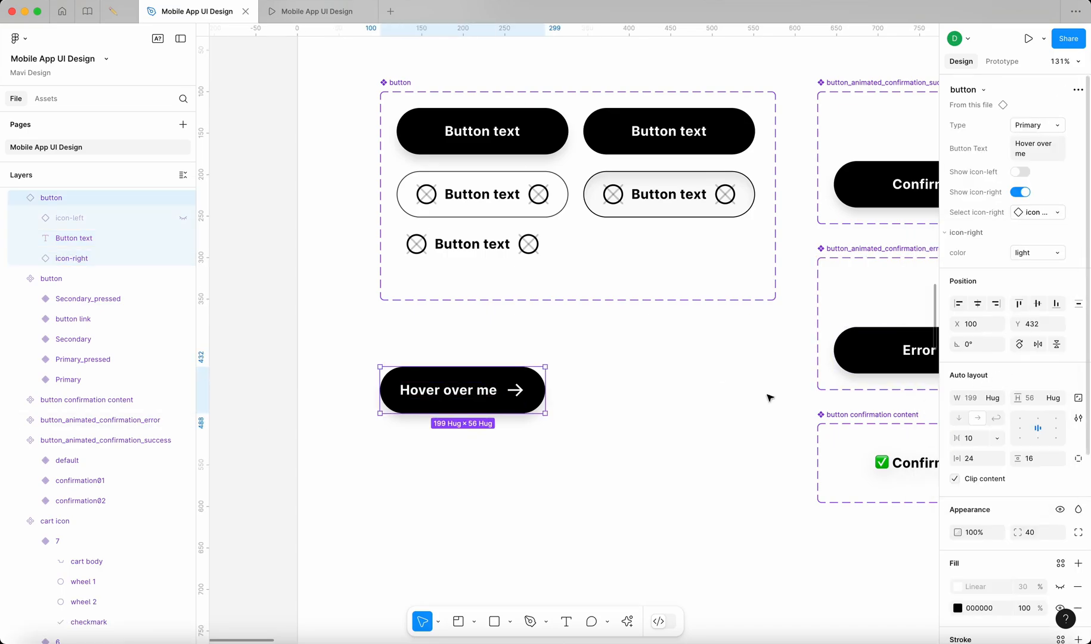
left_click_drag(463, 390, 469, 423)
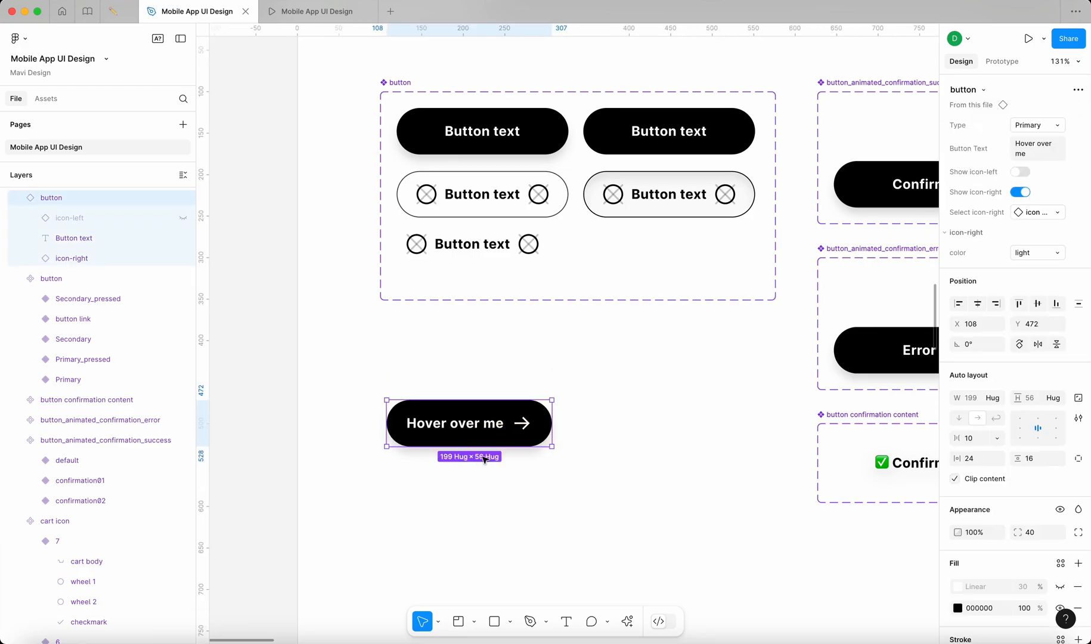
left_click_drag(482, 423, 464, 435)
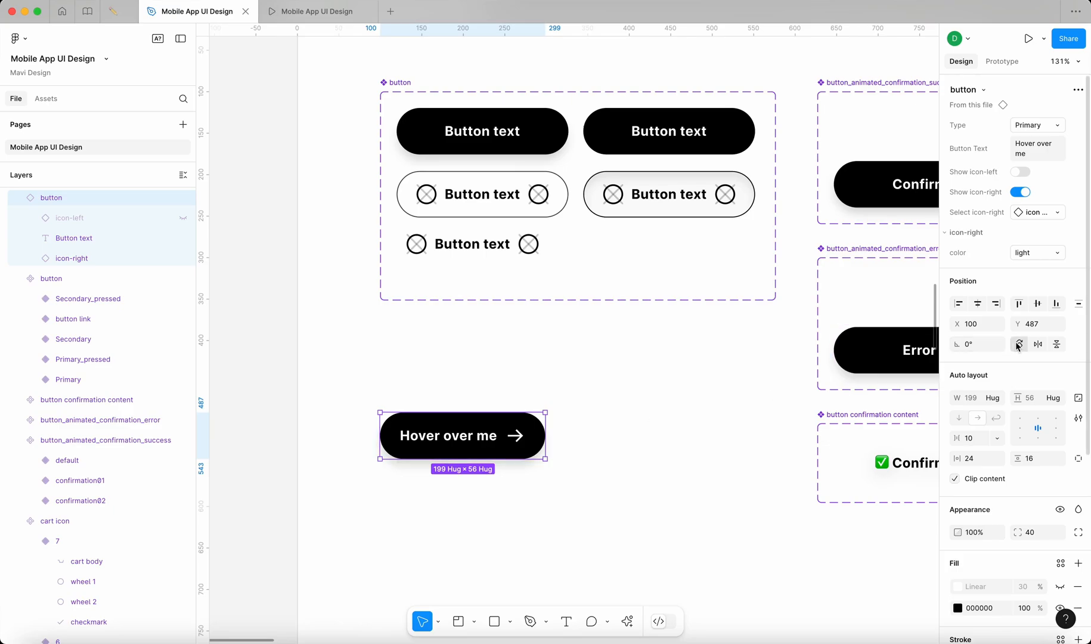
- Make the Hover over me button instance into a new component via Create component
left_click(1077, 90)
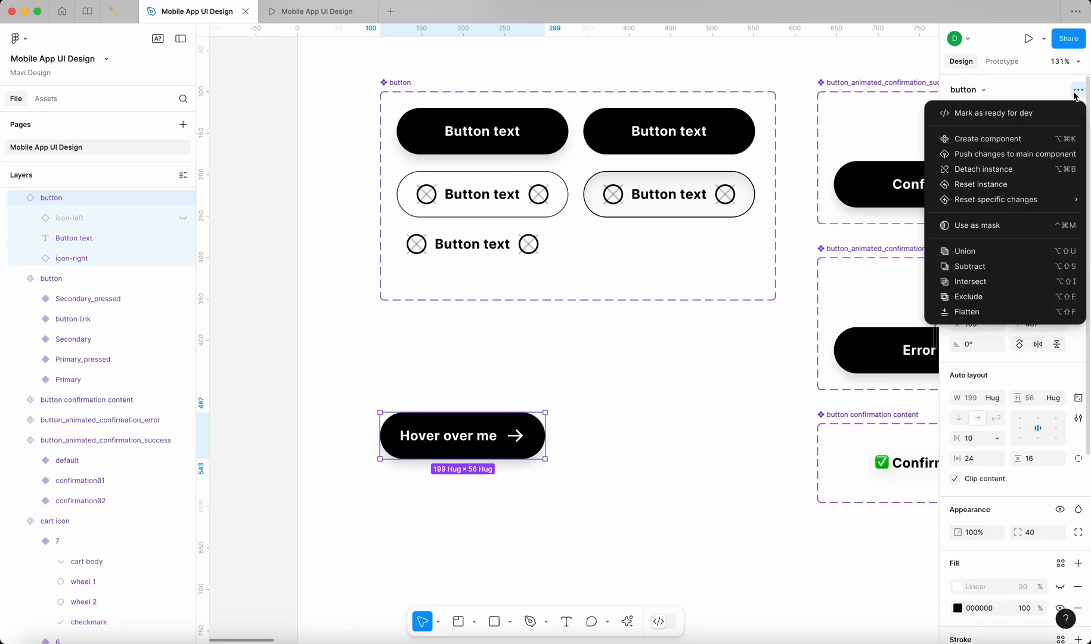
left_click(1078, 89)
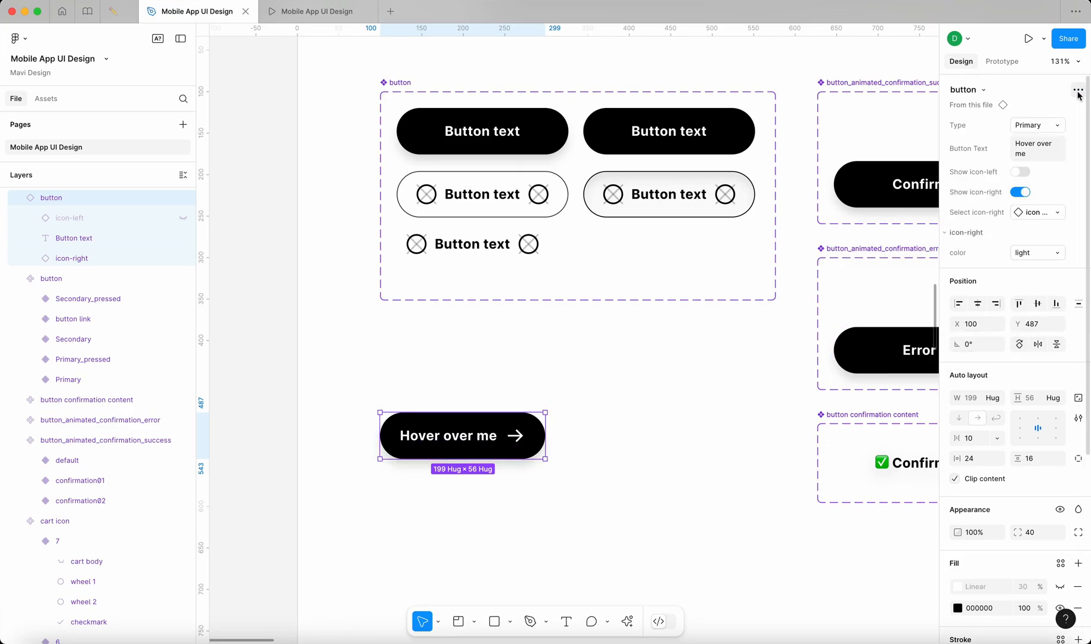
left_click(1077, 95)
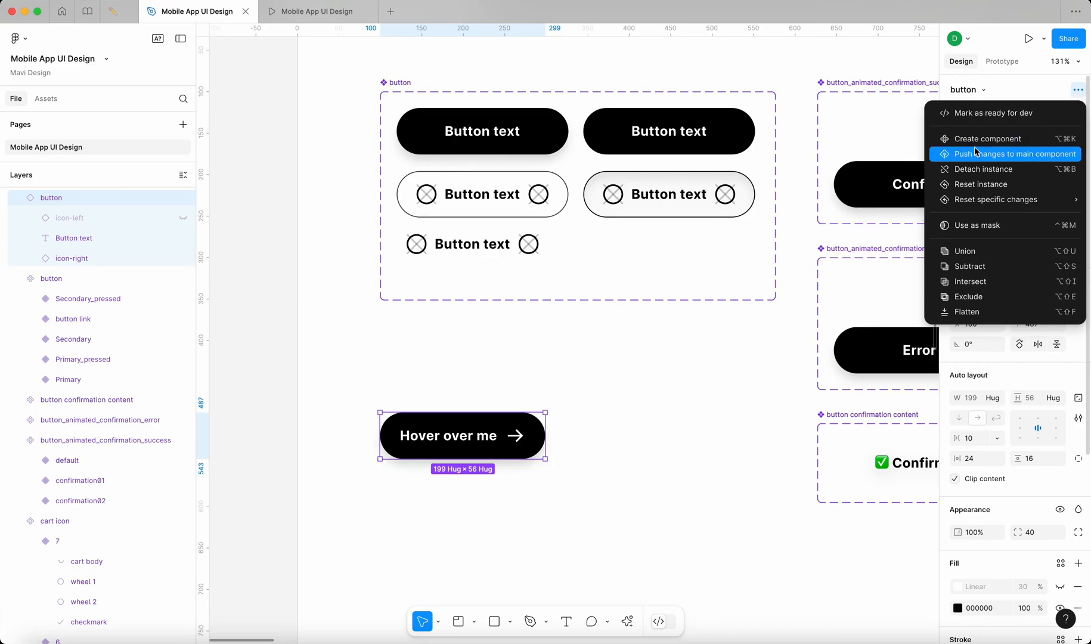
left_click(1005, 154)
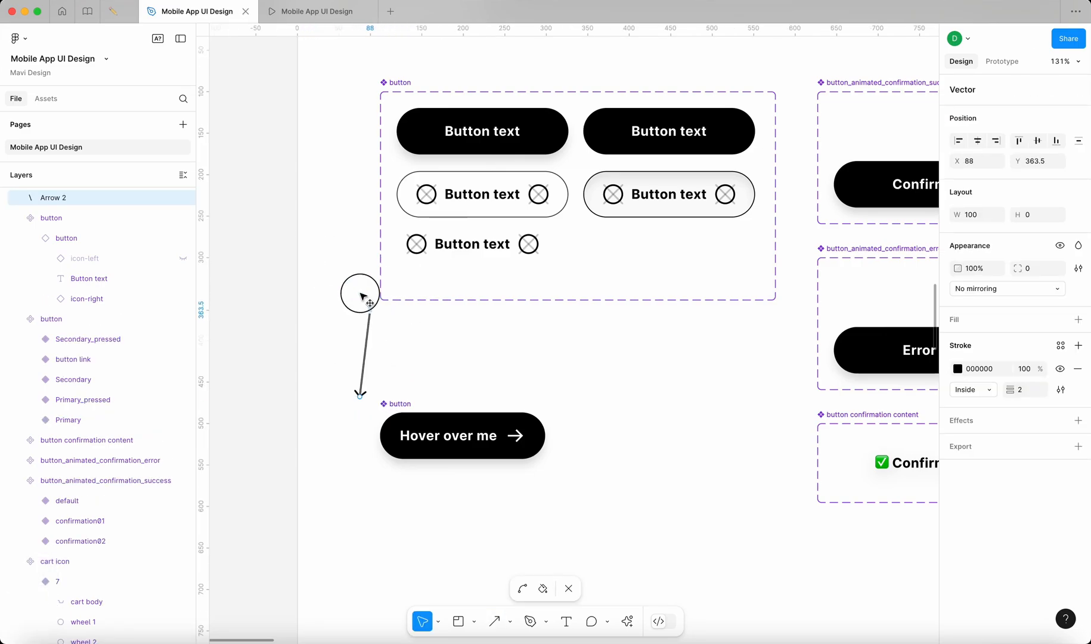
- Draw an arrow from beside the button set pointing down to the new button
left_click_drag(359, 292, 365, 124)
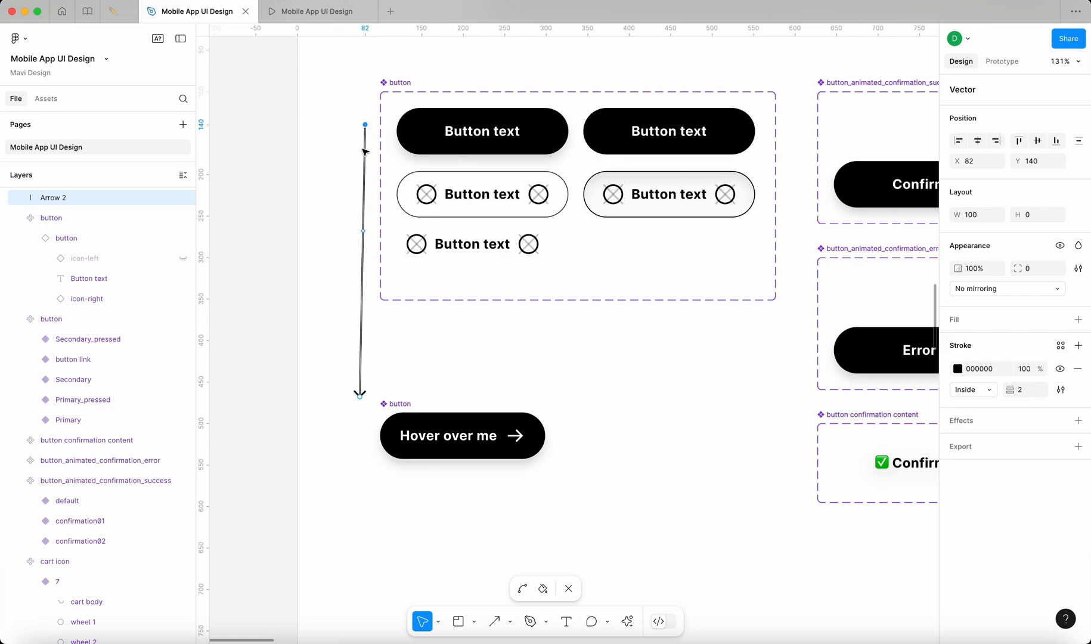
left_click_drag(365, 124, 301, 151)
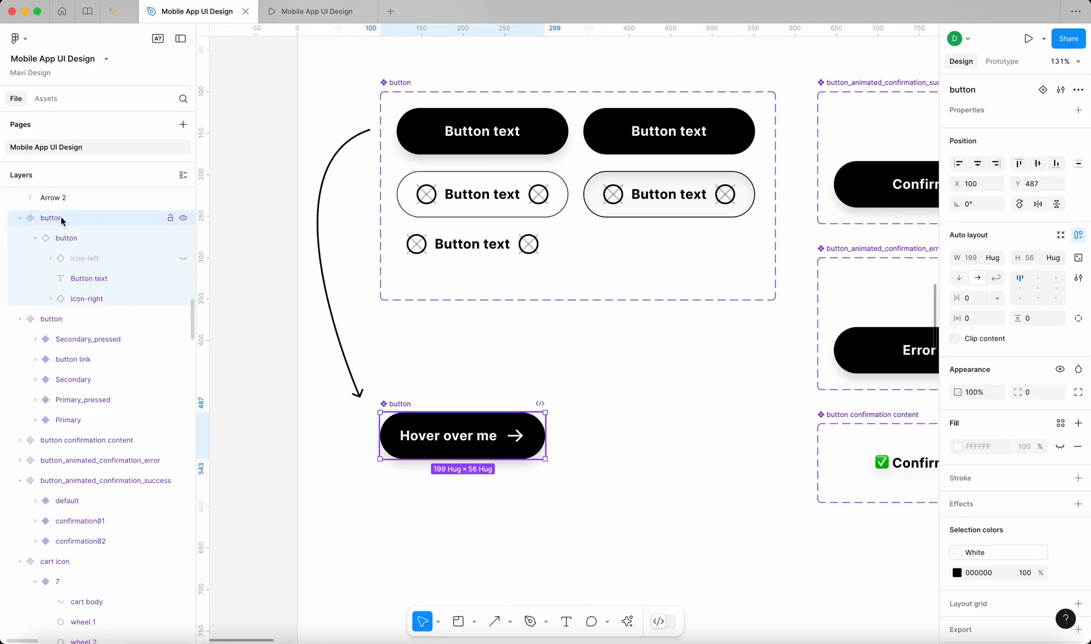
- Rename the component to 'button_icon on hover' and add a second variant
double_click(51, 218)
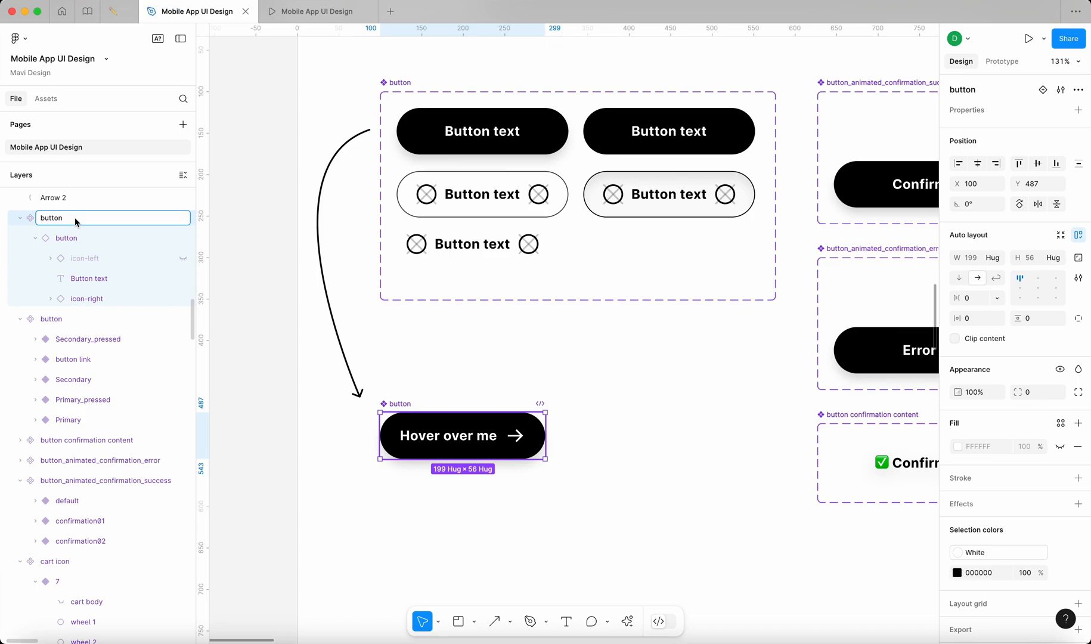
type("_")
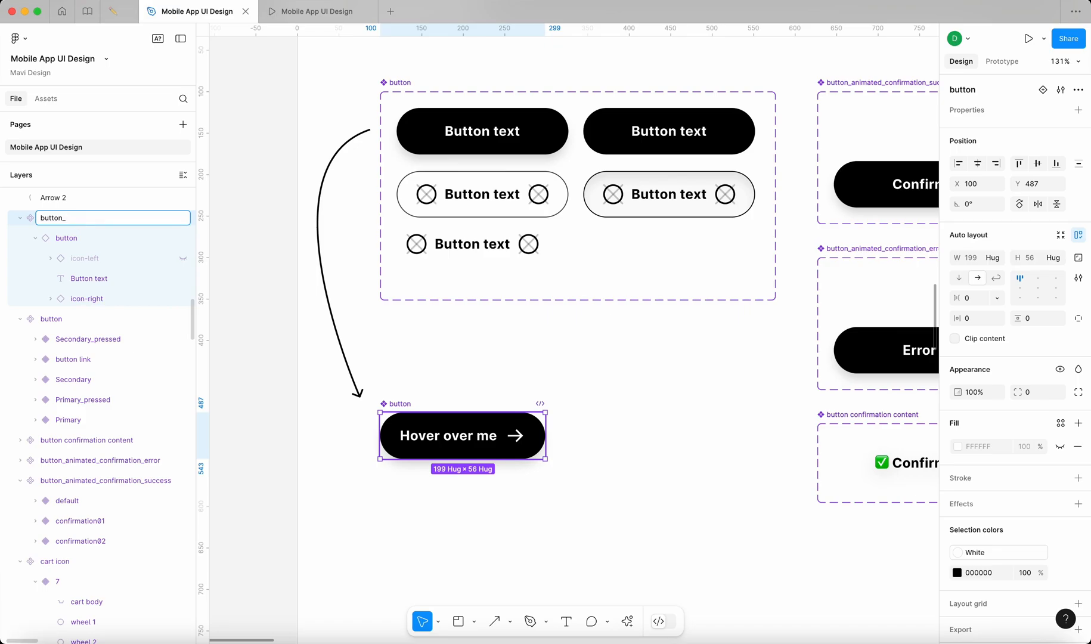
type("icon")
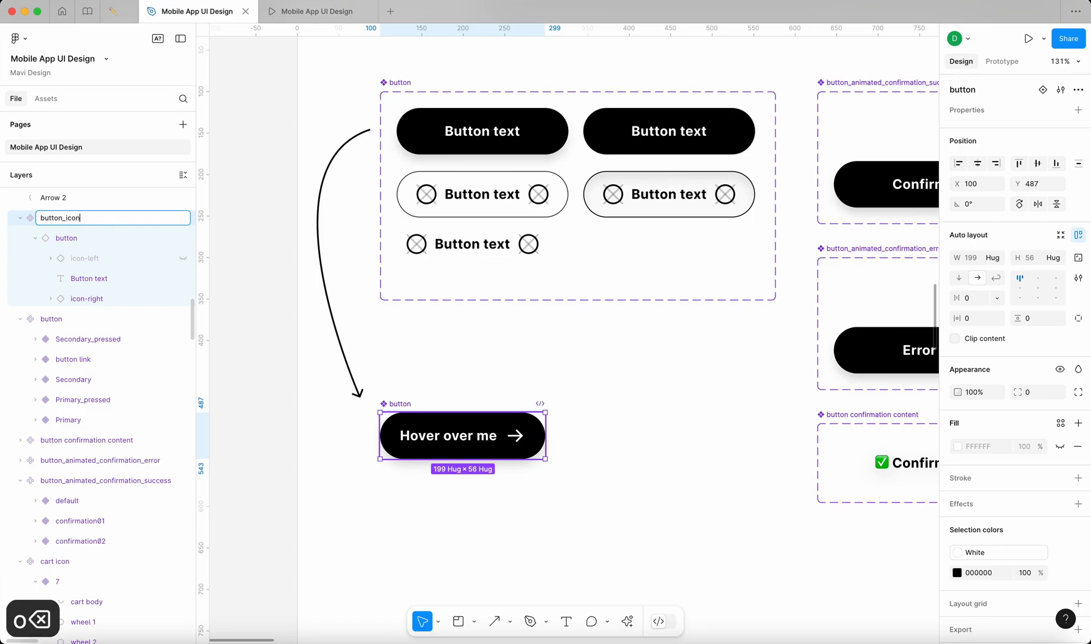
type("on hover")
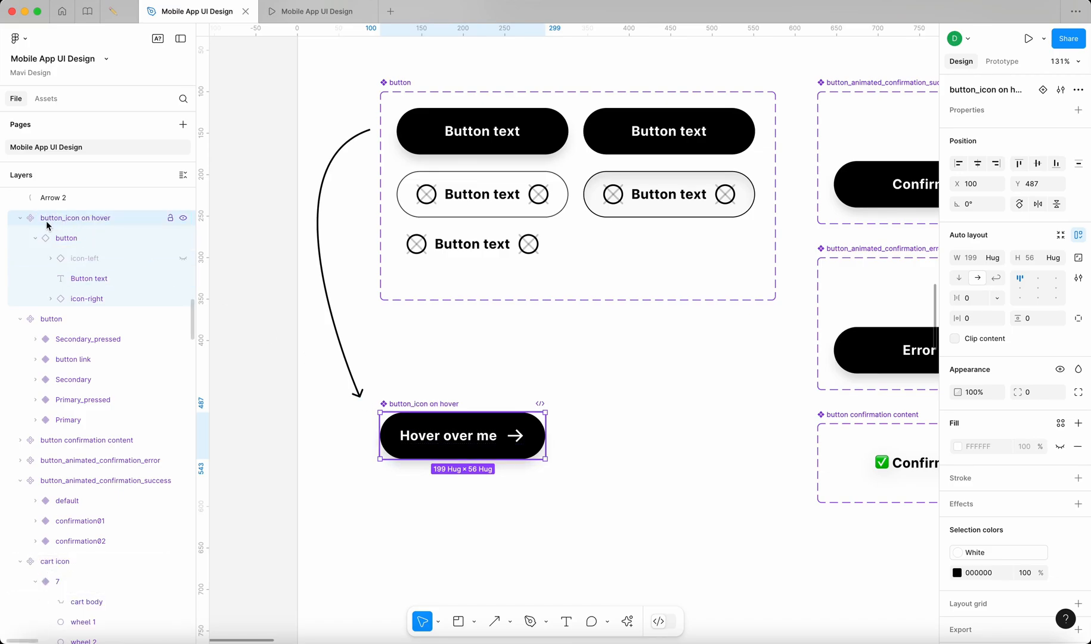
left_click(66, 238)
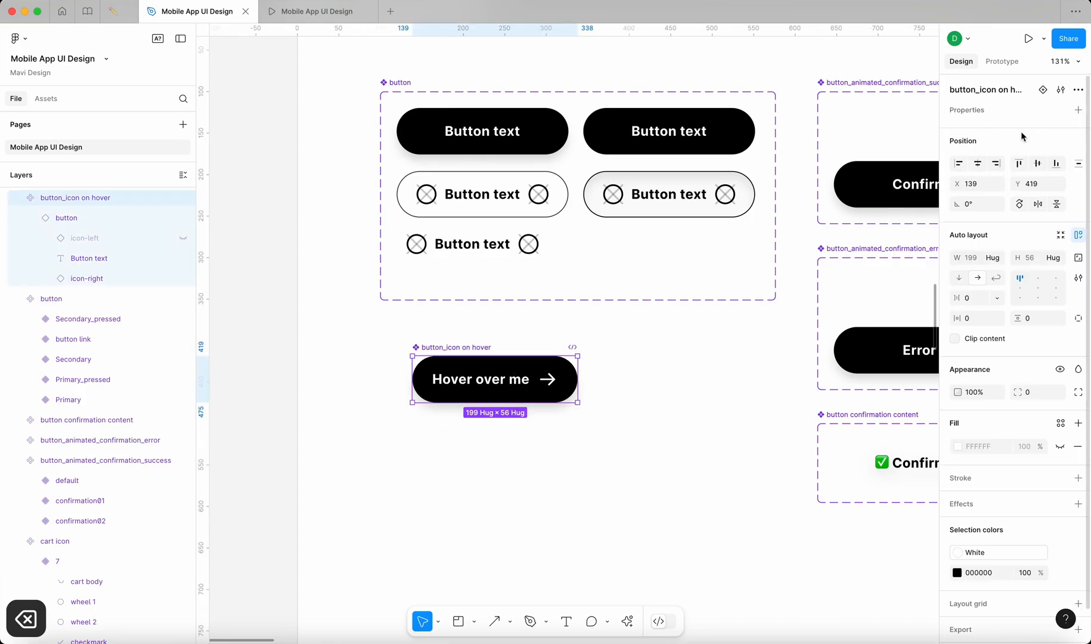
mouse_move(1041, 90)
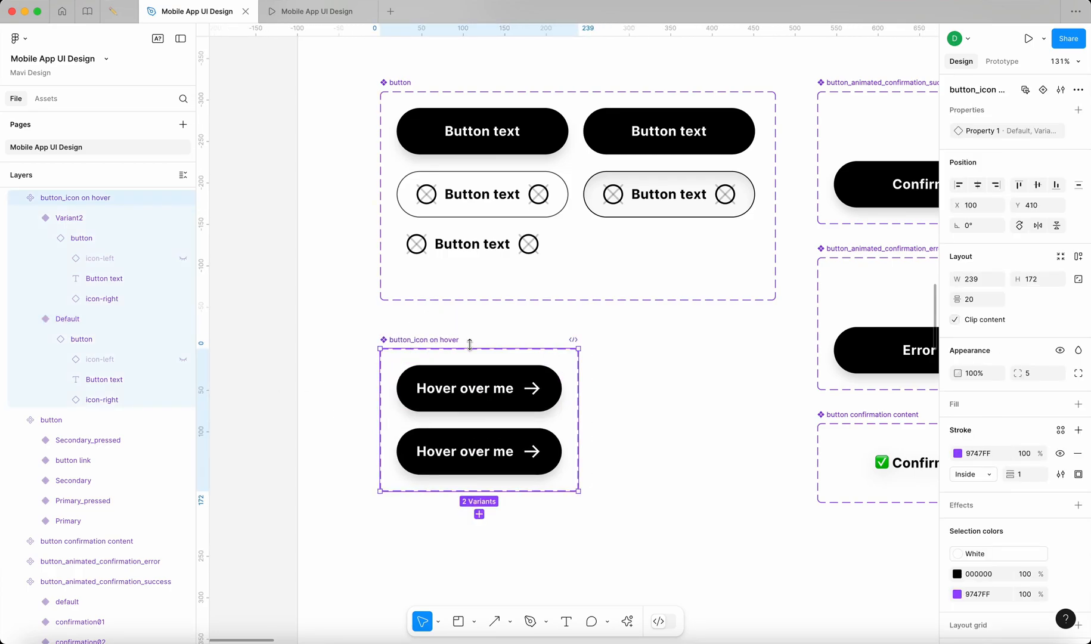
mouse_move(1061, 130)
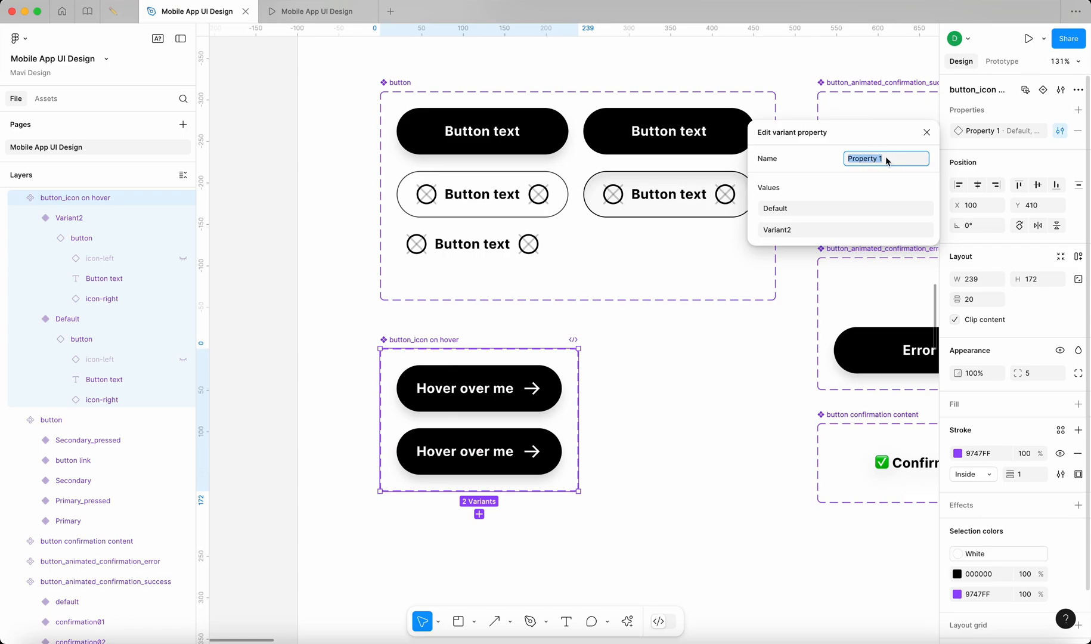
- Name the variant property 'state' with values 'default' and 'hover'
type("state")
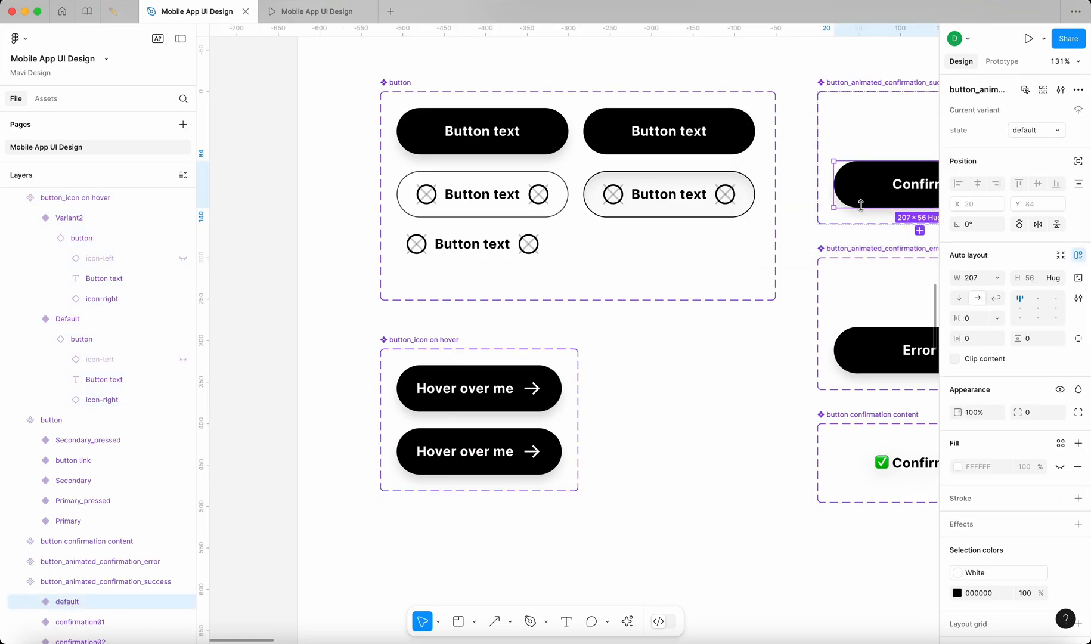
left_click(479, 388)
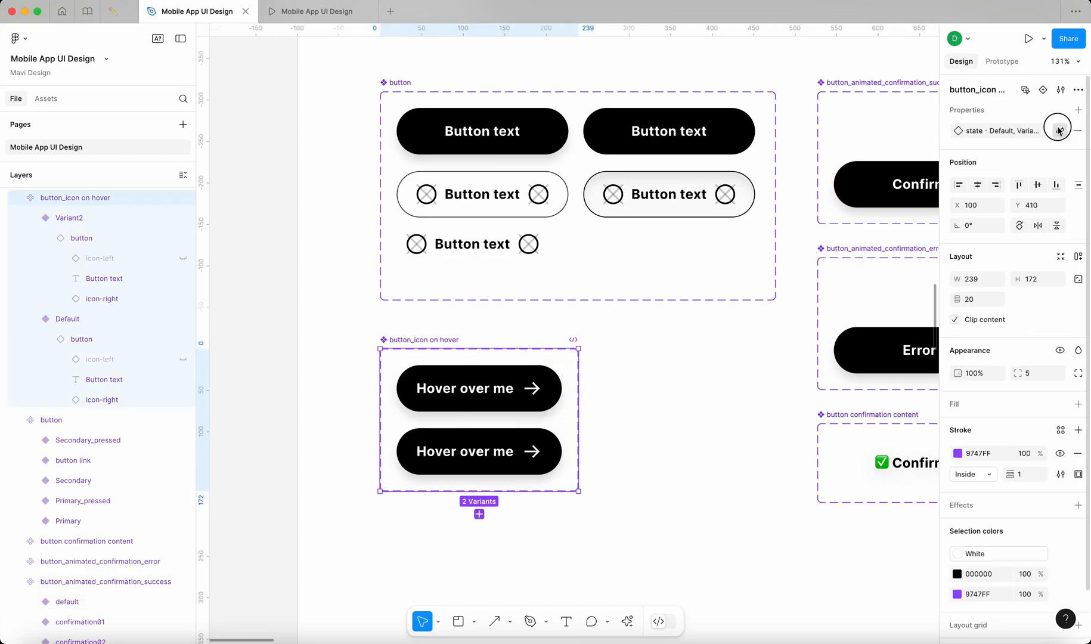
left_click(1058, 130)
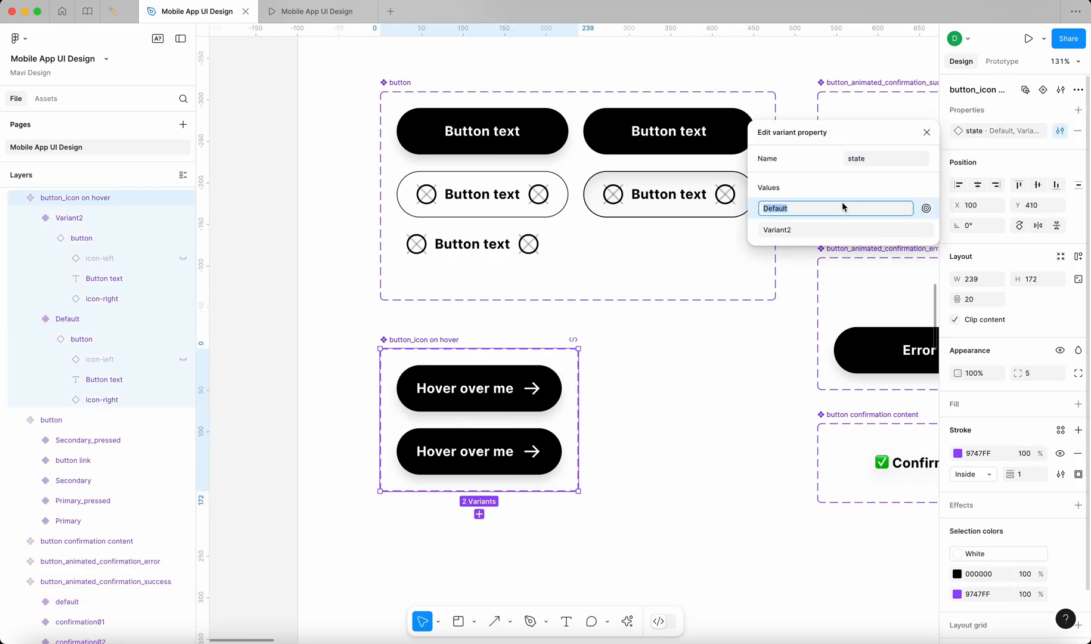
type("default")
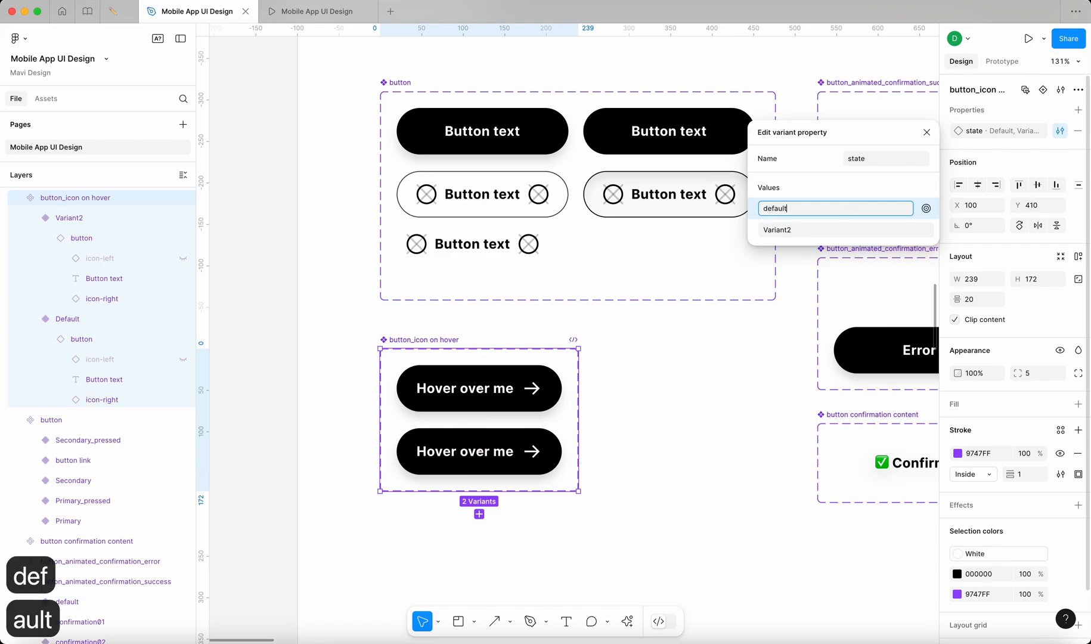
left_click(830, 229)
type("hover")
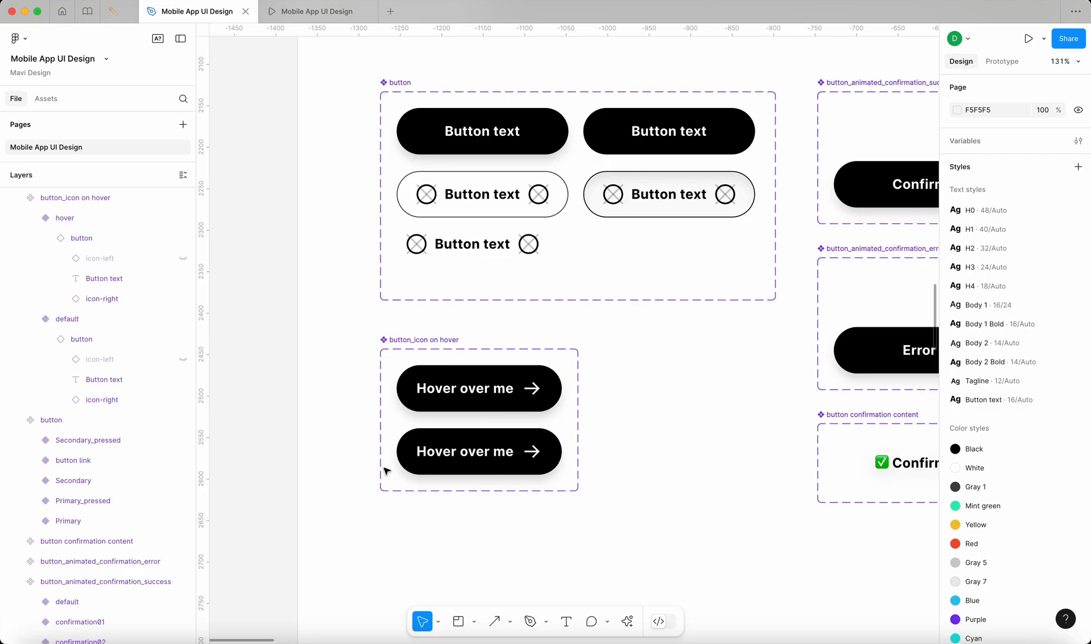
- Select the default variant's right arrow icon in the Layers panel to hide it
left_click(477, 389)
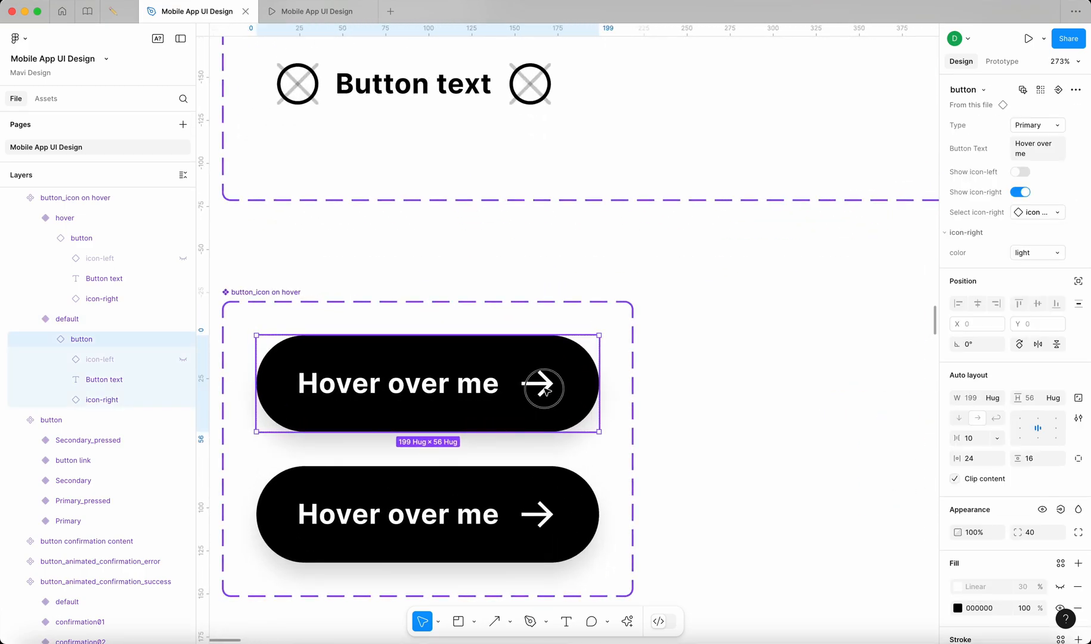
left_click(537, 384)
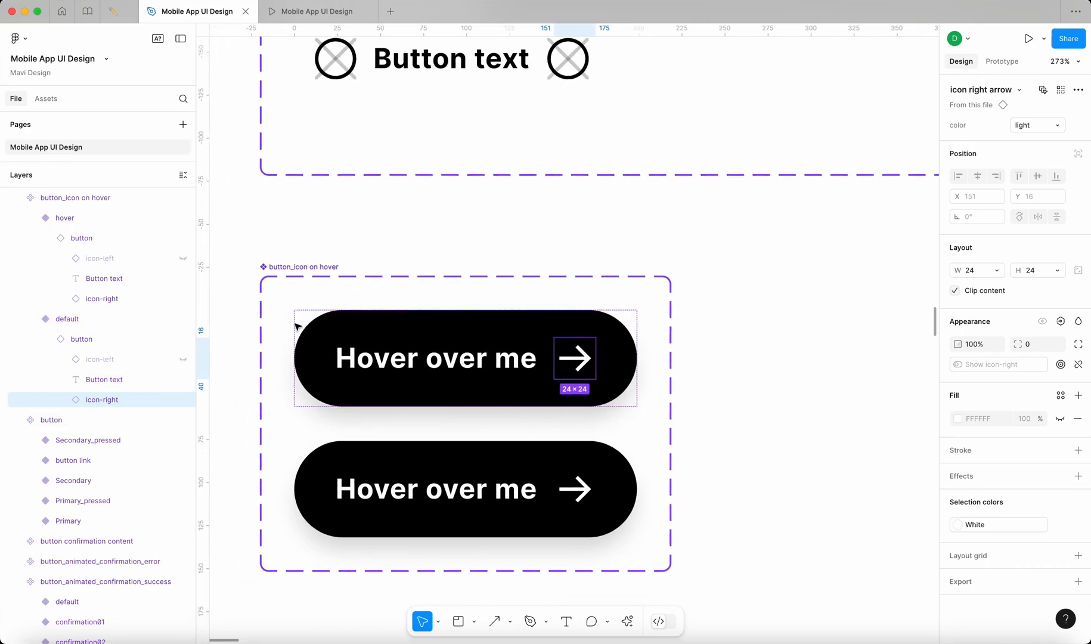
left_click(82, 339)
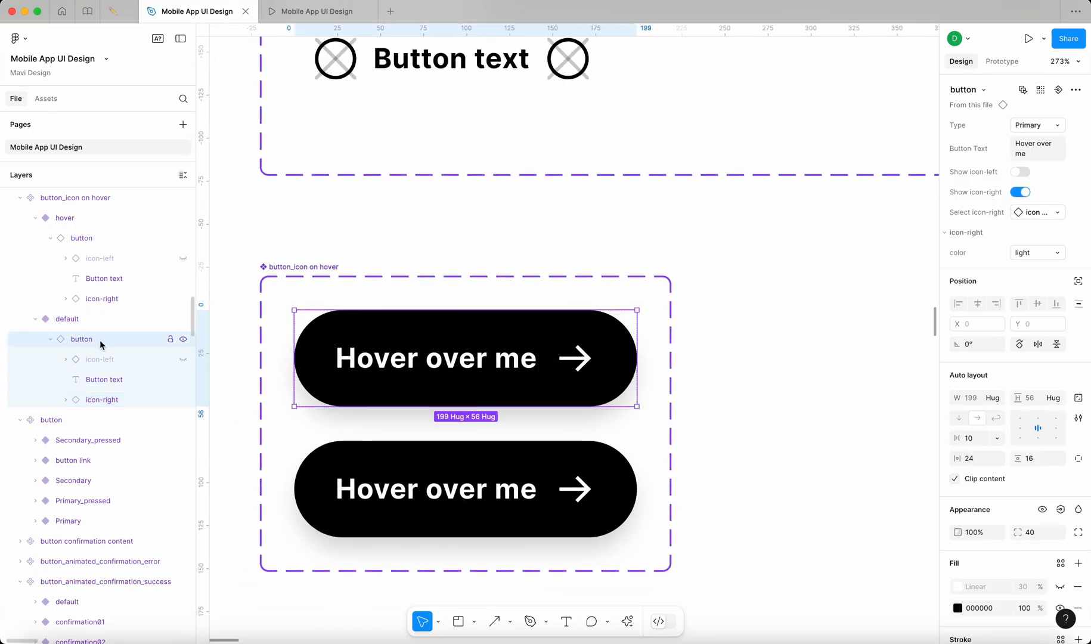
left_click(99, 358)
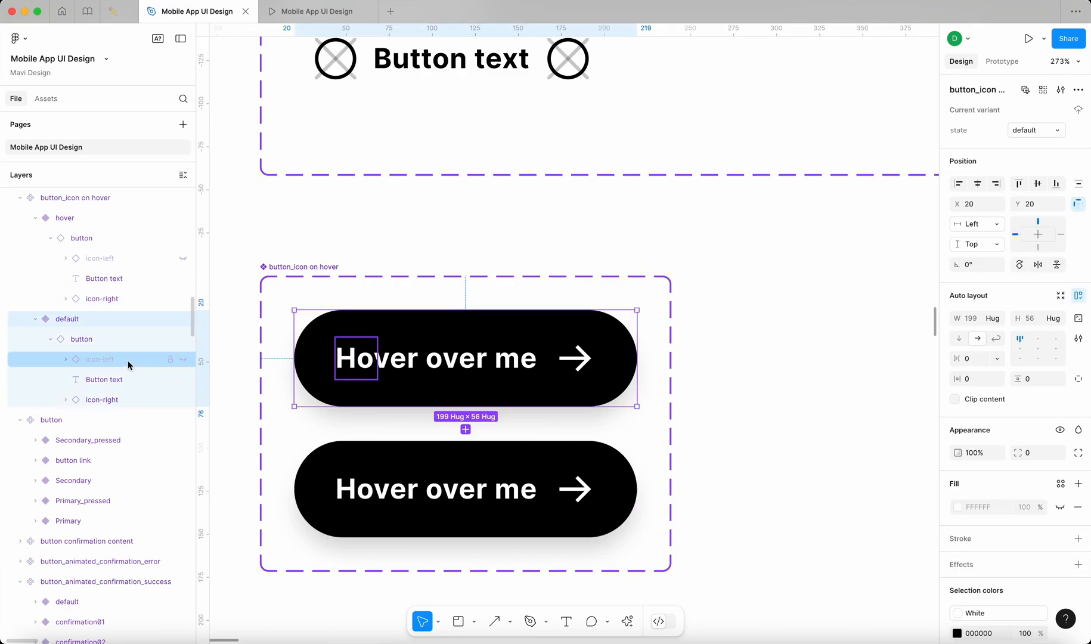
left_click(101, 400)
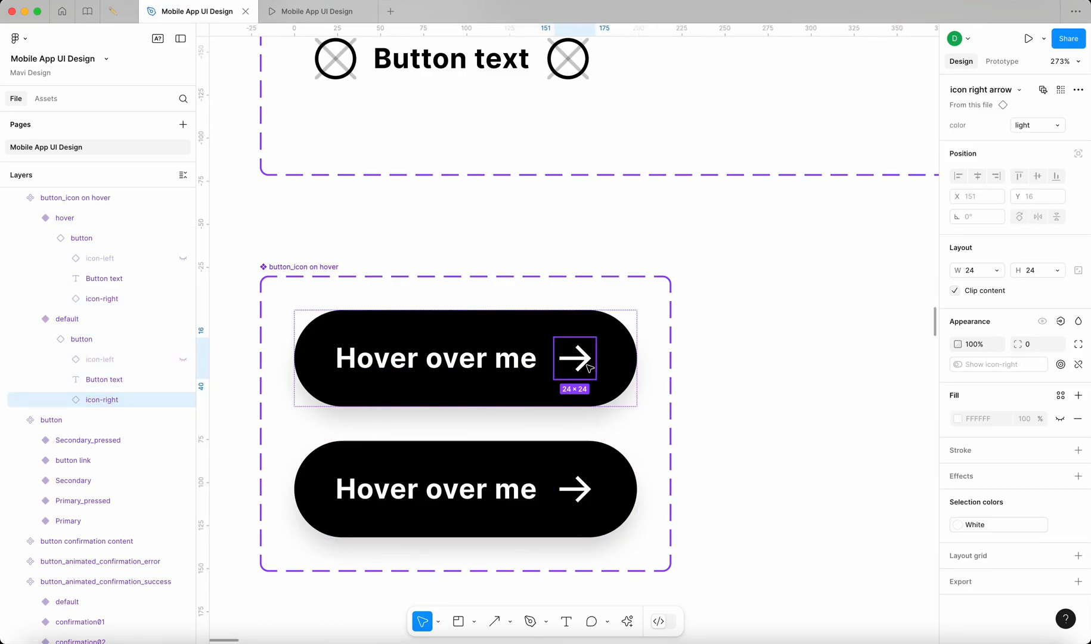
mouse_move(1041, 331)
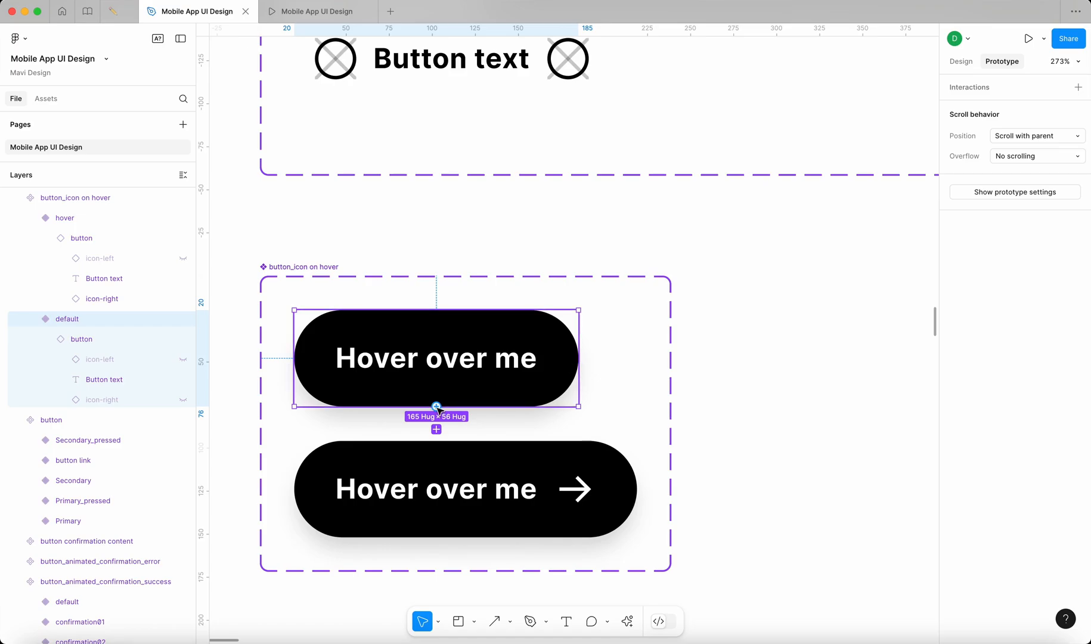
- Link default to hover with a While hovering trigger, Smart animate and an Ease out curve
left_click_drag(436, 406, 501, 425)
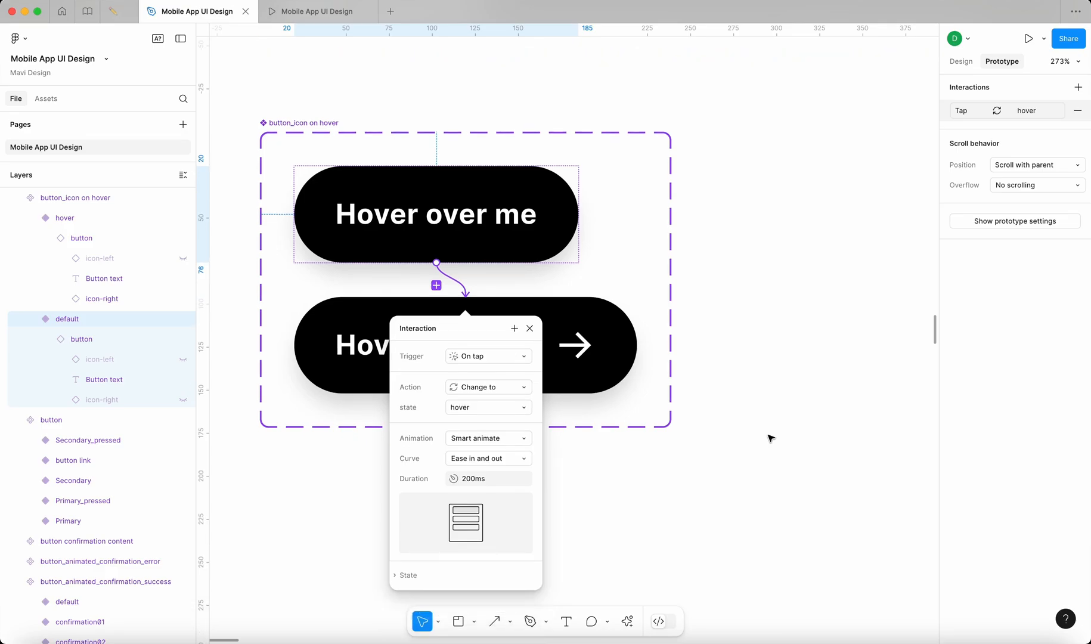
left_click(488, 355)
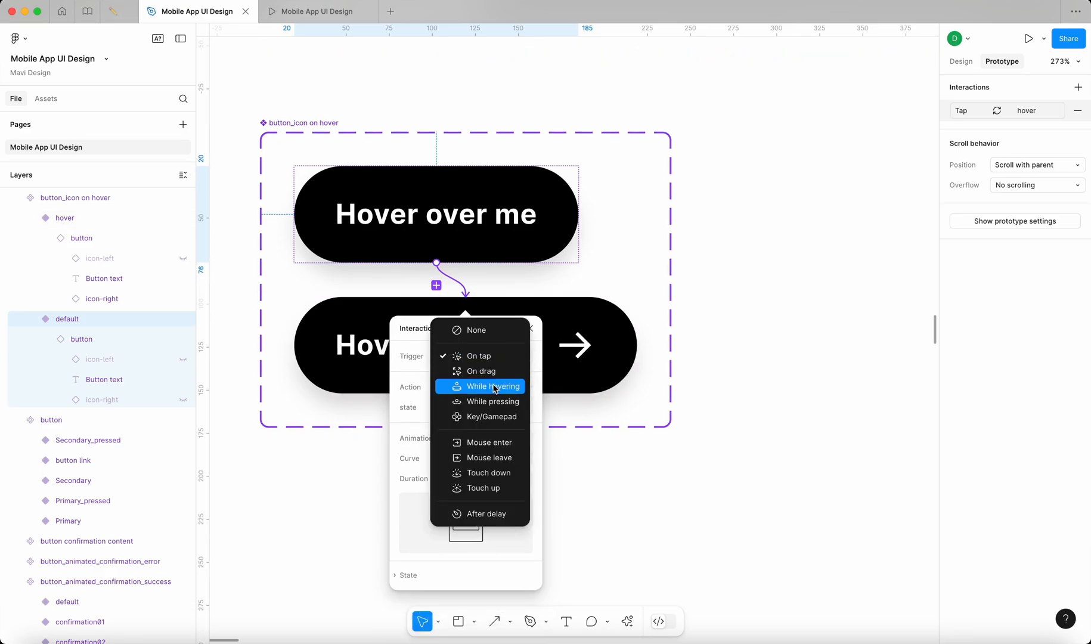
left_click(488, 386)
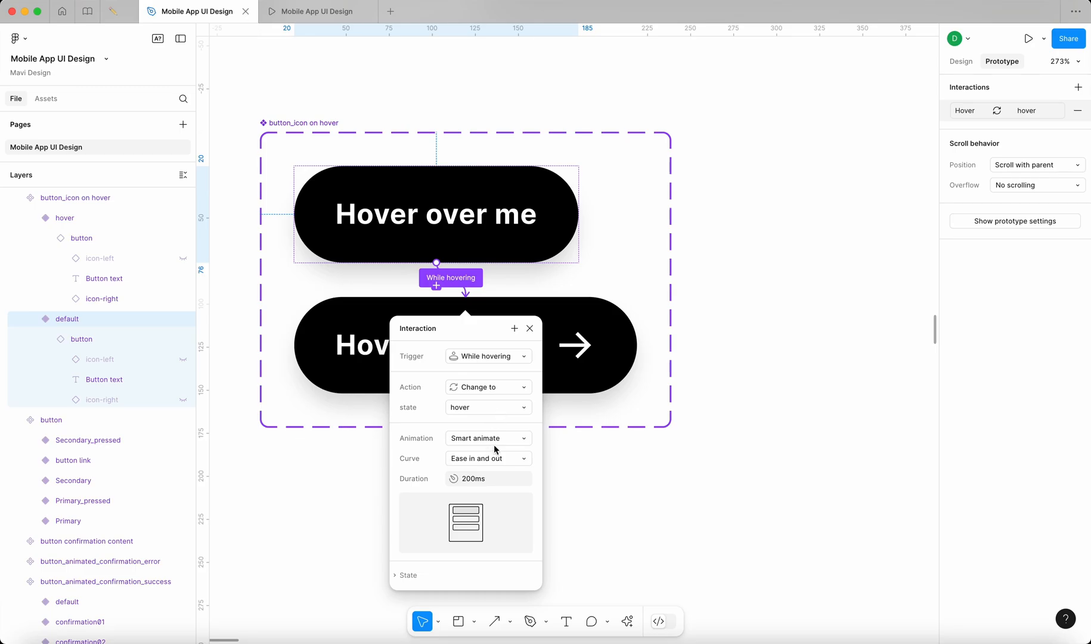
left_click(489, 458)
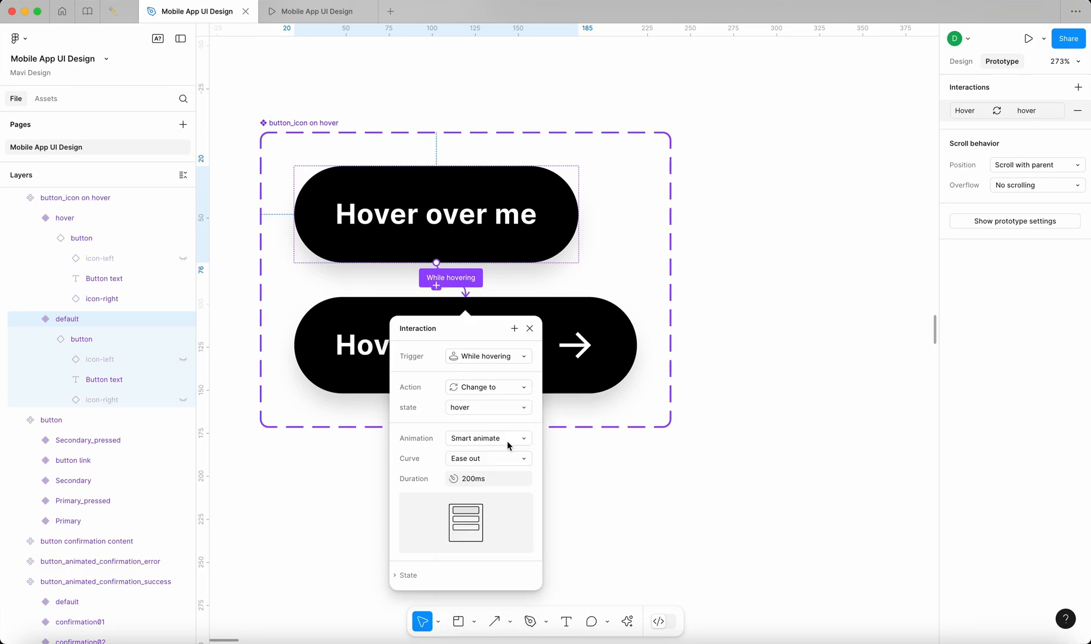
left_click(489, 478)
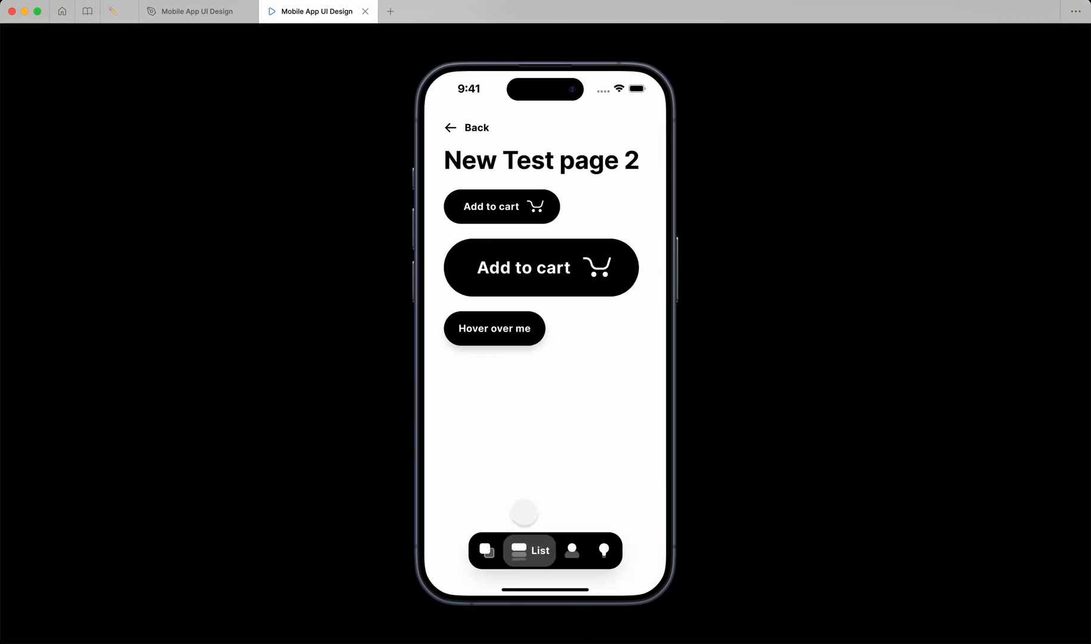
mouse_move(512, 279)
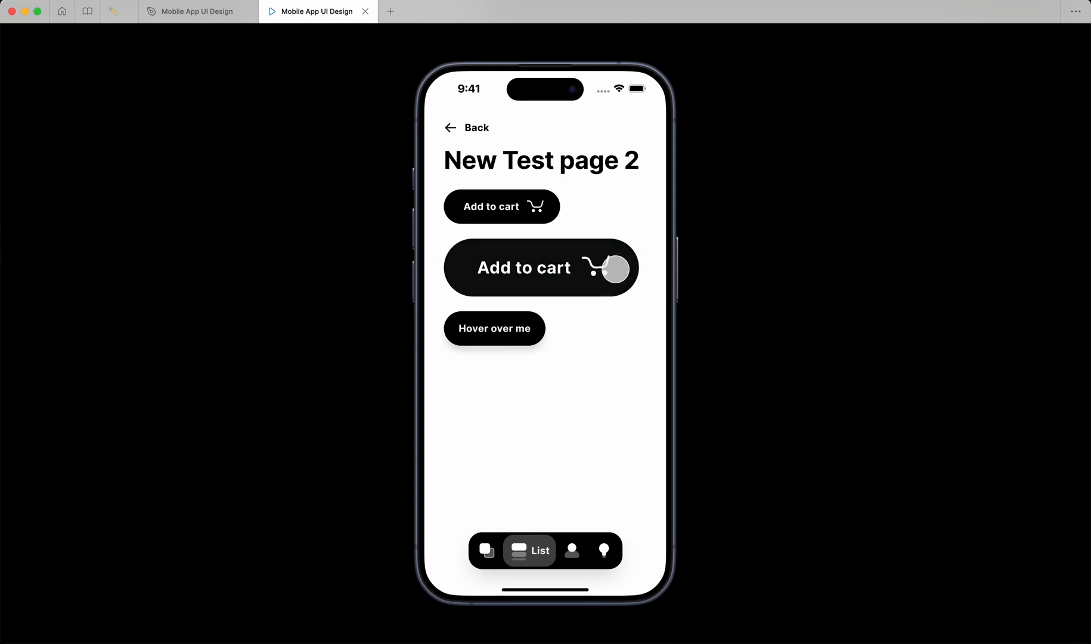
mouse_move(779, 290)
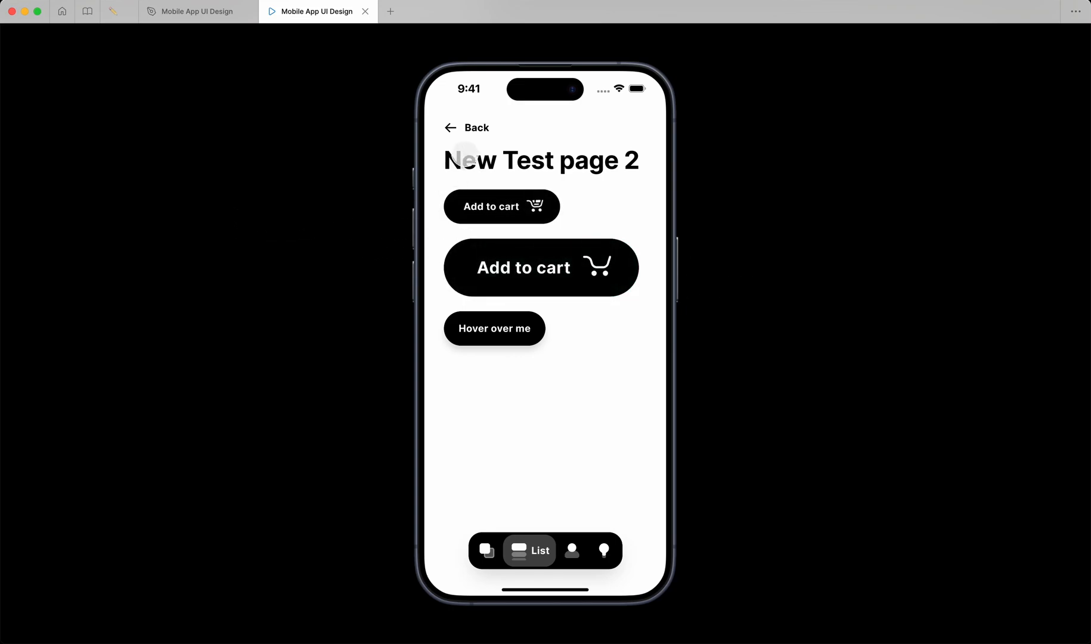
- Browse the prototype: Back, Design System, dashboard, then the List screen to reach New Test page 2
left_click(487, 550)
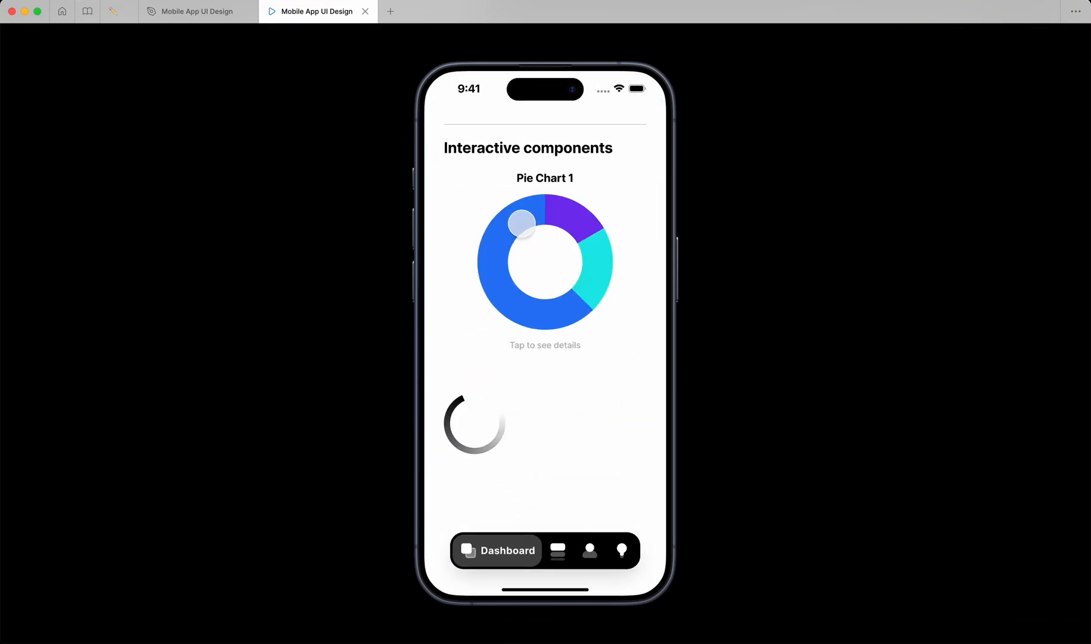
left_click(601, 265)
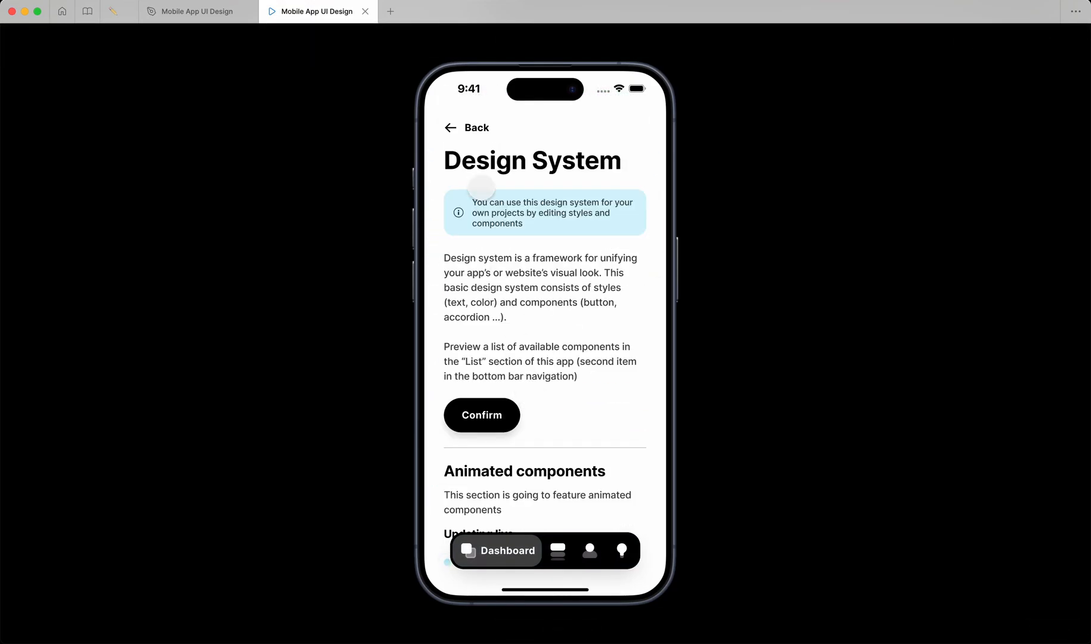
left_click(450, 128)
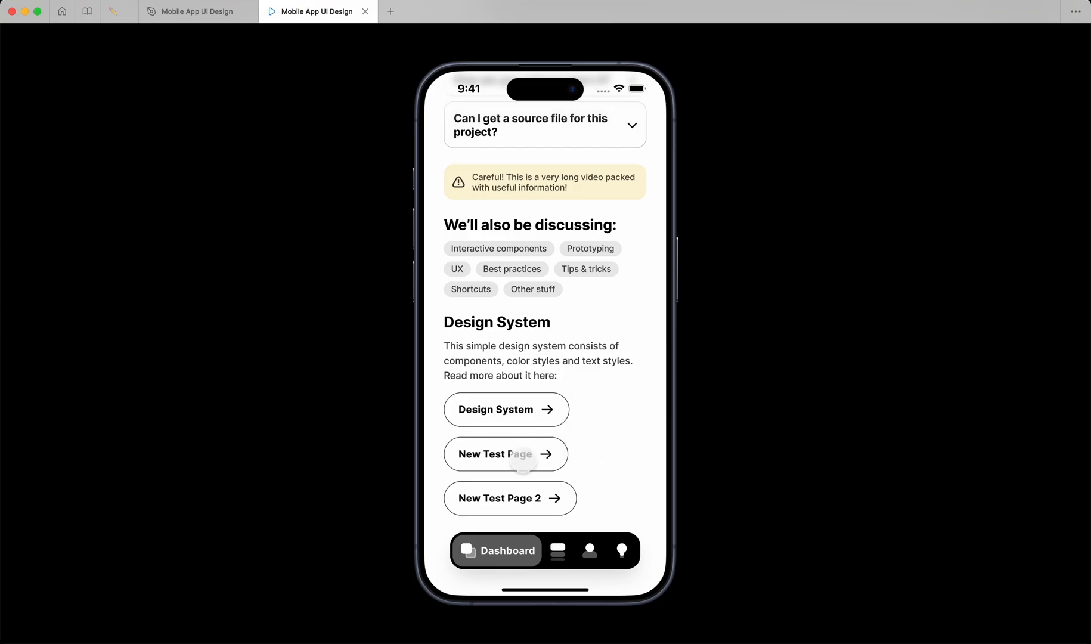
left_click(589, 551)
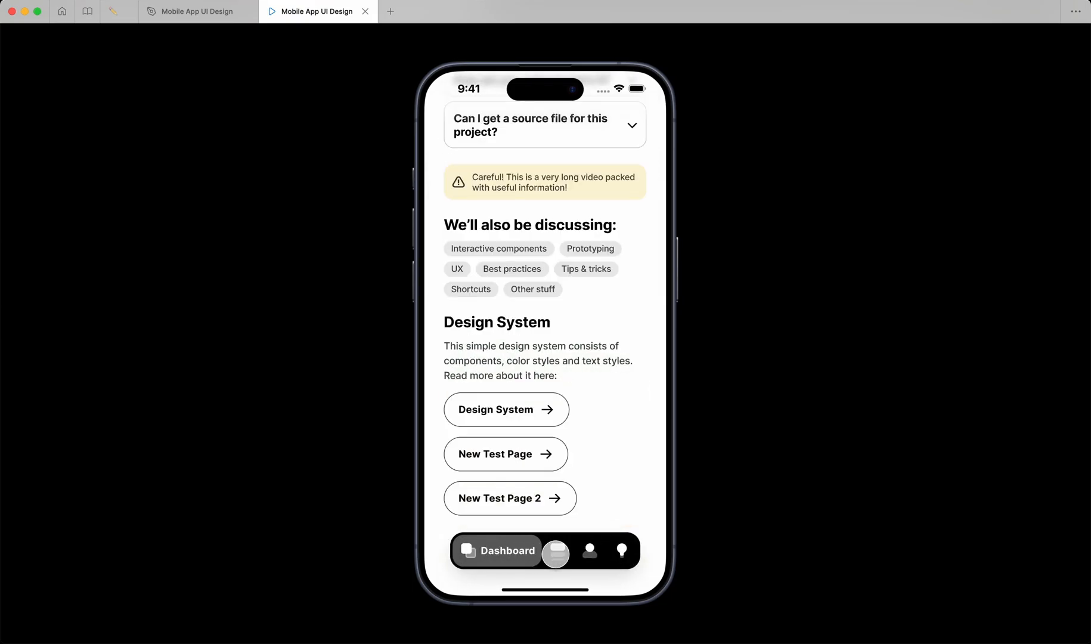
left_click(507, 498)
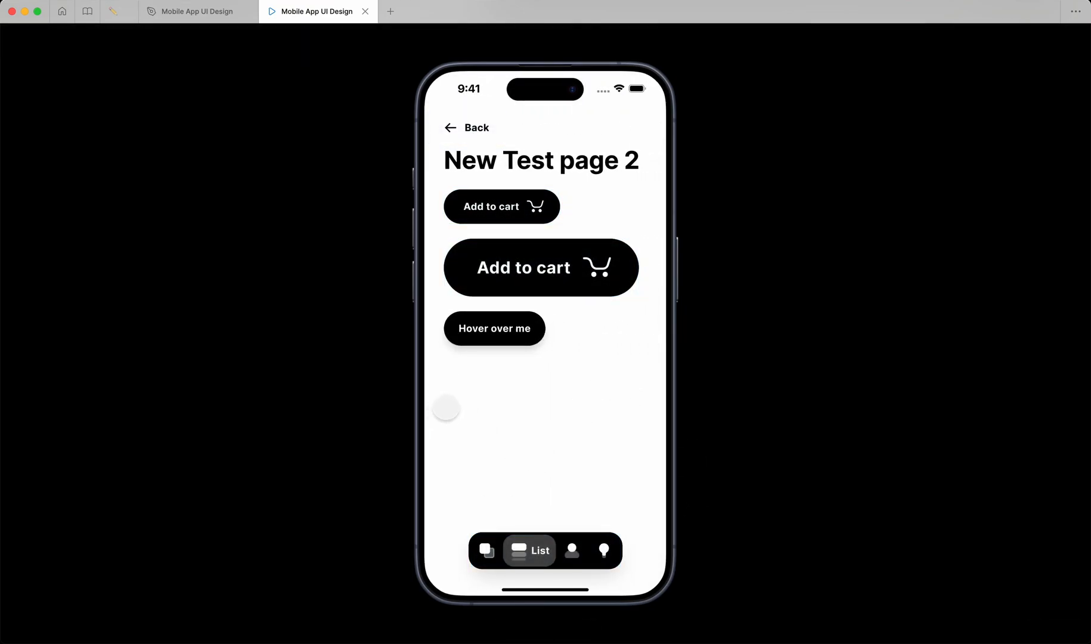
mouse_move(494, 329)
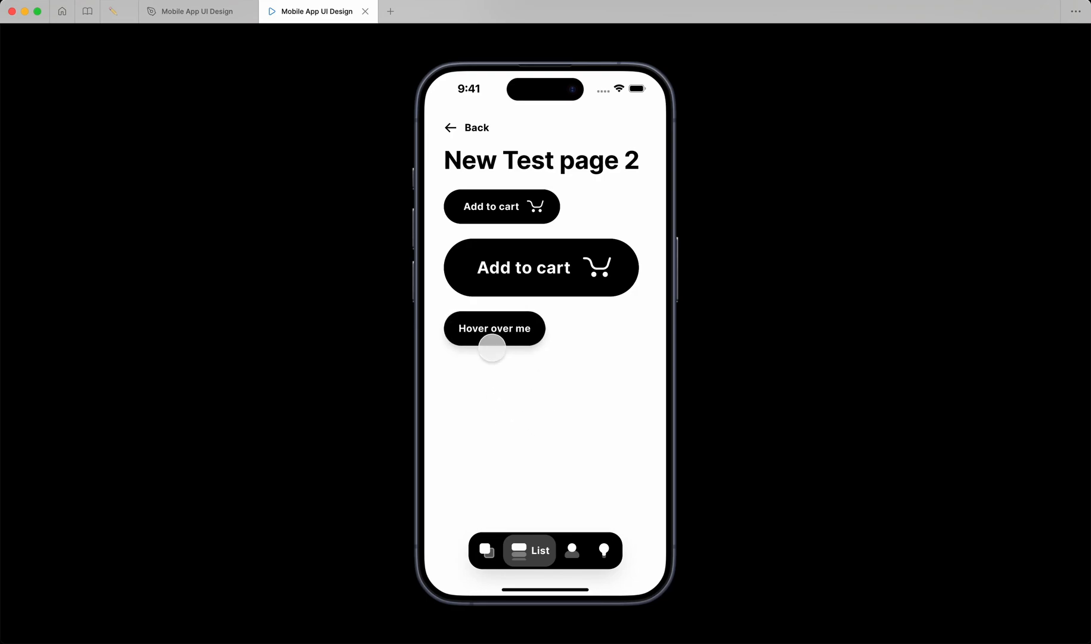
mouse_move(491, 339)
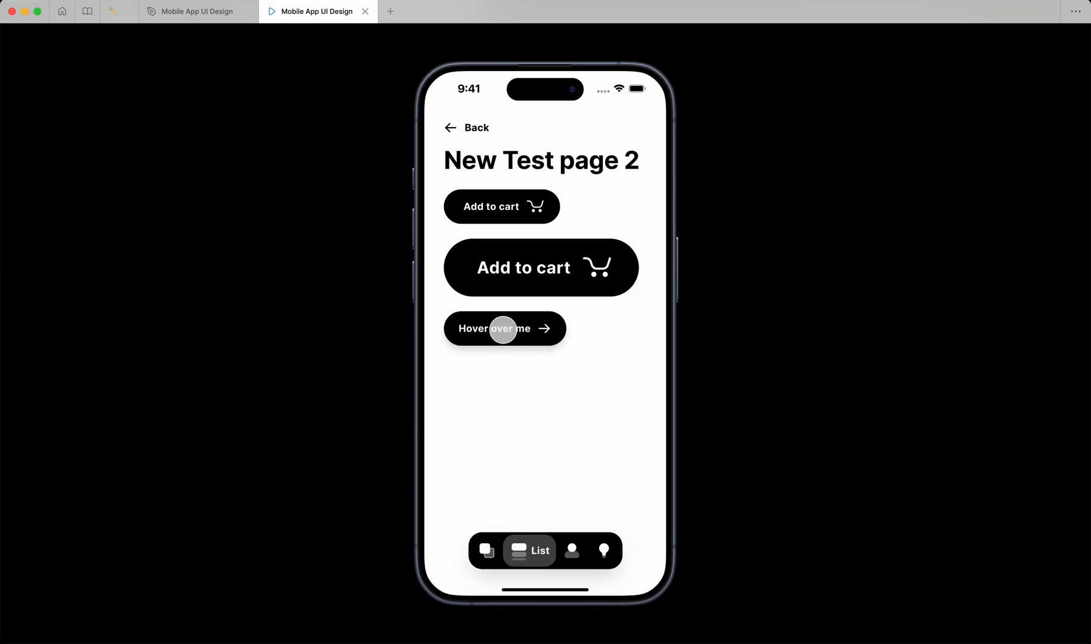
mouse_move(497, 353)
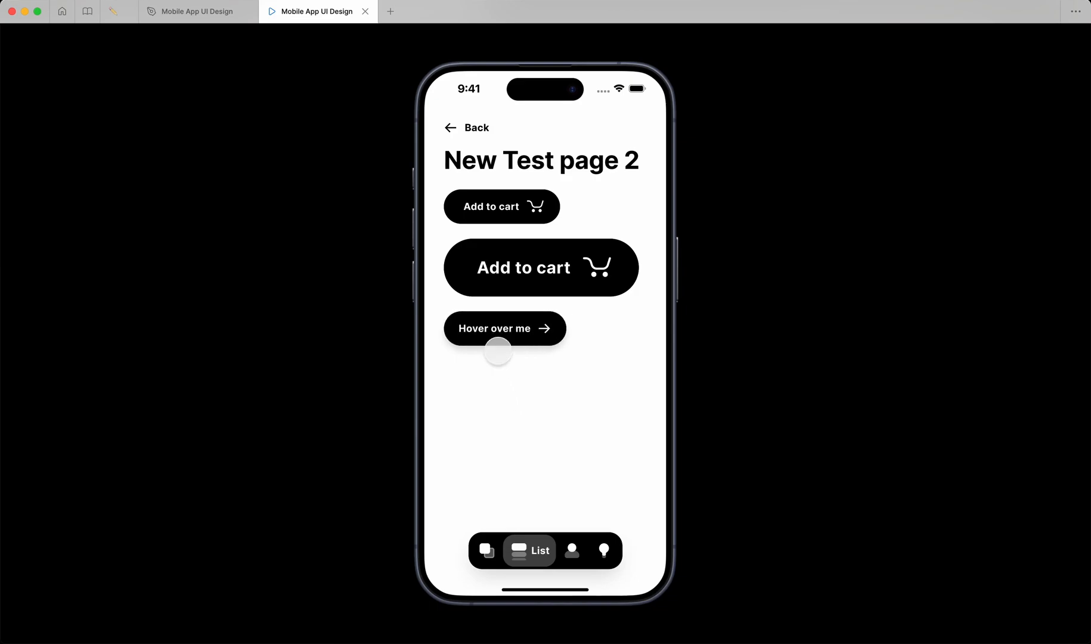
mouse_move(567, 399)
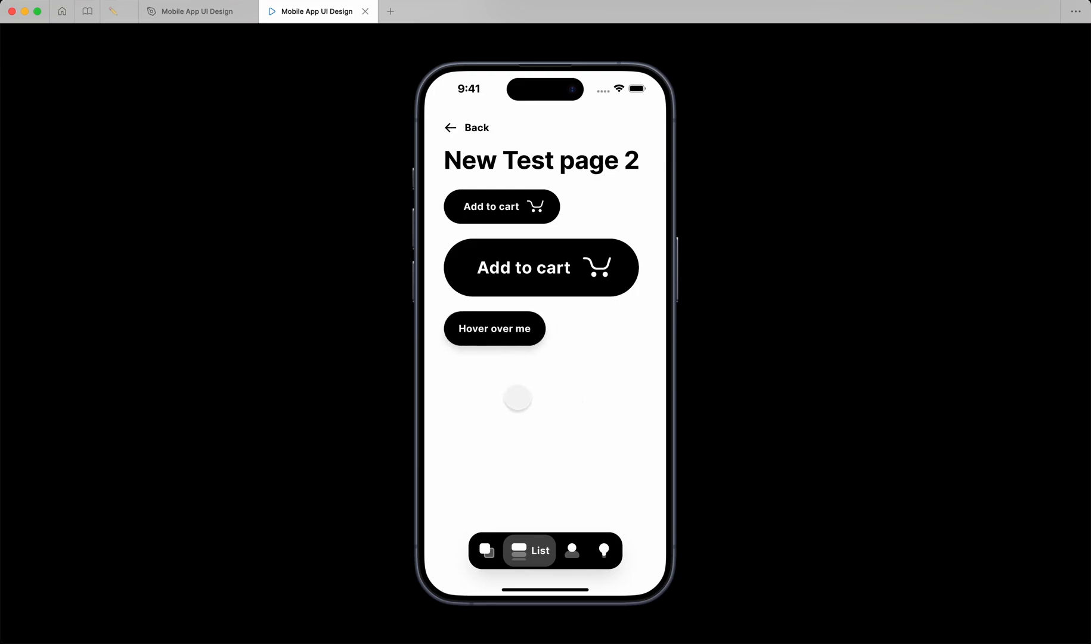
mouse_move(495, 329)
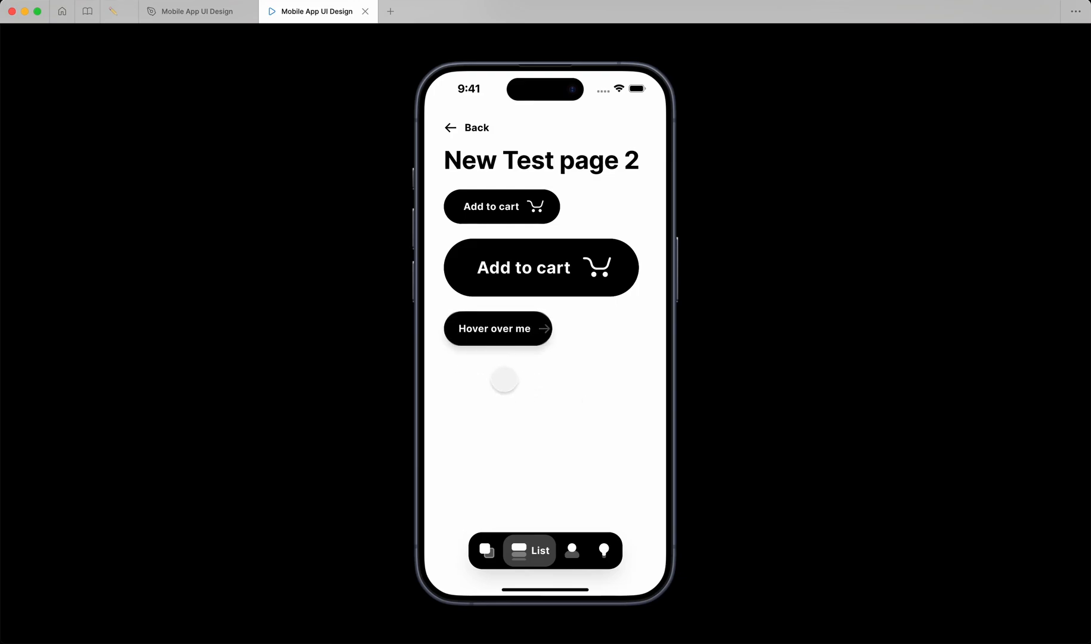
mouse_move(495, 346)
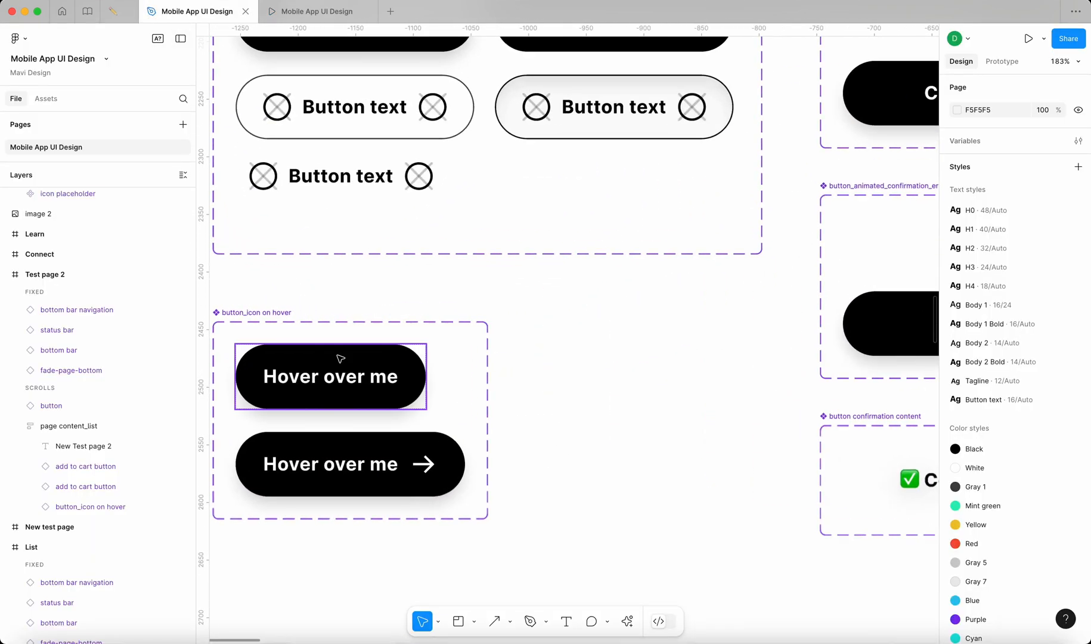
- Set the default variant's hidden arrow icon to Ignore auto layout past the button edge
left_click(331, 376)
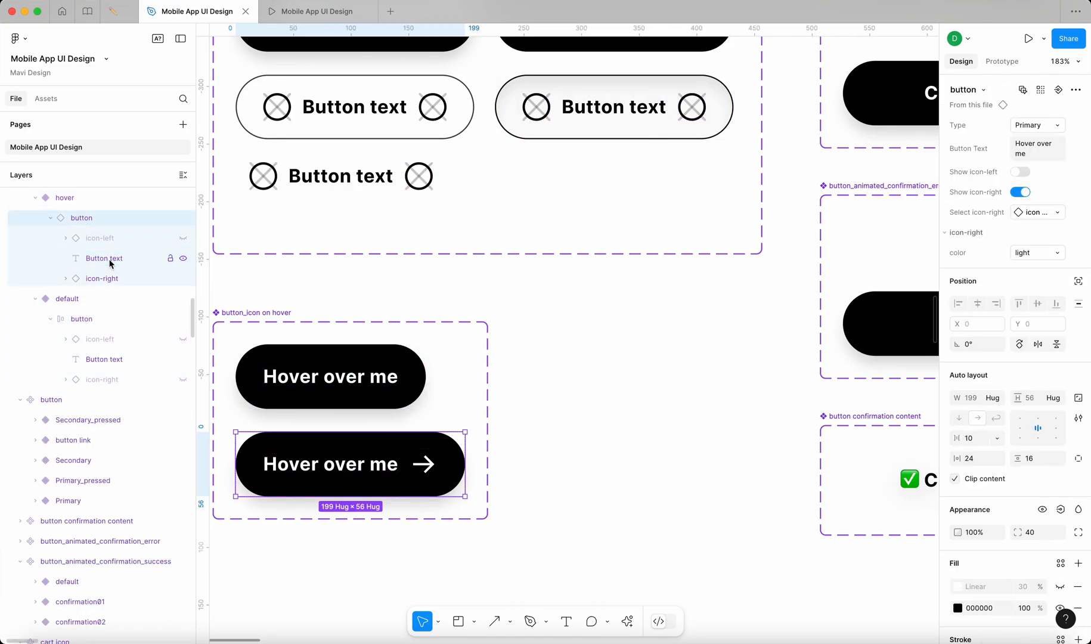
left_click(100, 238)
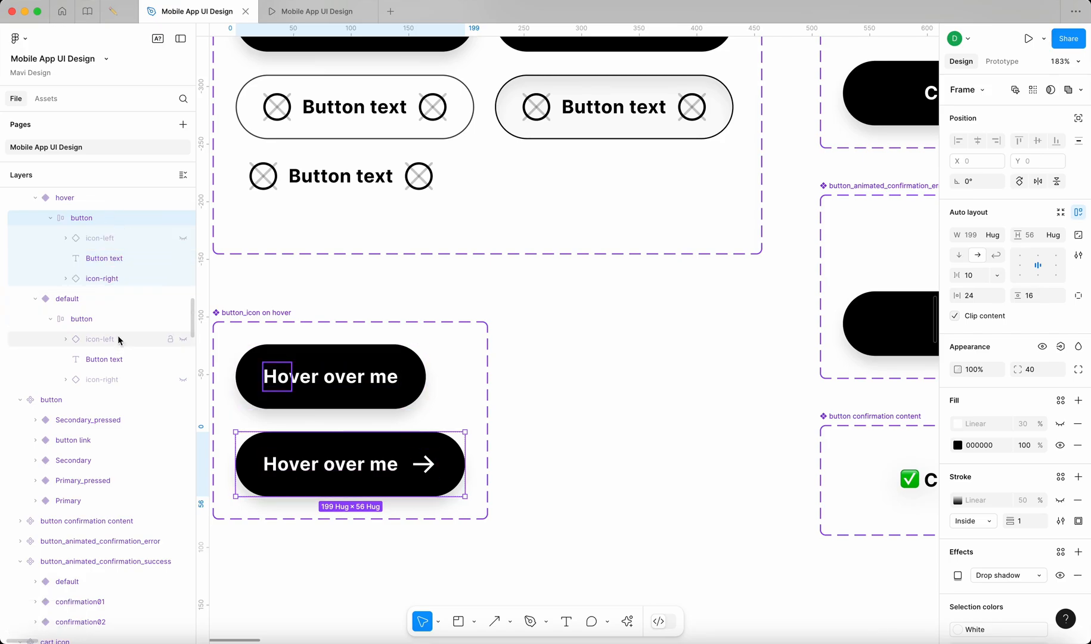
left_click(102, 278)
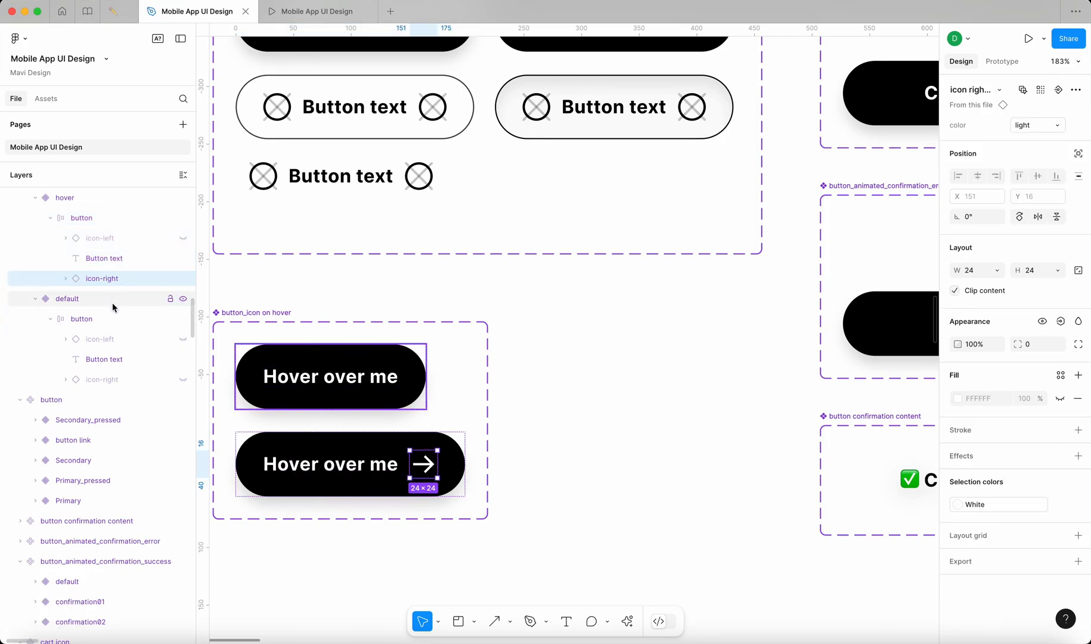
left_click(1061, 153)
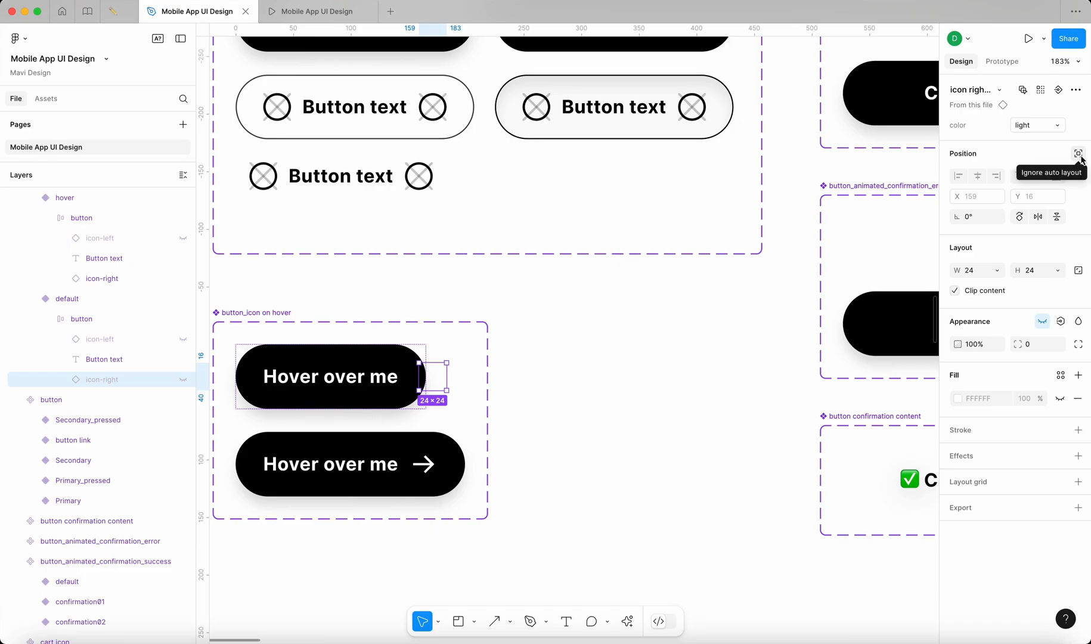
left_click(1078, 153)
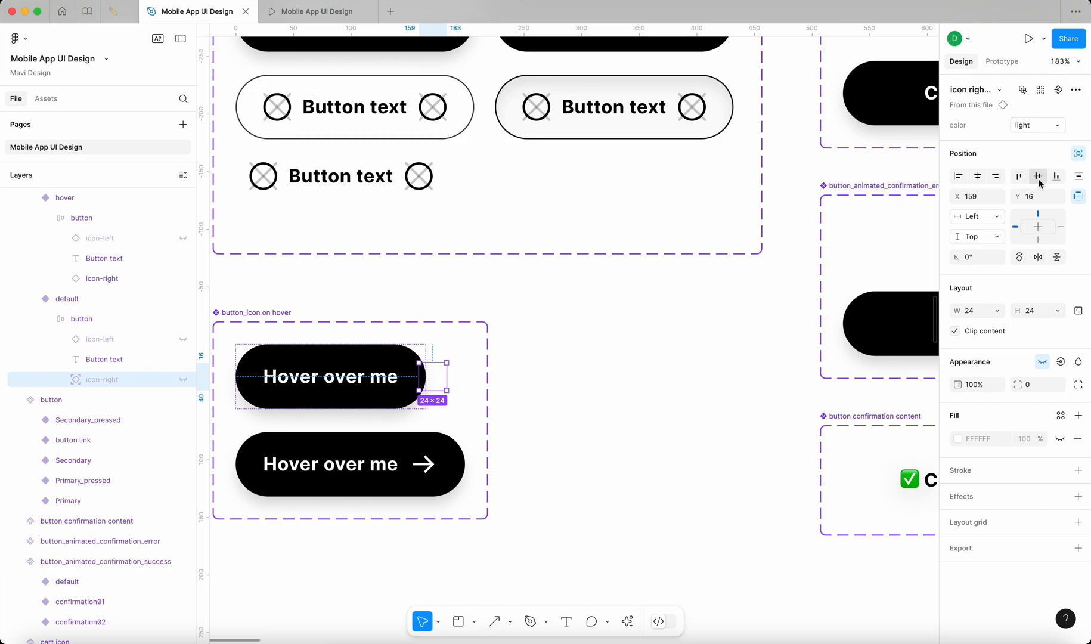
mouse_move(490, 401)
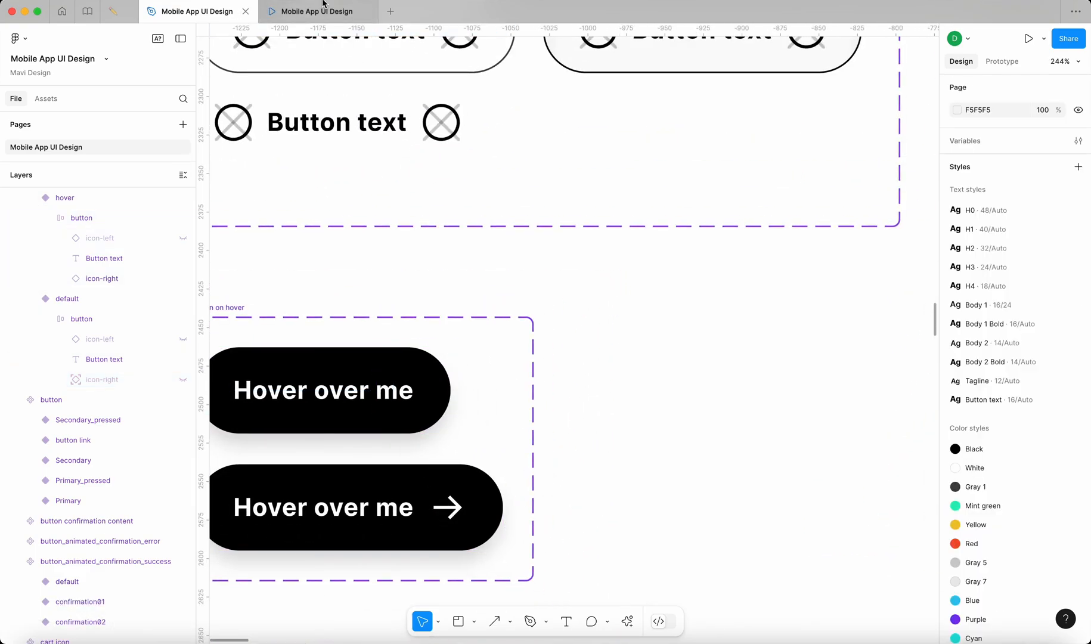
- Preview the hover animation in the prototype and return to the design file
left_click(318, 12)
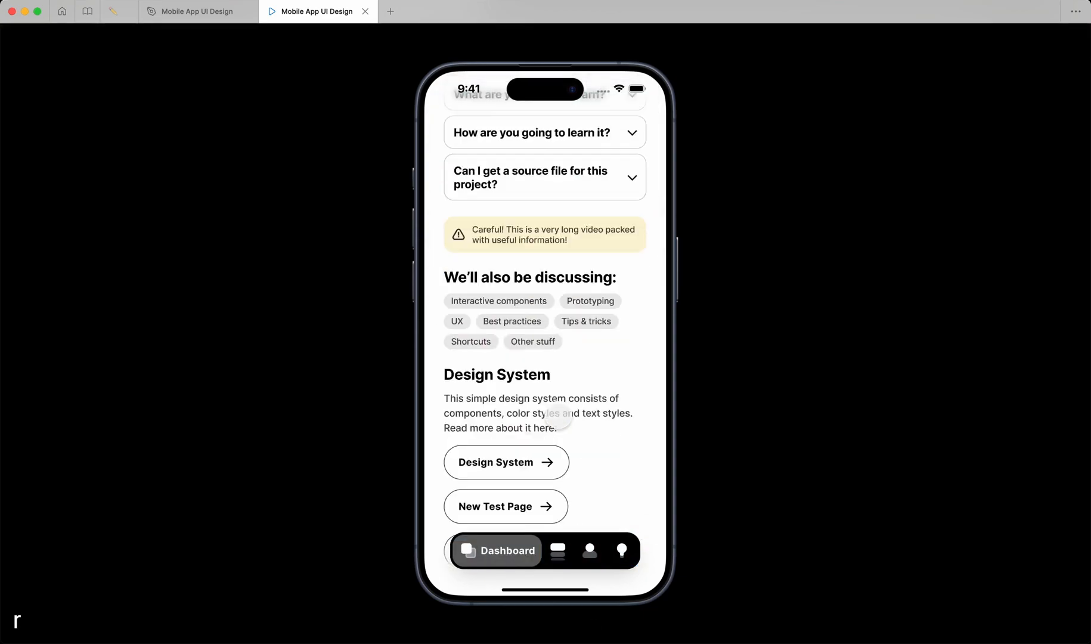
left_click(506, 506)
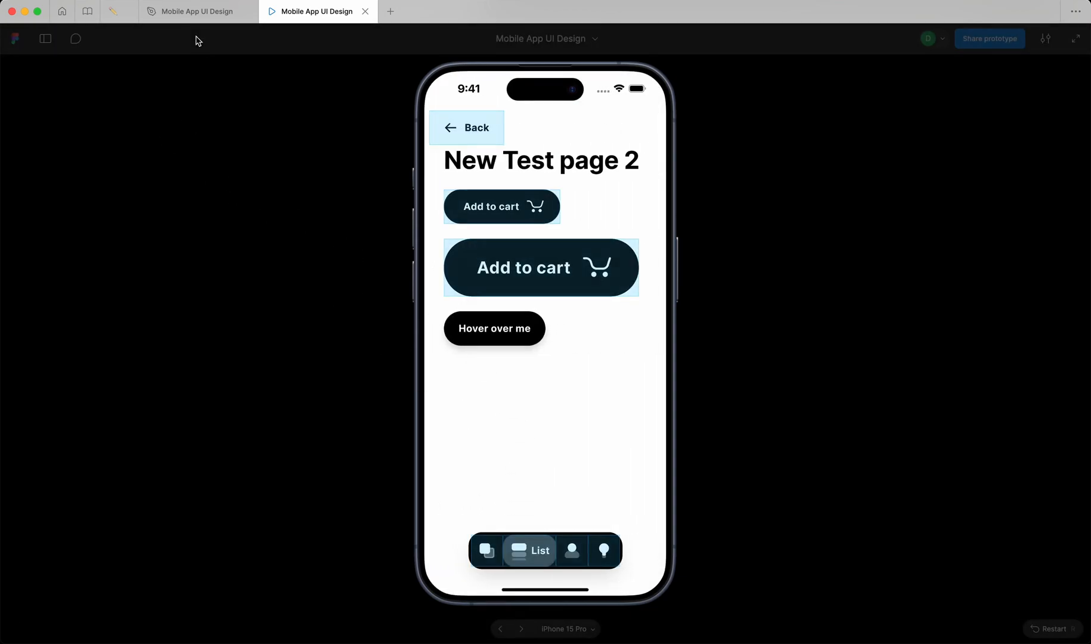
left_click(189, 12)
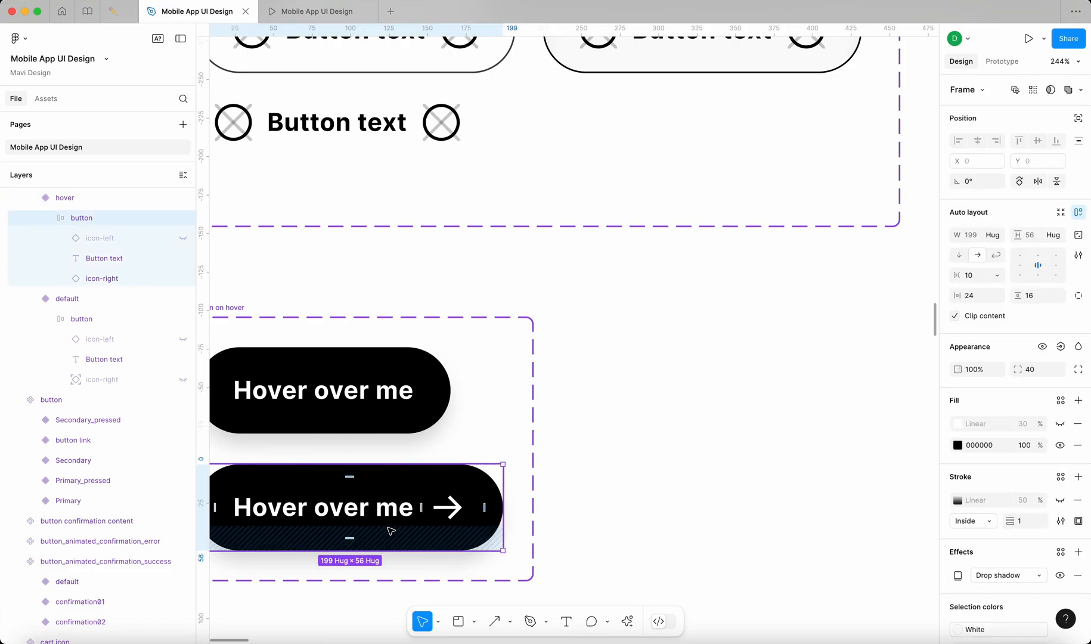
- Select the button frame inside the hover variant via its arrow icon
left_click(446, 507)
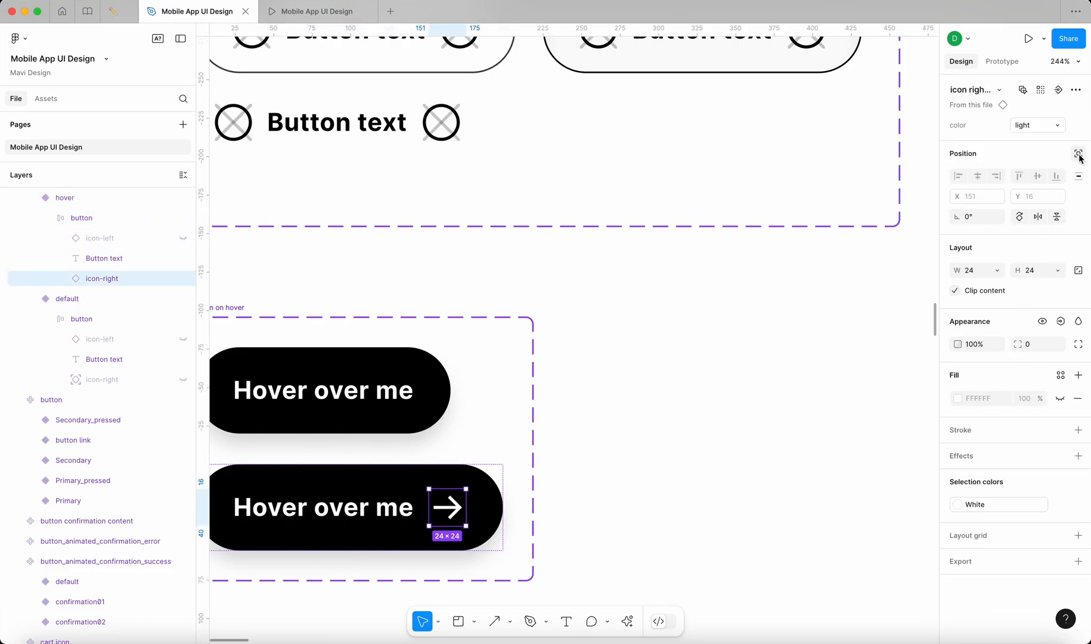
left_click(1078, 154)
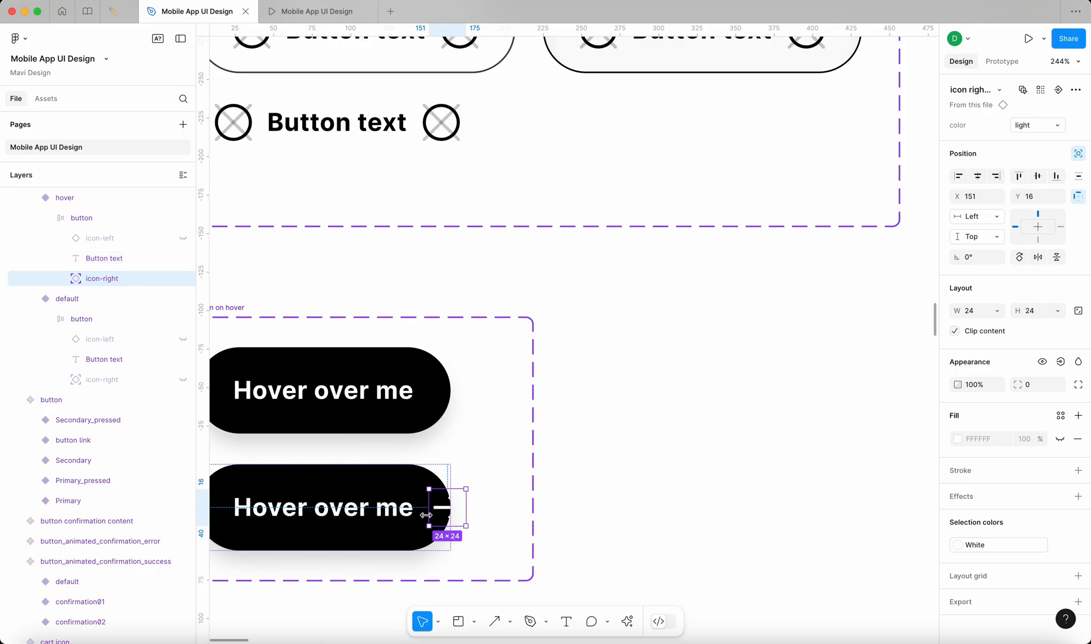
left_click(632, 429)
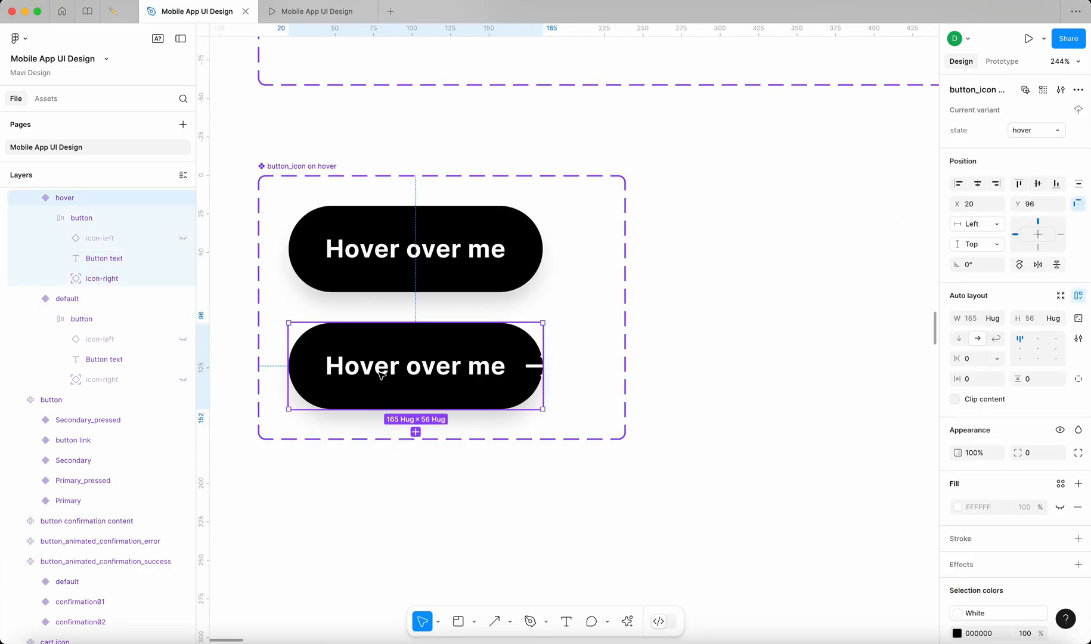
left_click(82, 218)
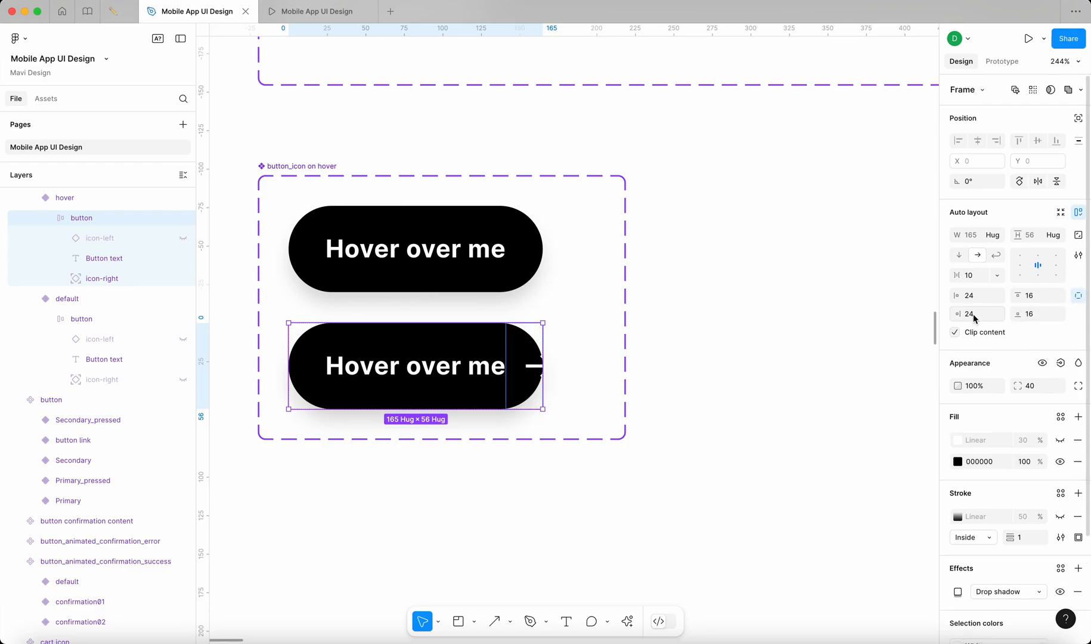
- Set the hover button's right padding to 34, then widen it to 58
type("34")
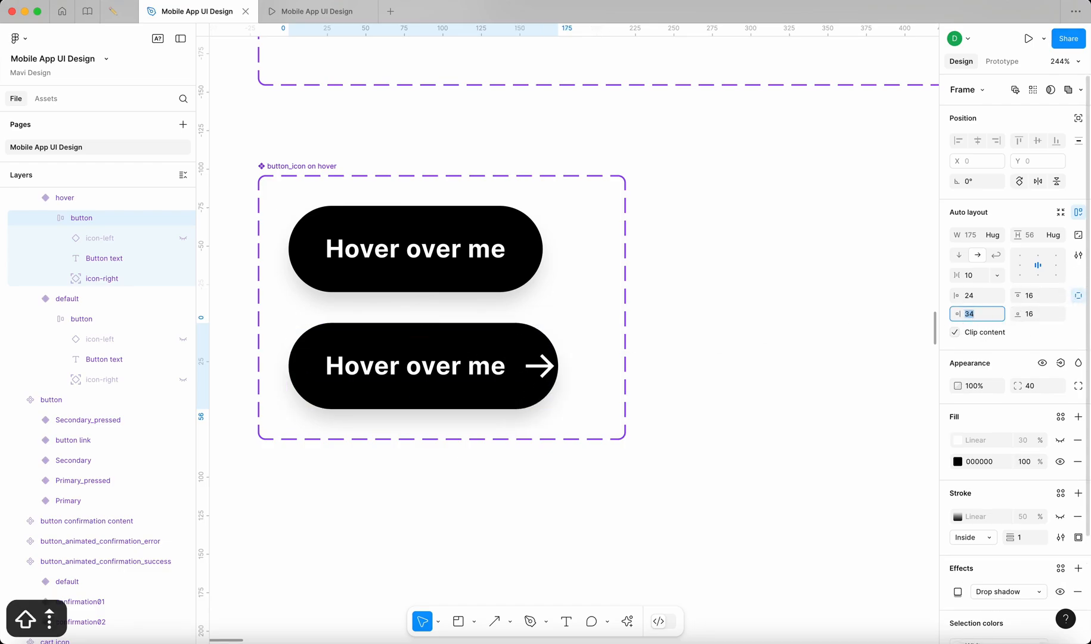
type("58")
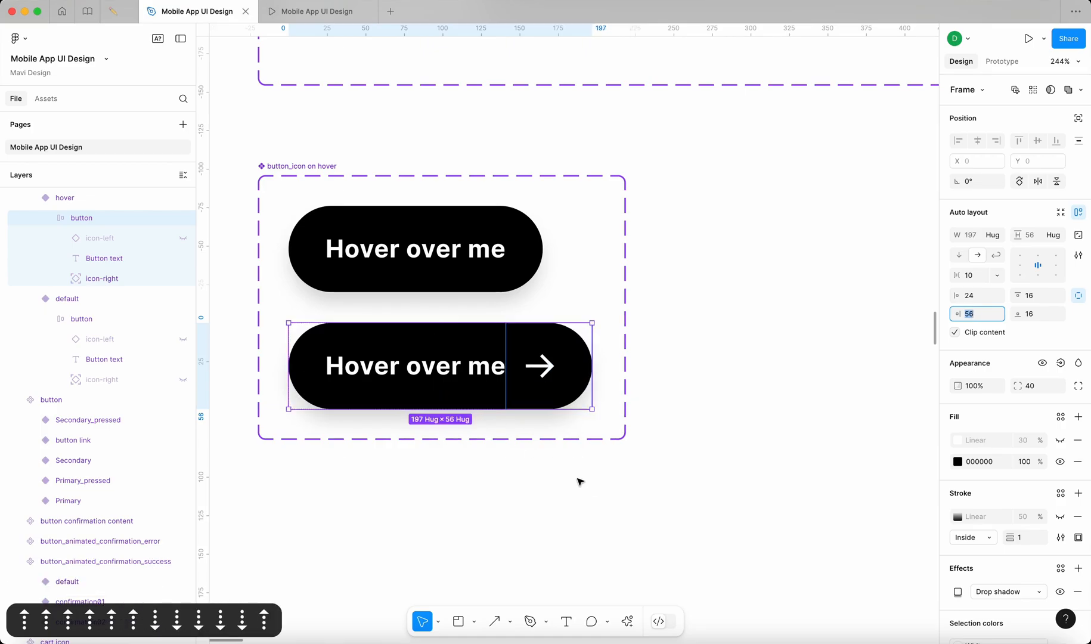
left_click(1027, 38)
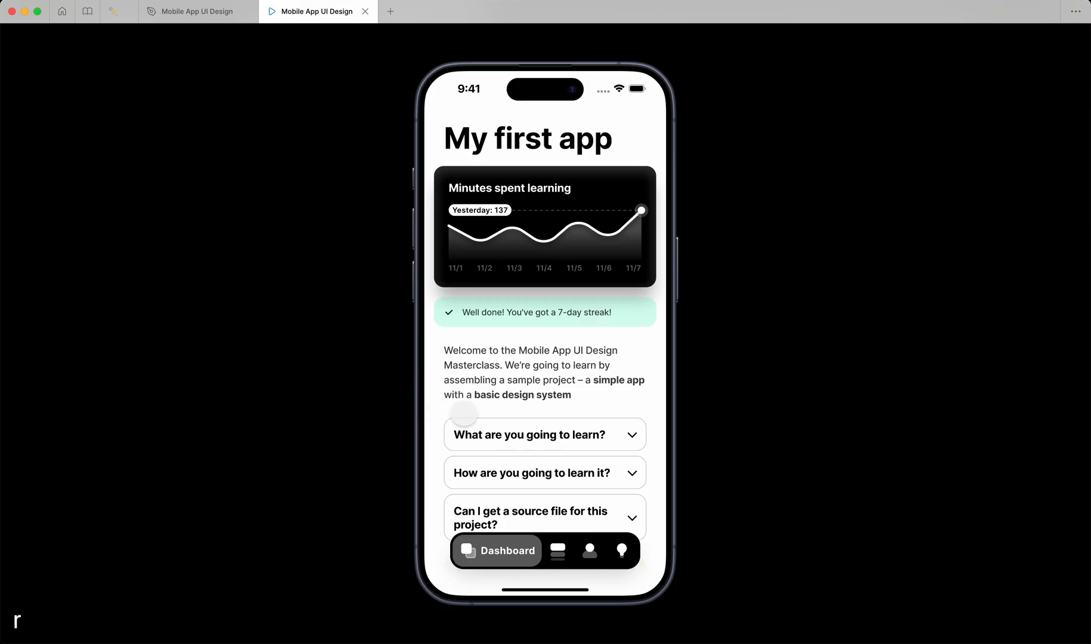
- Test the Hover over me button on the prototype's list page, then return to the design file
left_click(557, 551)
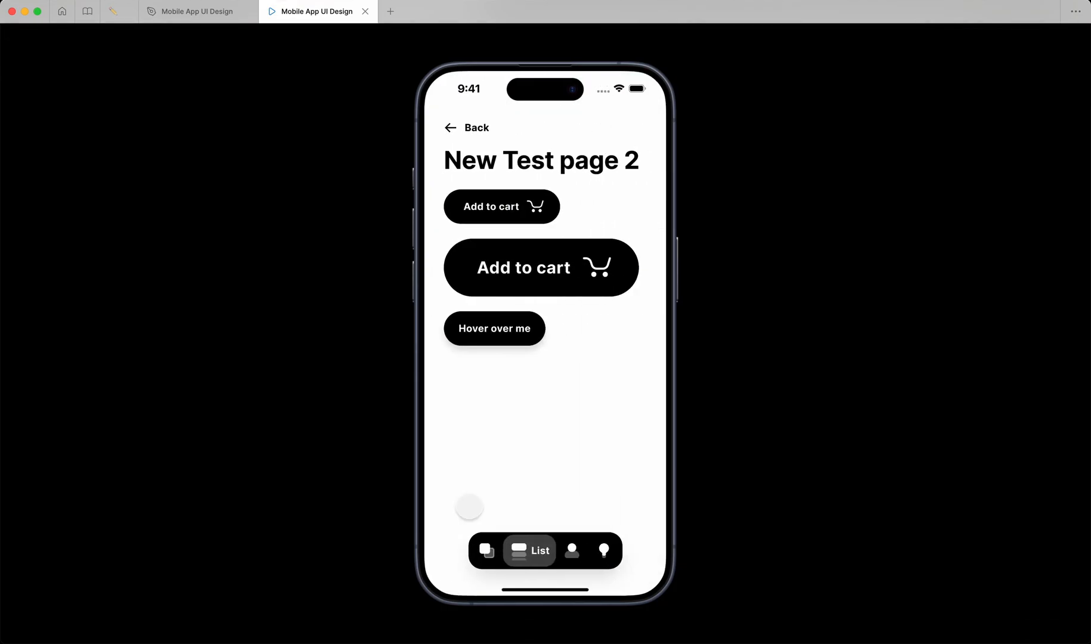
mouse_move(487, 338)
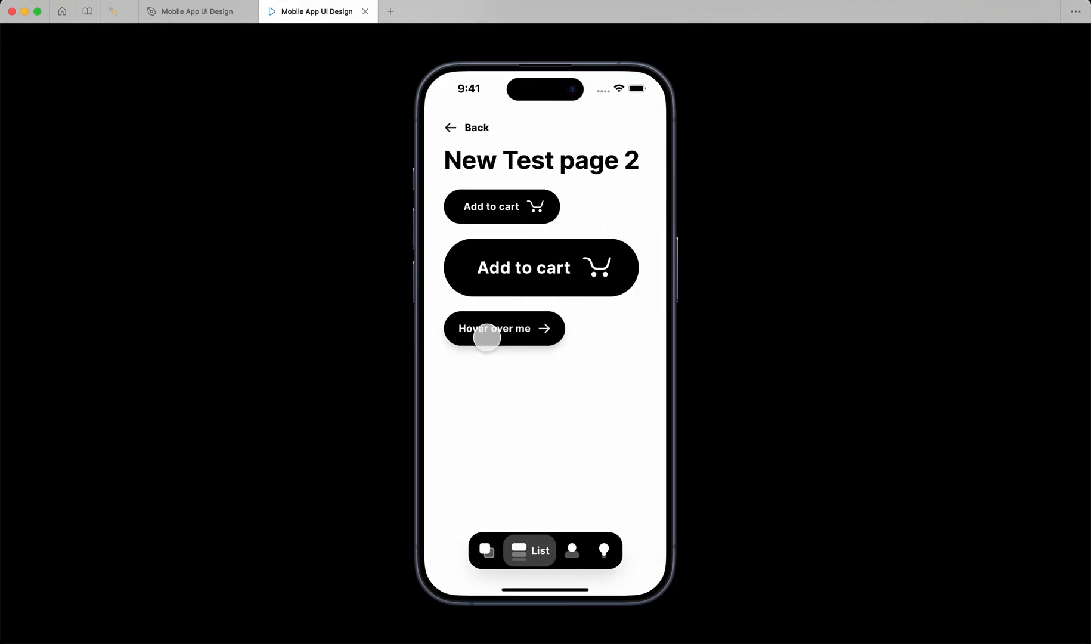
left_click(197, 11)
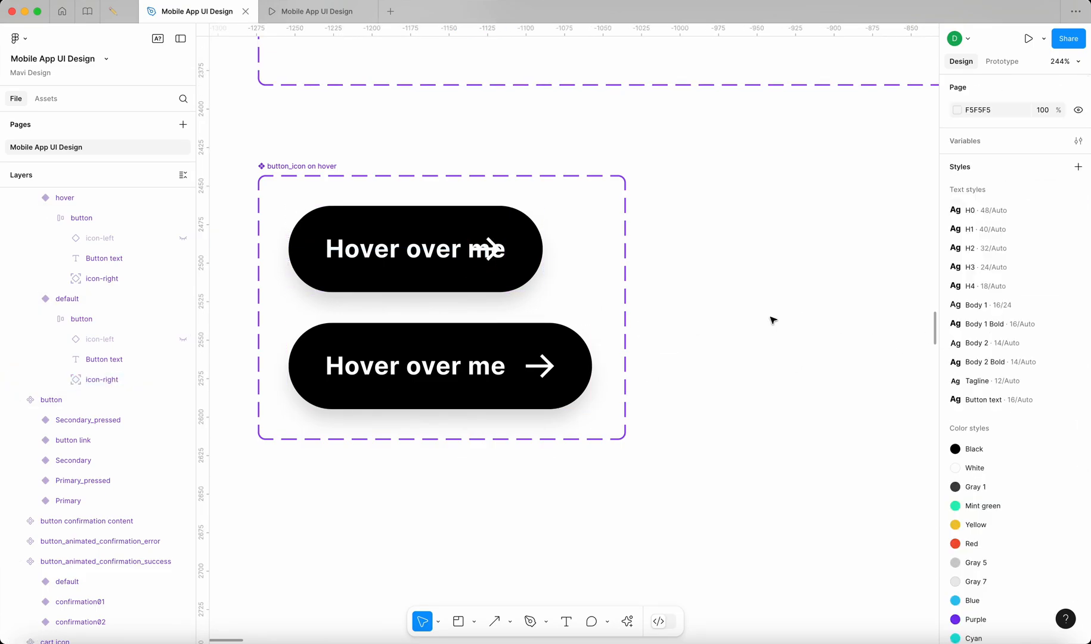
left_click(316, 11)
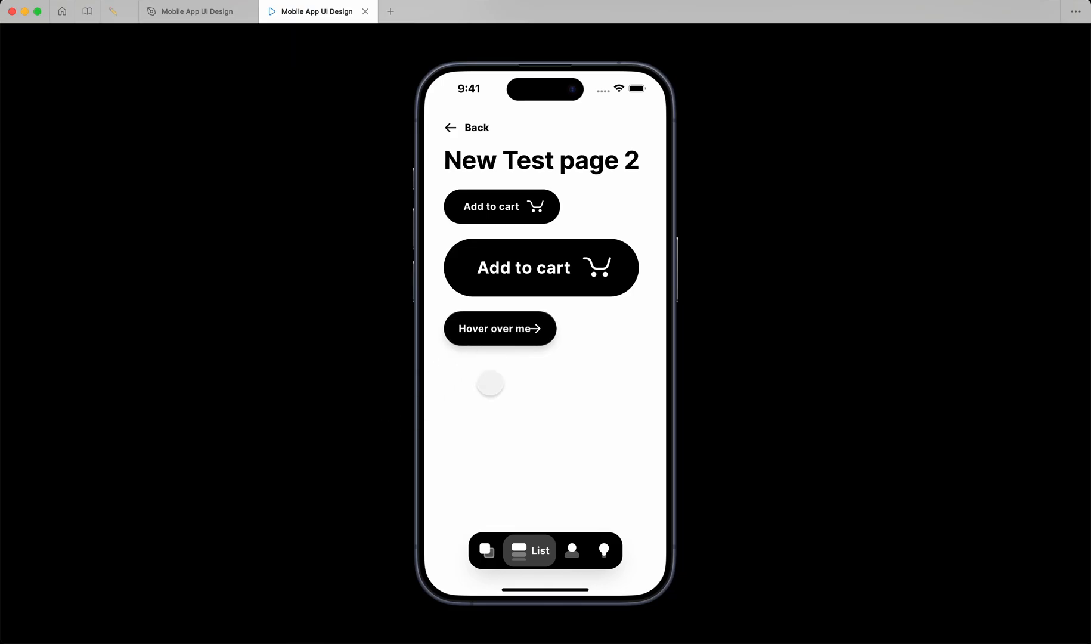
left_click(197, 11)
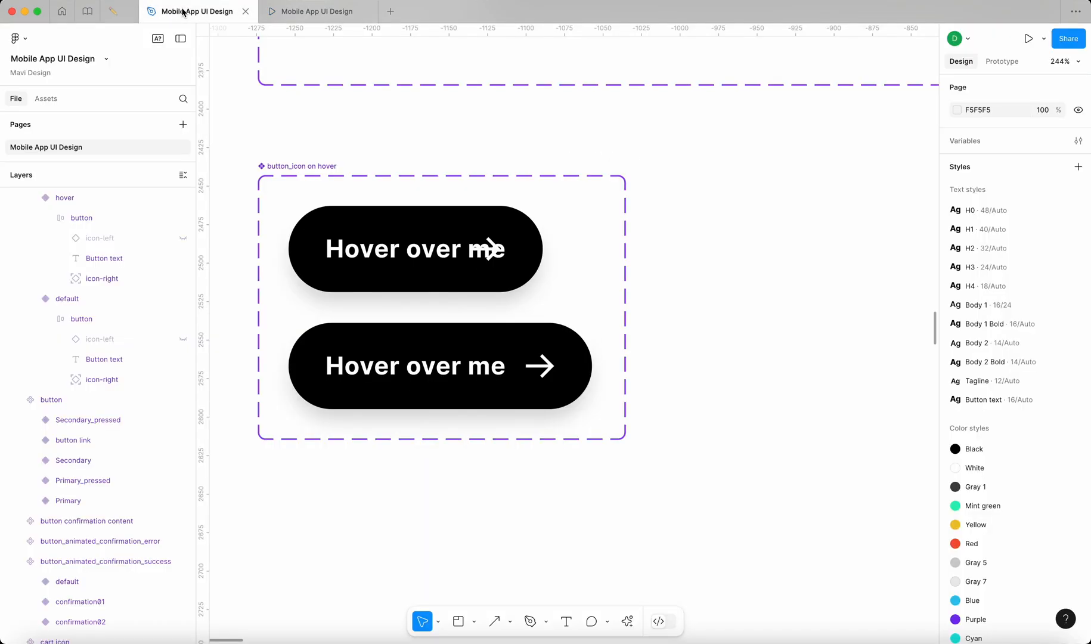
- Select the default variant's arrow icon for 0 opacity, then bring up the prototype preview
left_click(102, 379)
type("0")
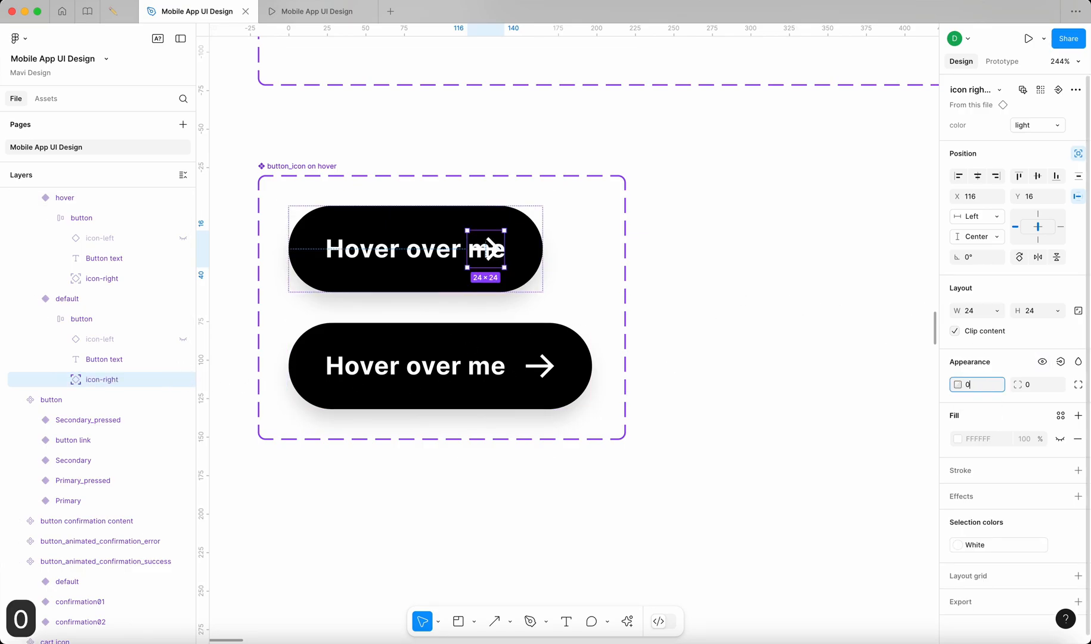
left_click(314, 11)
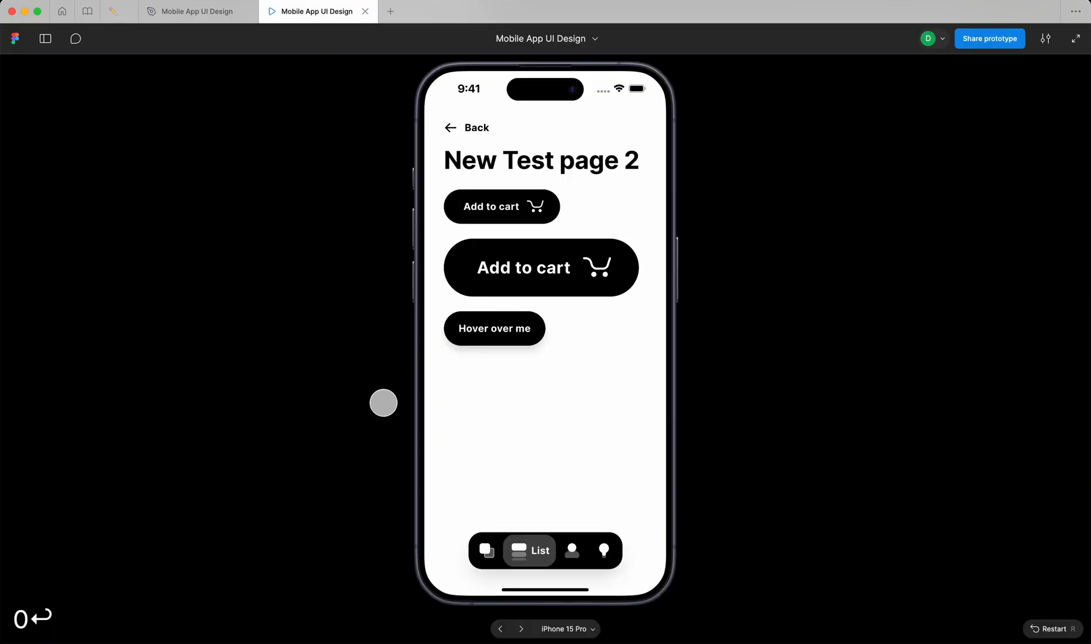
mouse_move(483, 328)
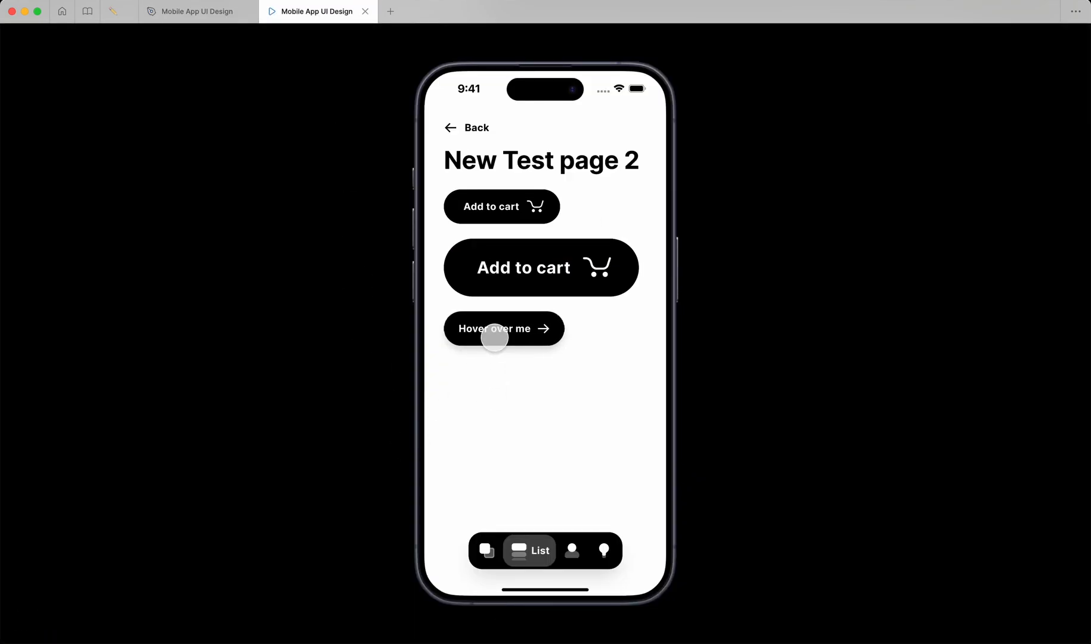
mouse_move(525, 405)
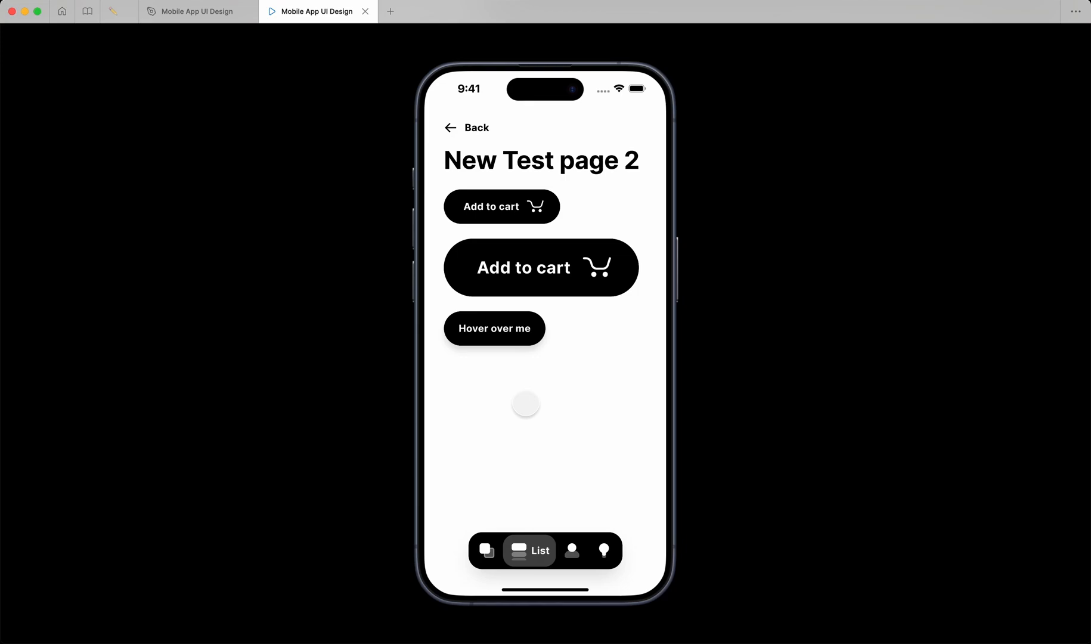
mouse_move(476, 328)
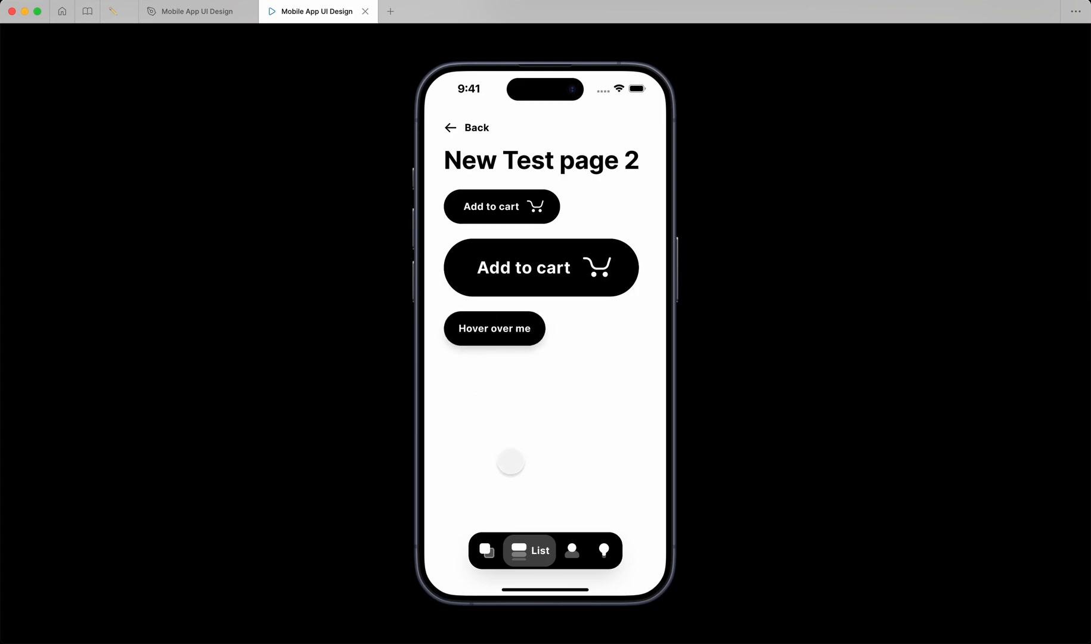
mouse_move(494, 415)
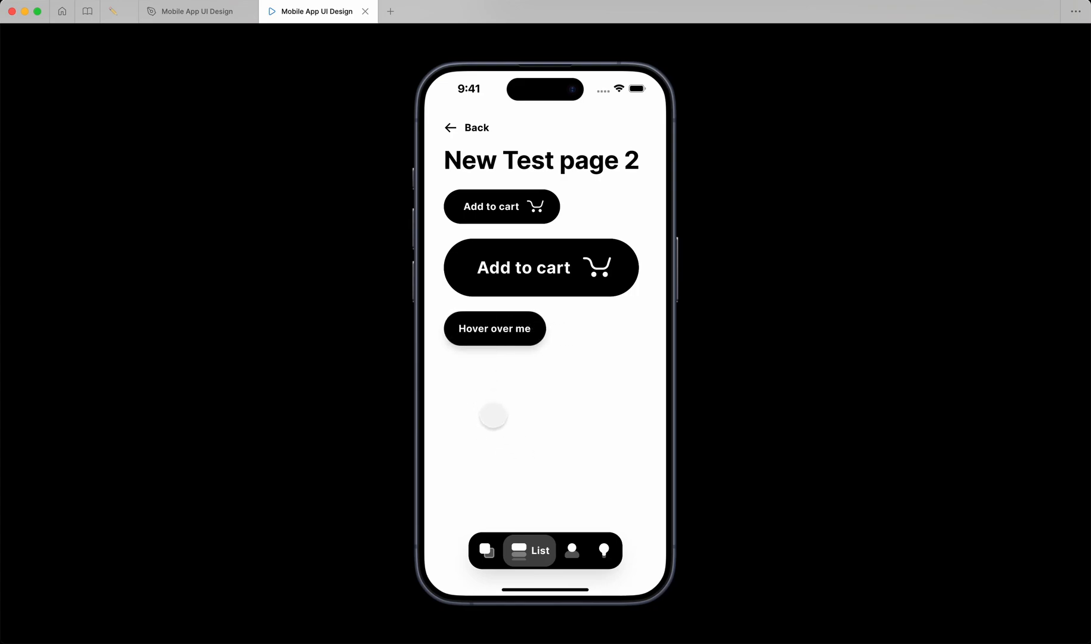
mouse_move(500, 341)
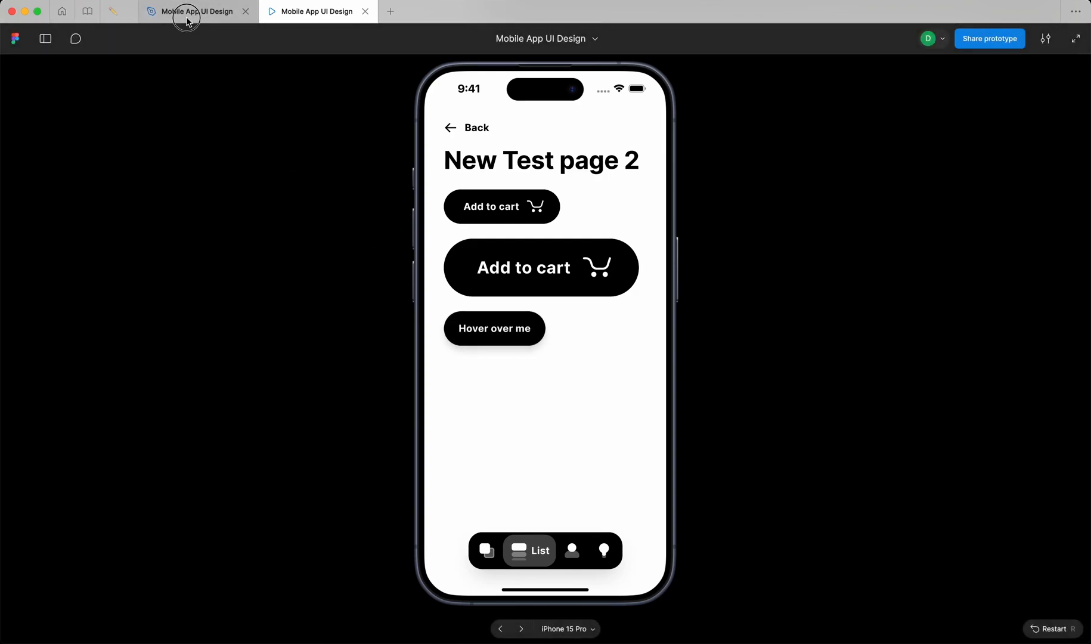
- Return to the Mobile App UI Design file after hovering the button in the preview
left_click(191, 12)
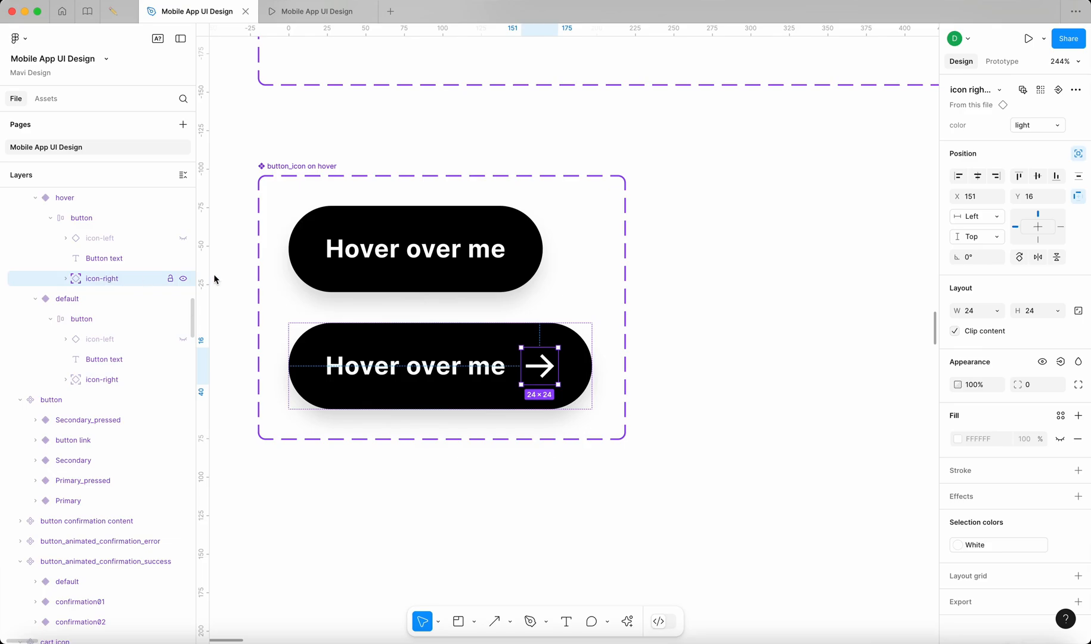
- Reopen the prototype preview on New Test page 2
left_click(1037, 124)
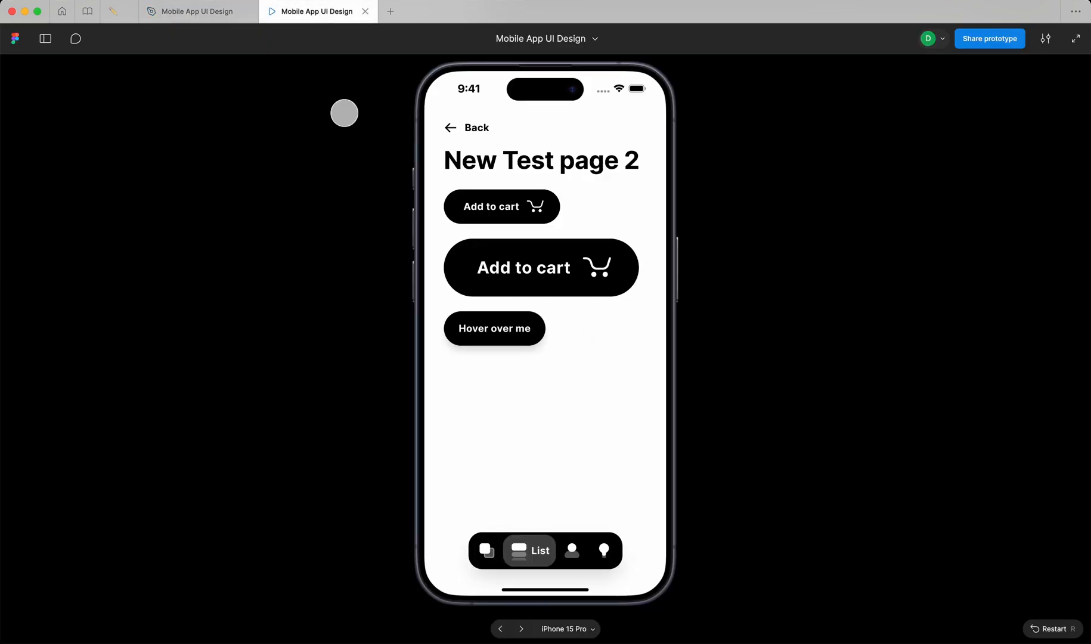
mouse_move(487, 345)
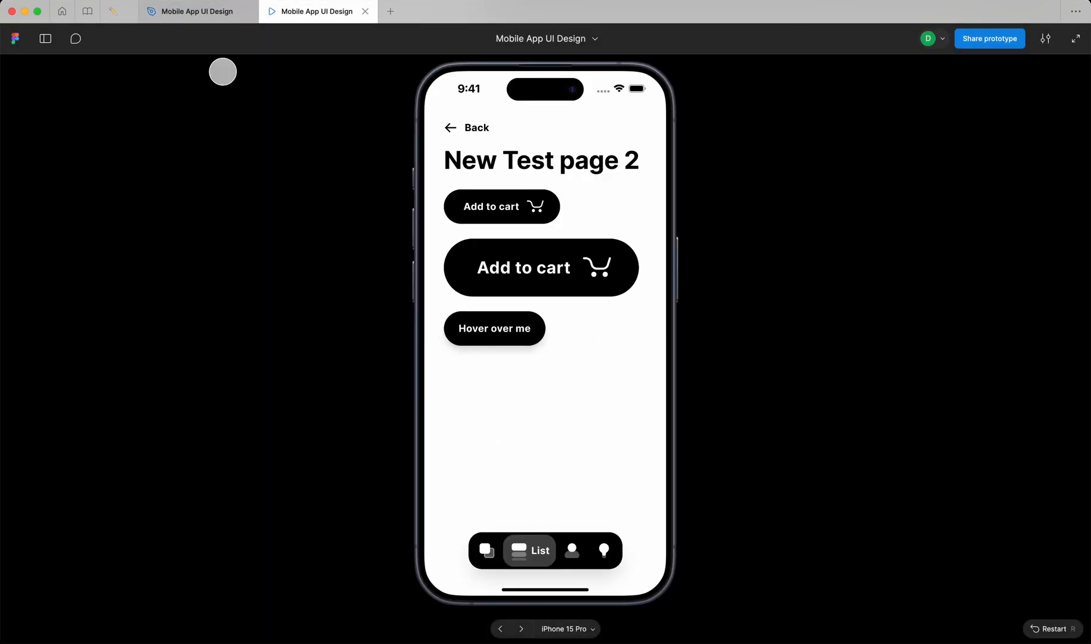
- Return to the design file and zoom out to about 18% to view the whole page
left_click(192, 11)
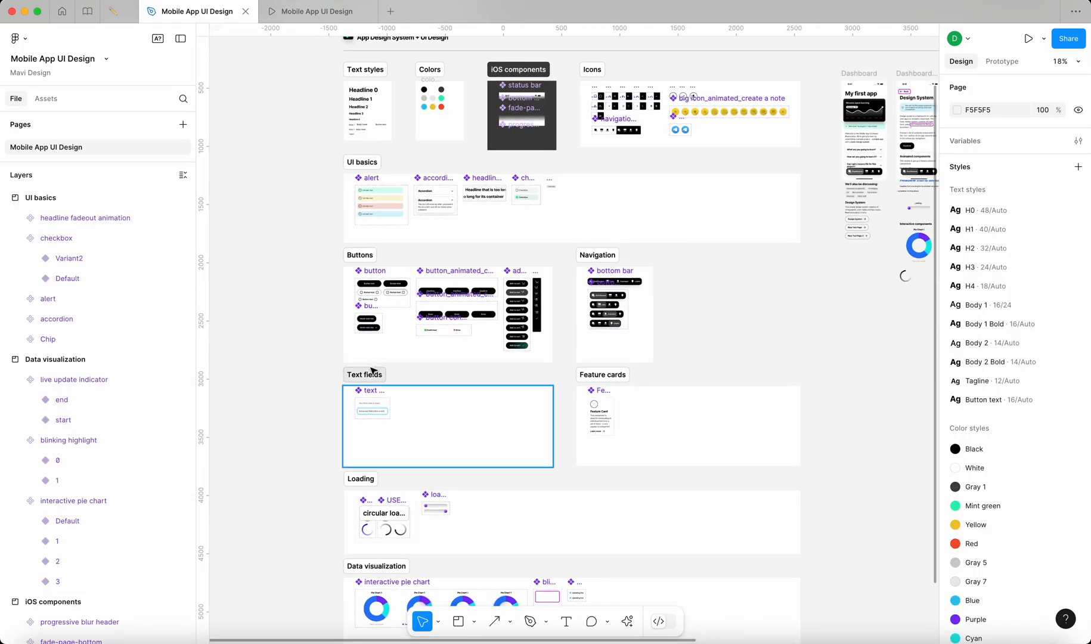
left_click(295, 362)
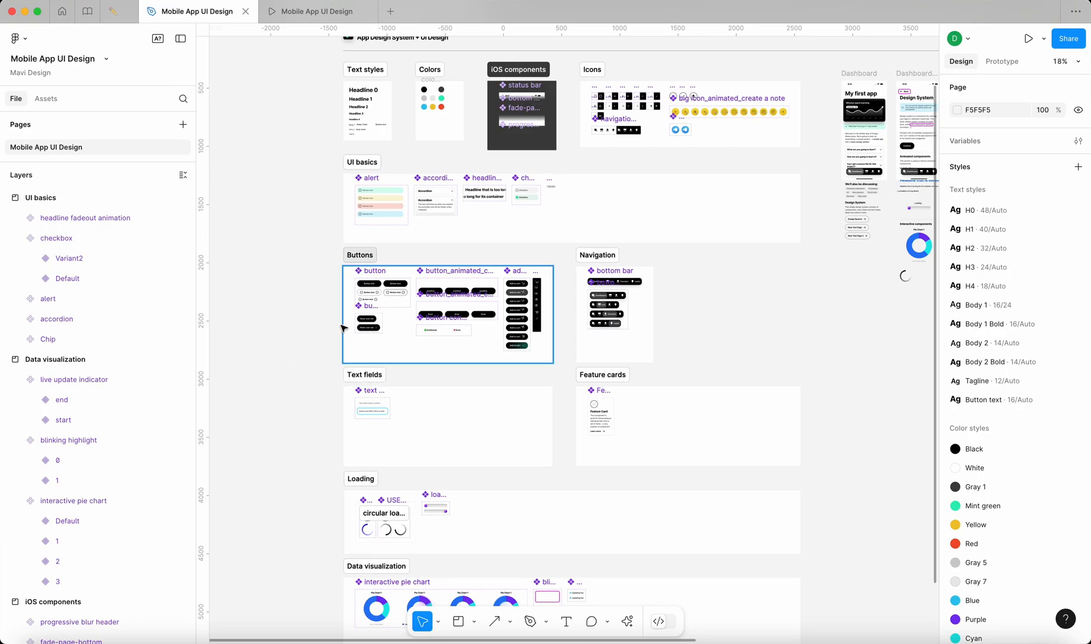
left_click(323, 338)
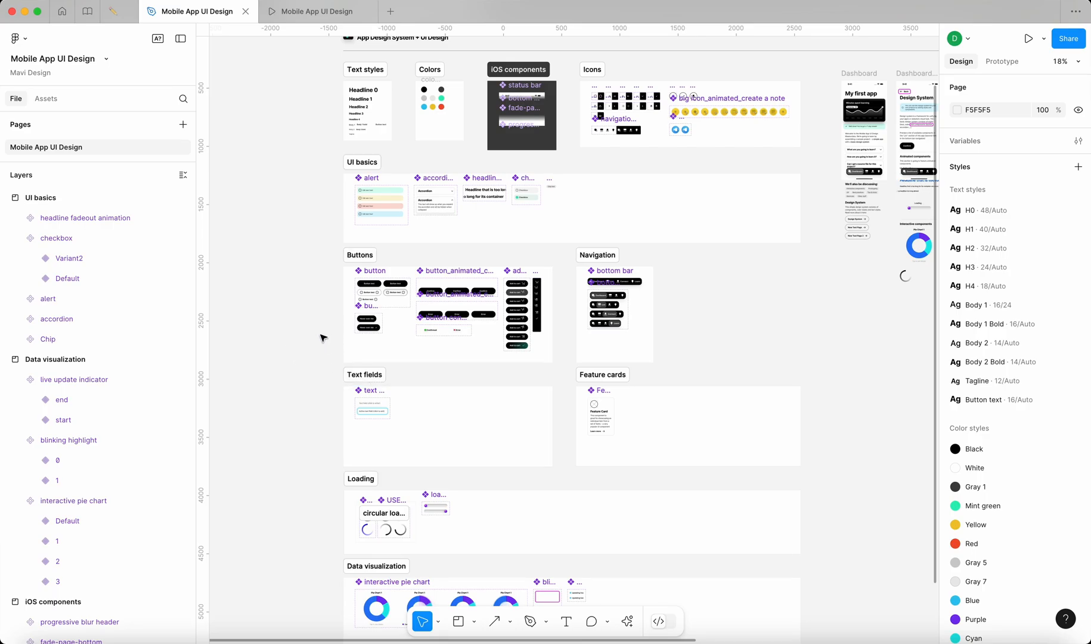